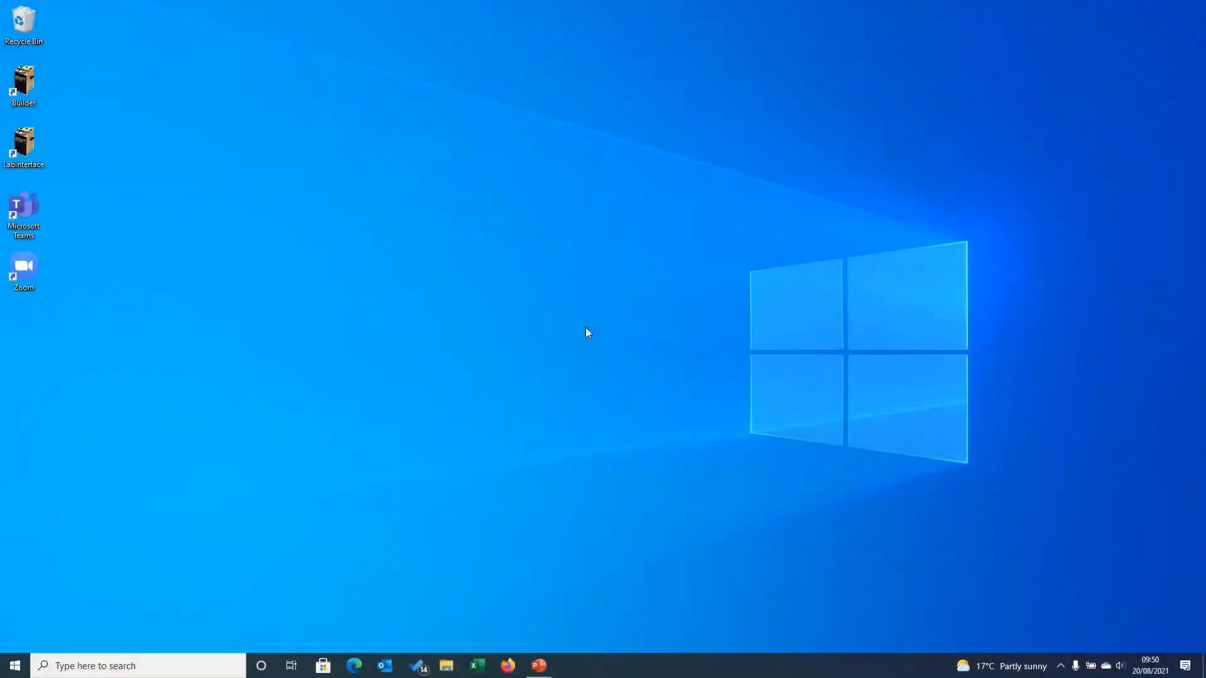
mouse_move(207, 205)
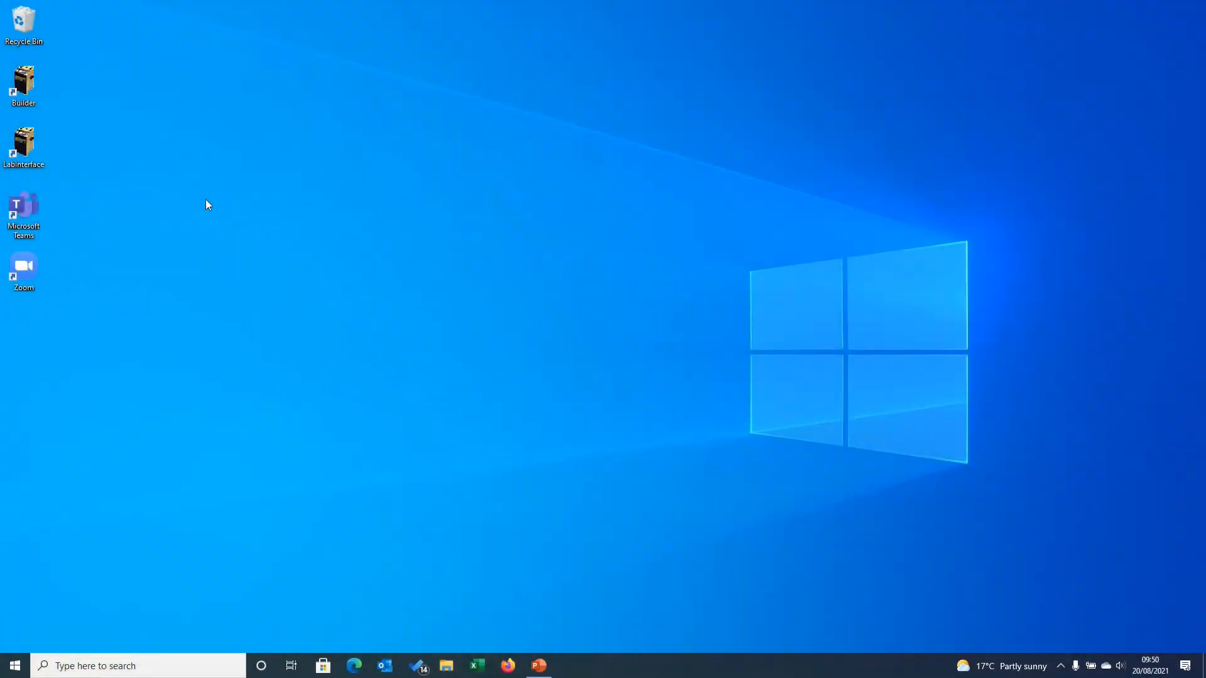
- Select the LabInterface shortcut on the desktop
left_click(22, 146)
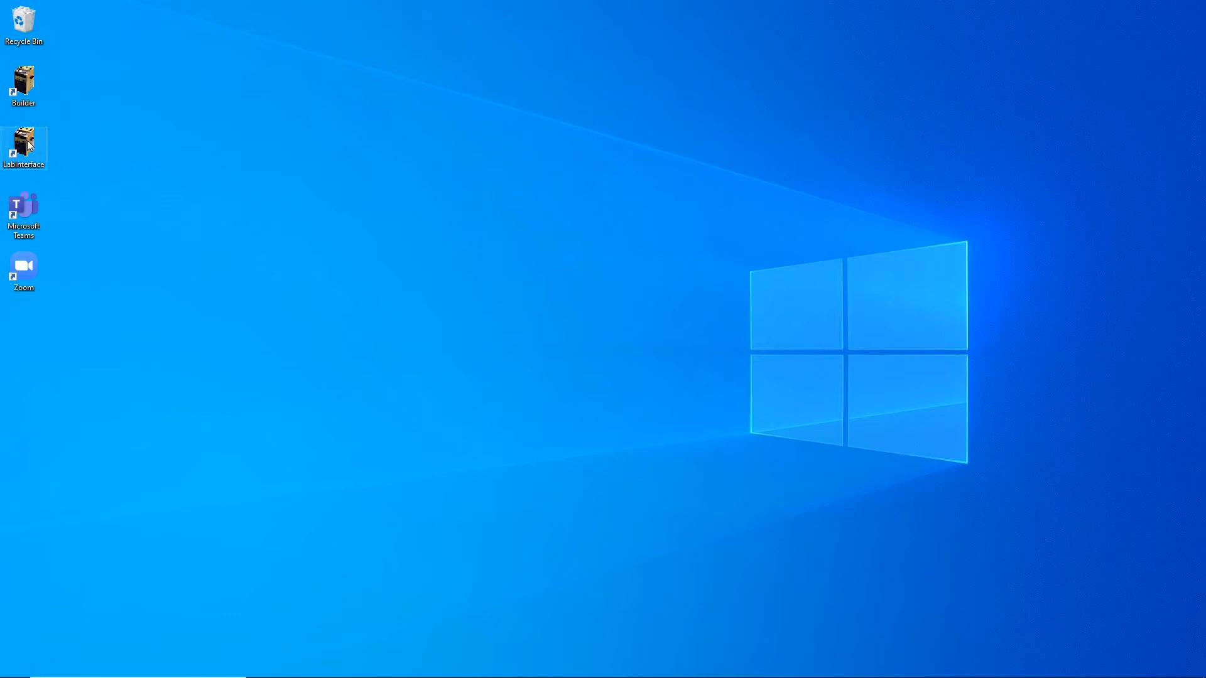
- Launch I-CAL-EASY, attach the Isotech S-Block to COM5 and start reading its values
double_click(24, 146)
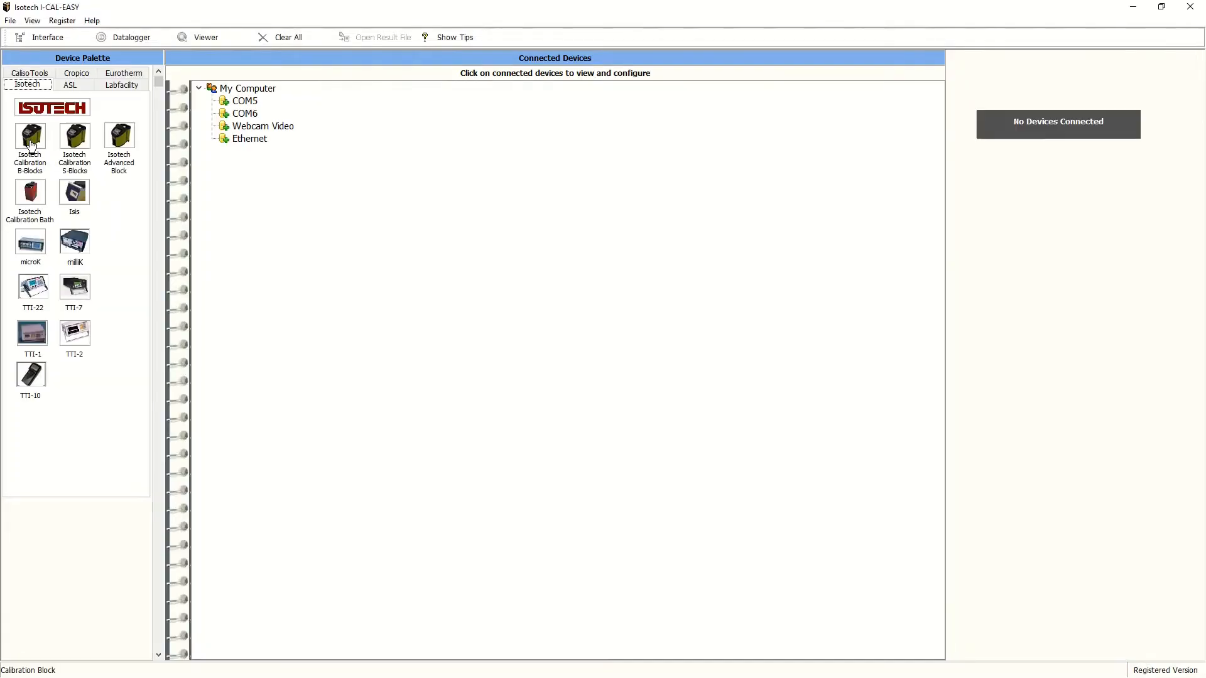
mouse_move(30, 136)
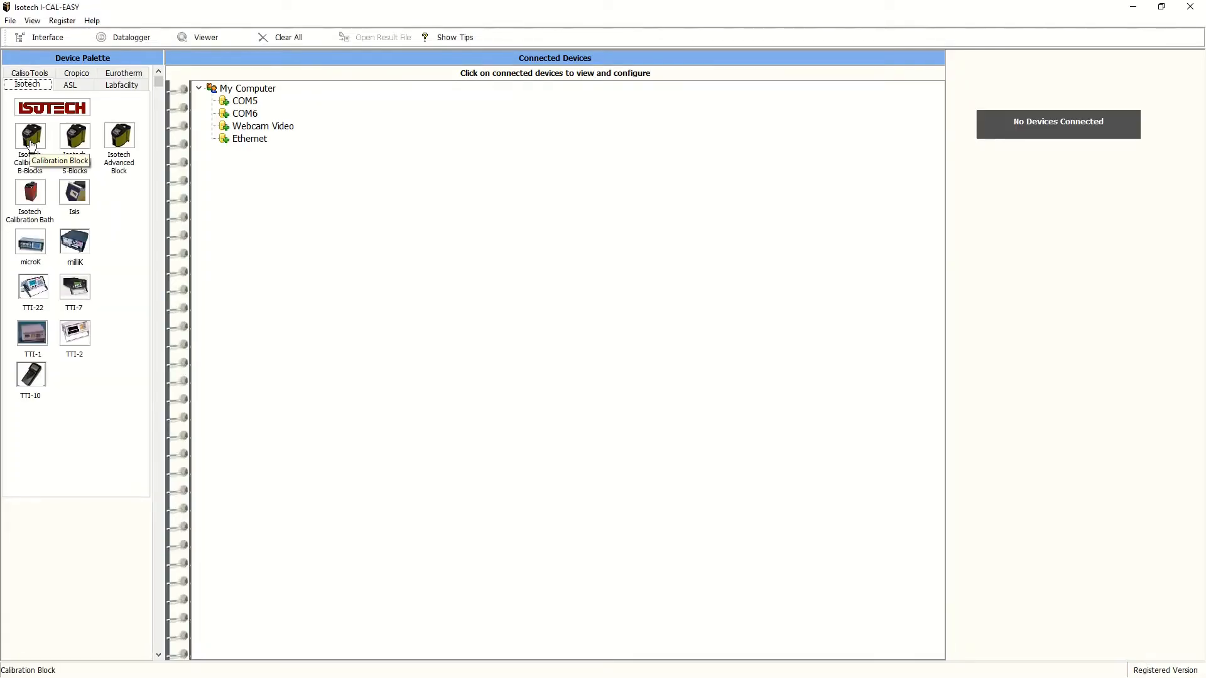
mouse_move(114, 215)
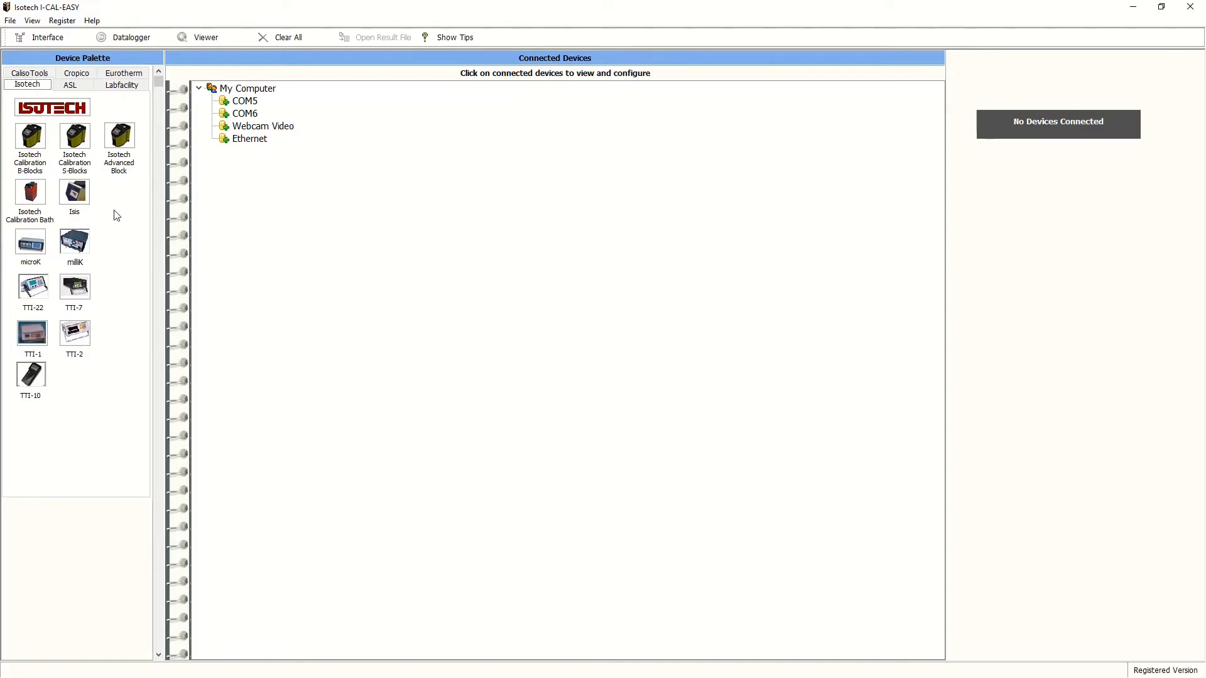
mouse_move(126, 235)
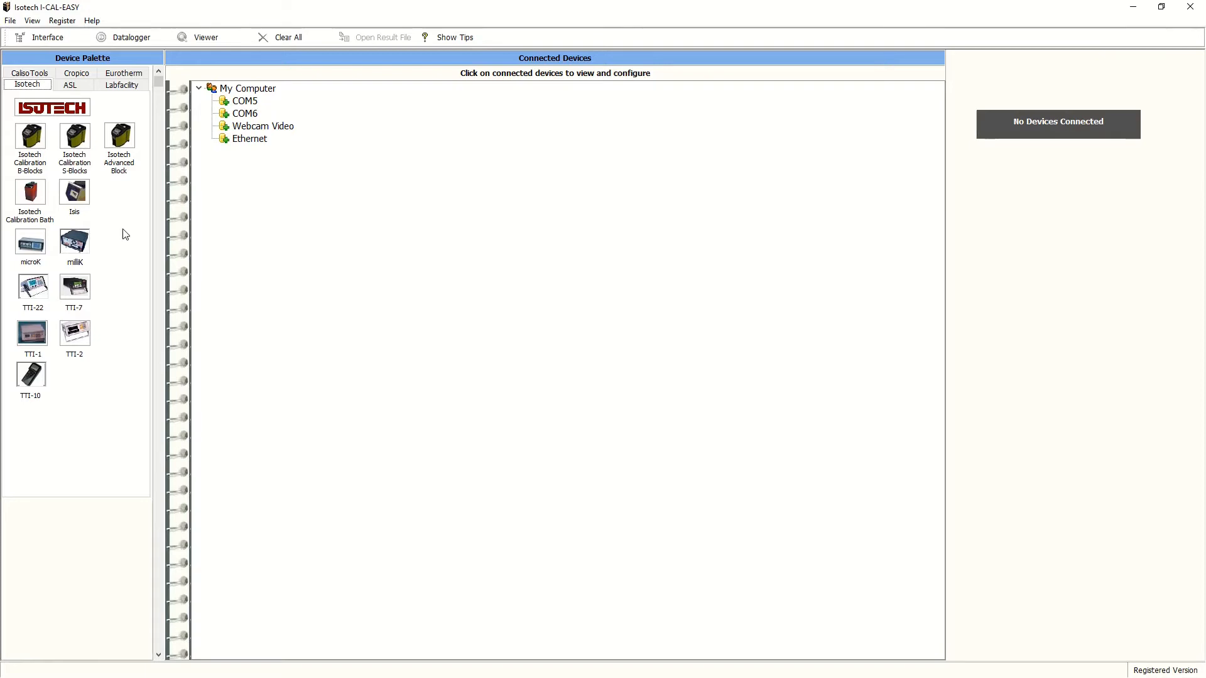
mouse_move(125, 228)
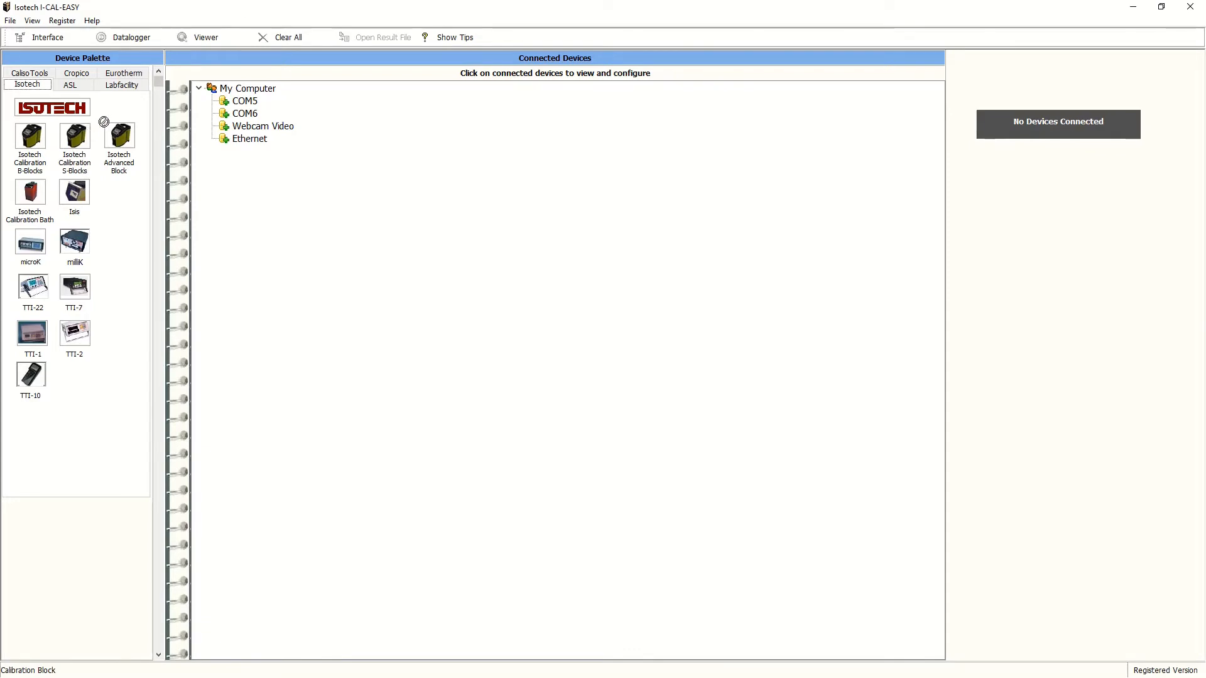
left_click(245, 100)
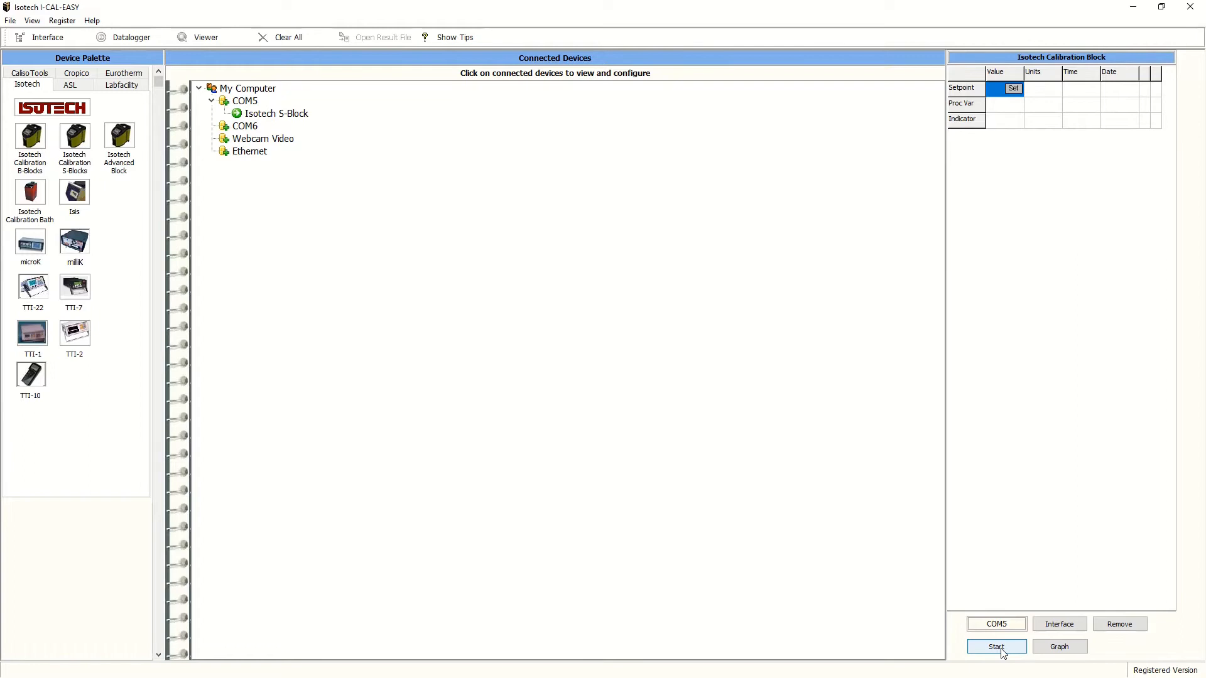
left_click(996, 647)
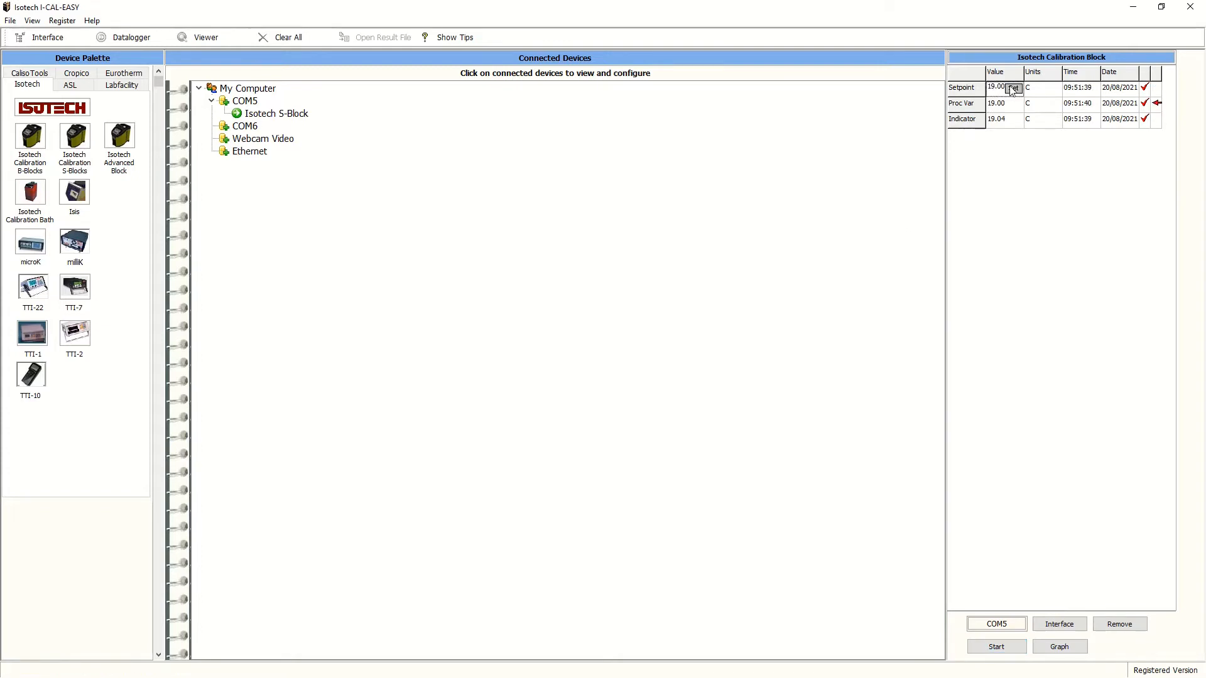
- Change the S-Block setpoint from 19.00 to 20.00 °C
left_click(1012, 87)
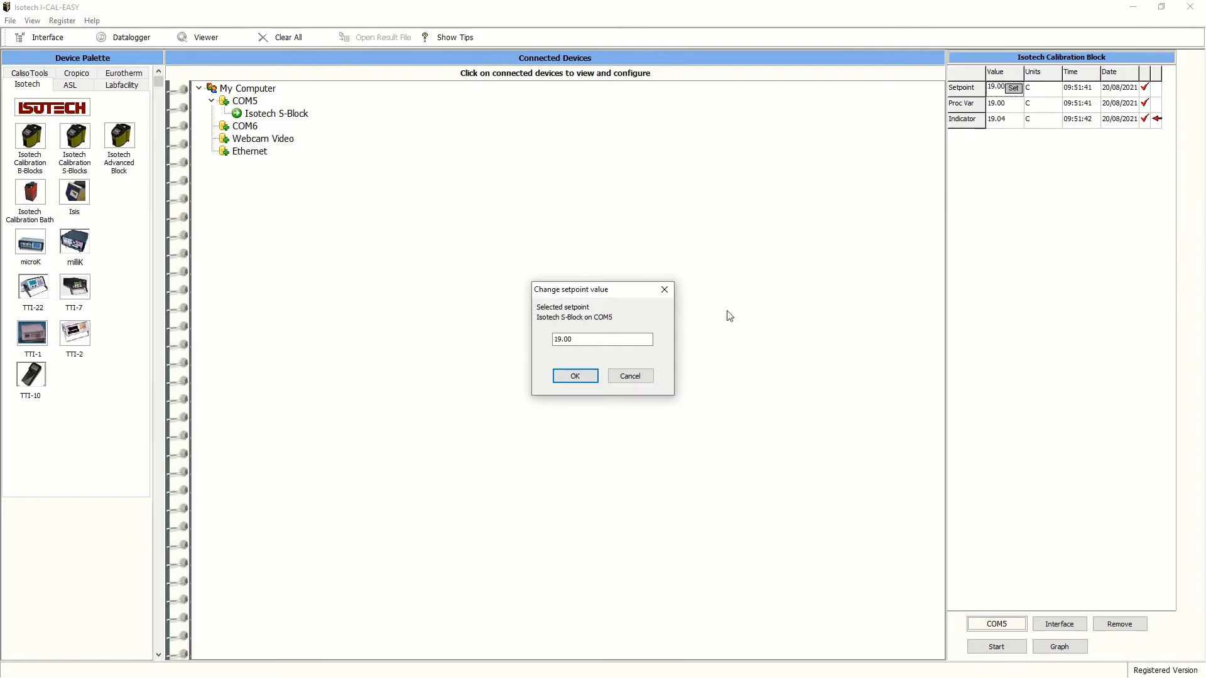
left_click(602, 339)
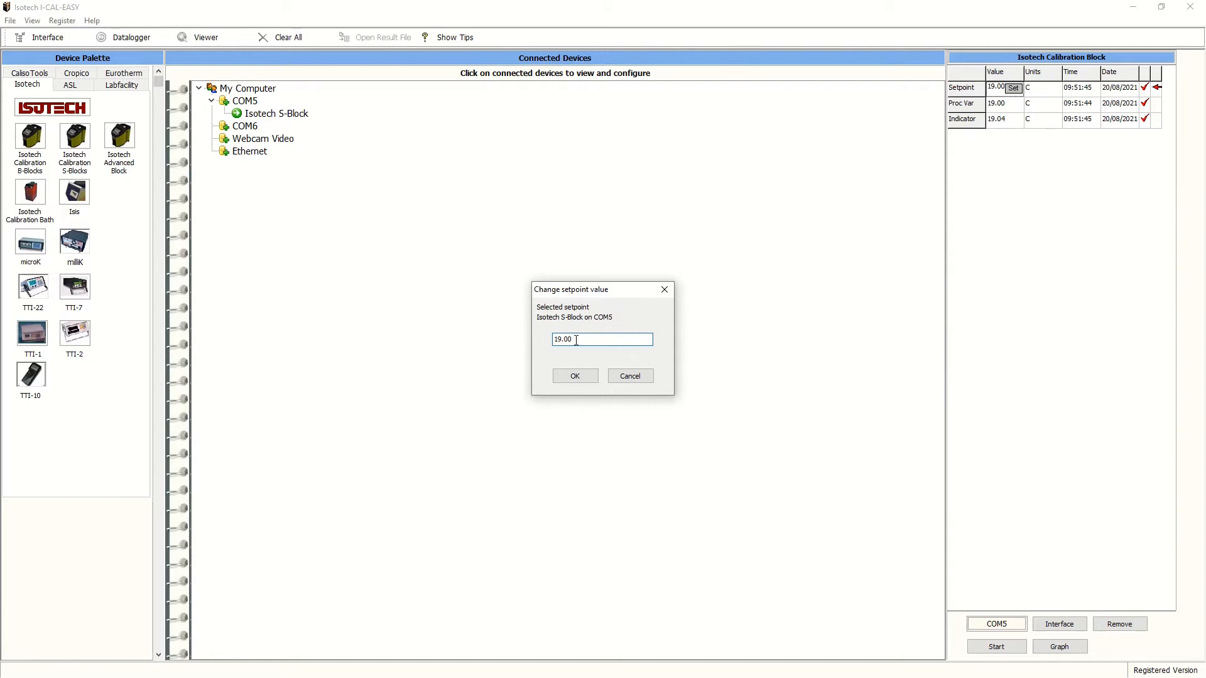
key("BackSpace")
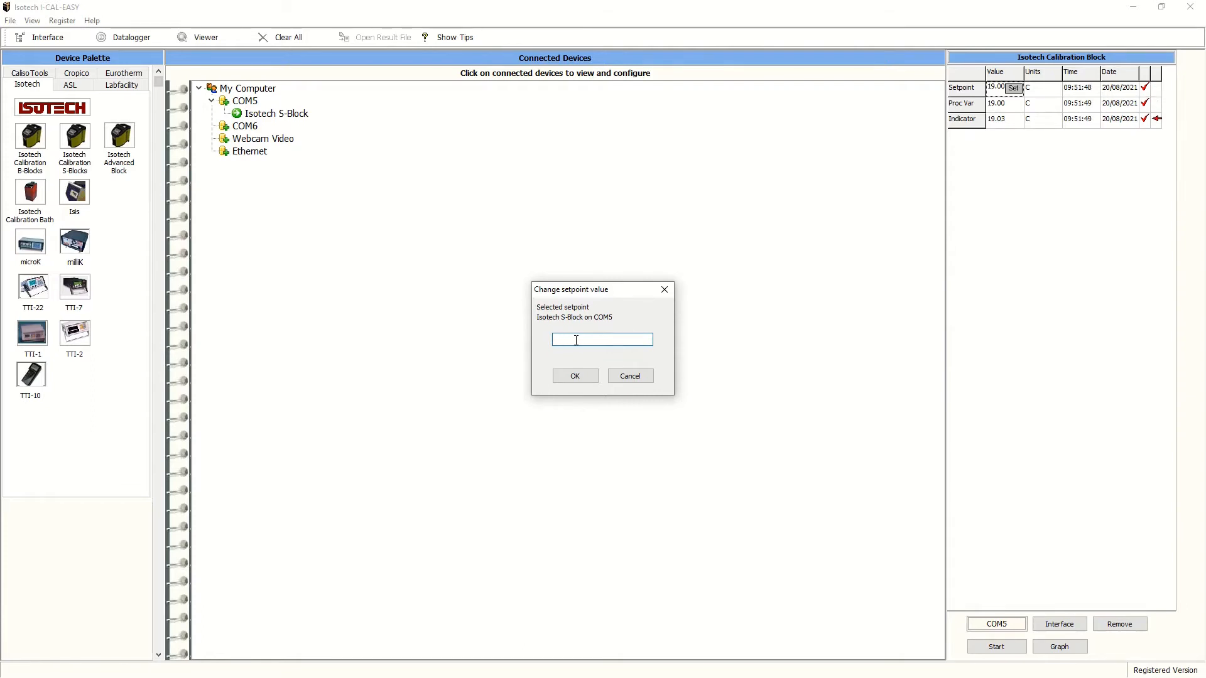
type("20.00")
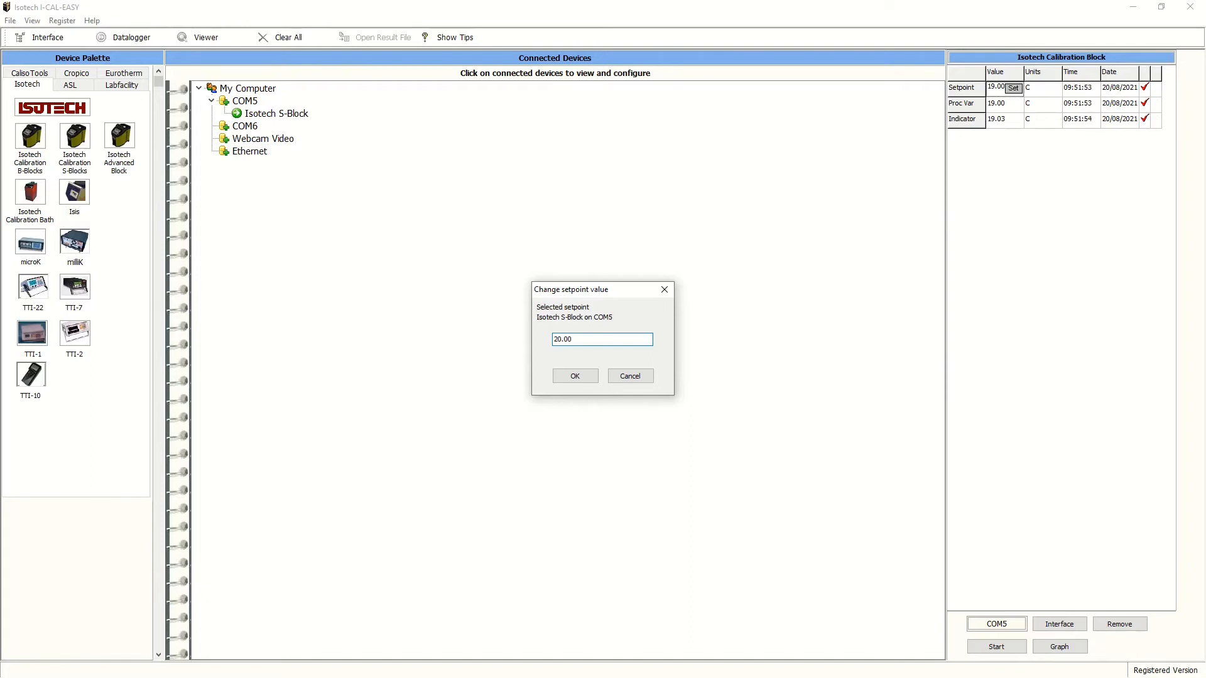
left_click(574, 375)
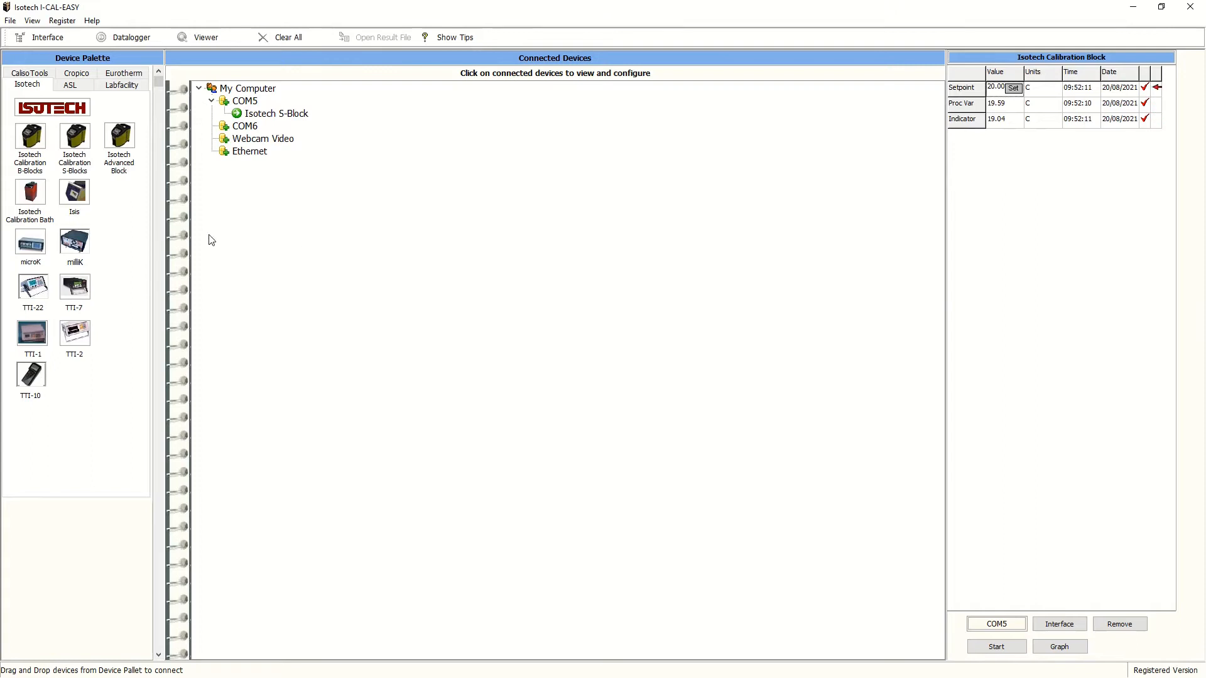
mouse_move(74, 242)
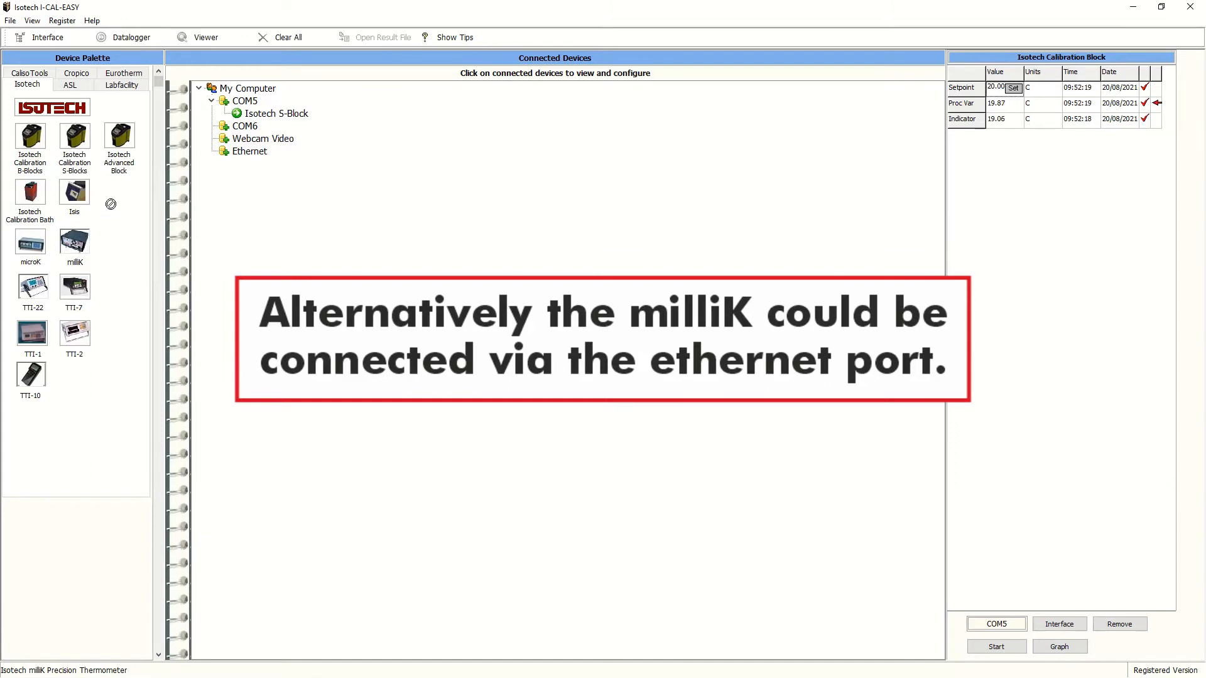
- Attach the milliK-MS to COM6, open its port and start acquiring channels 1 and 10
left_click(245, 126)
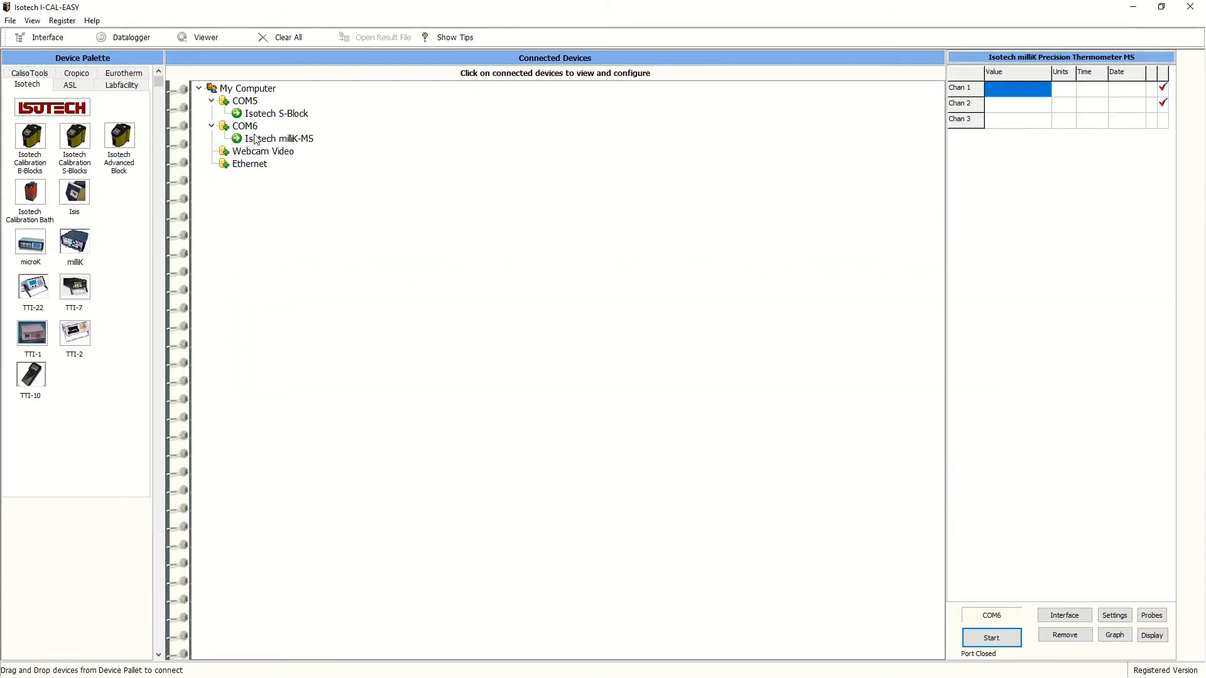
mouse_move(838, 483)
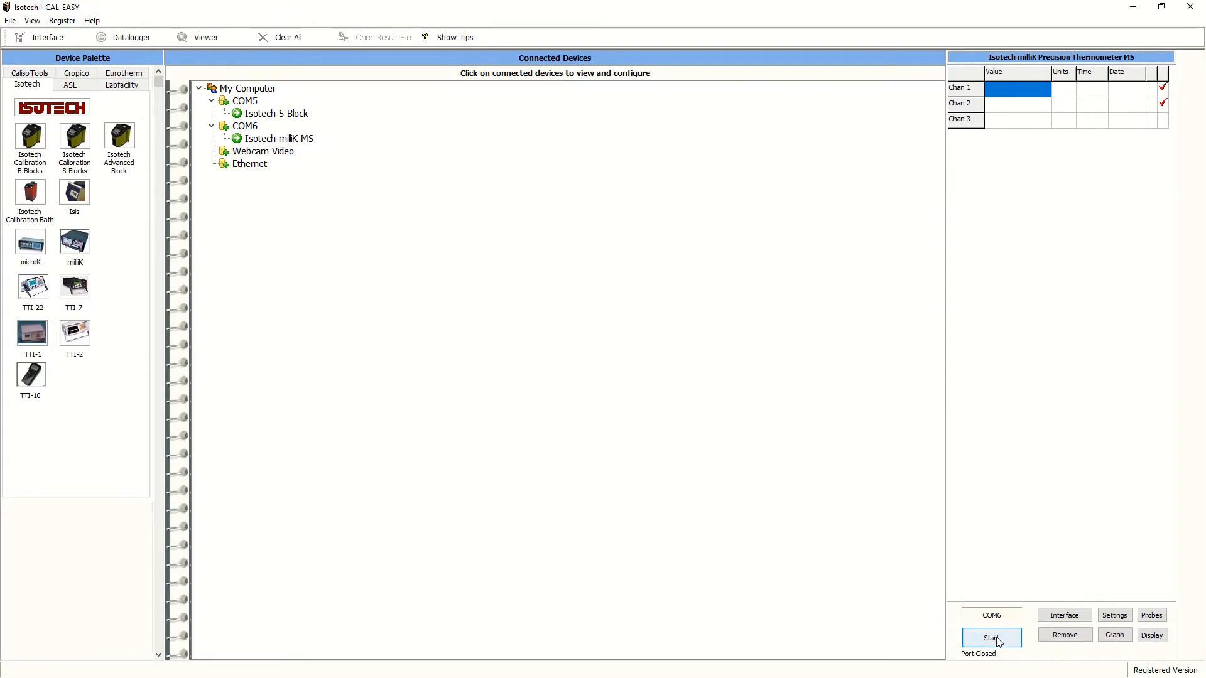
left_click(991, 638)
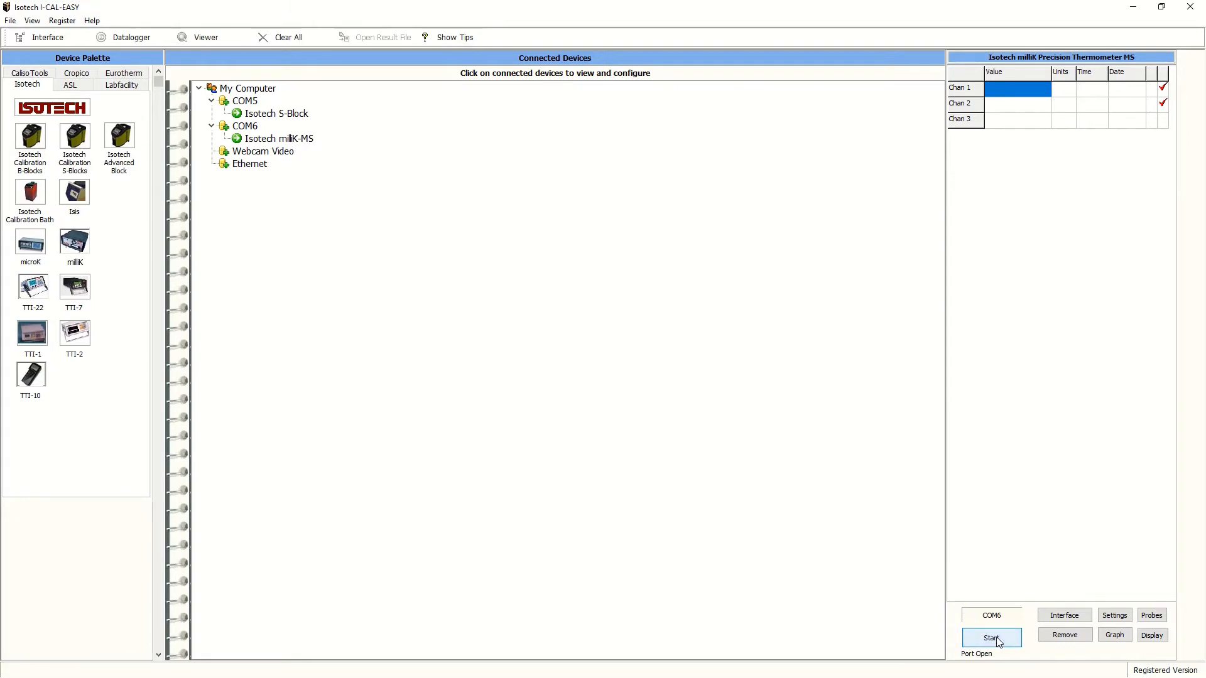
left_click(991, 638)
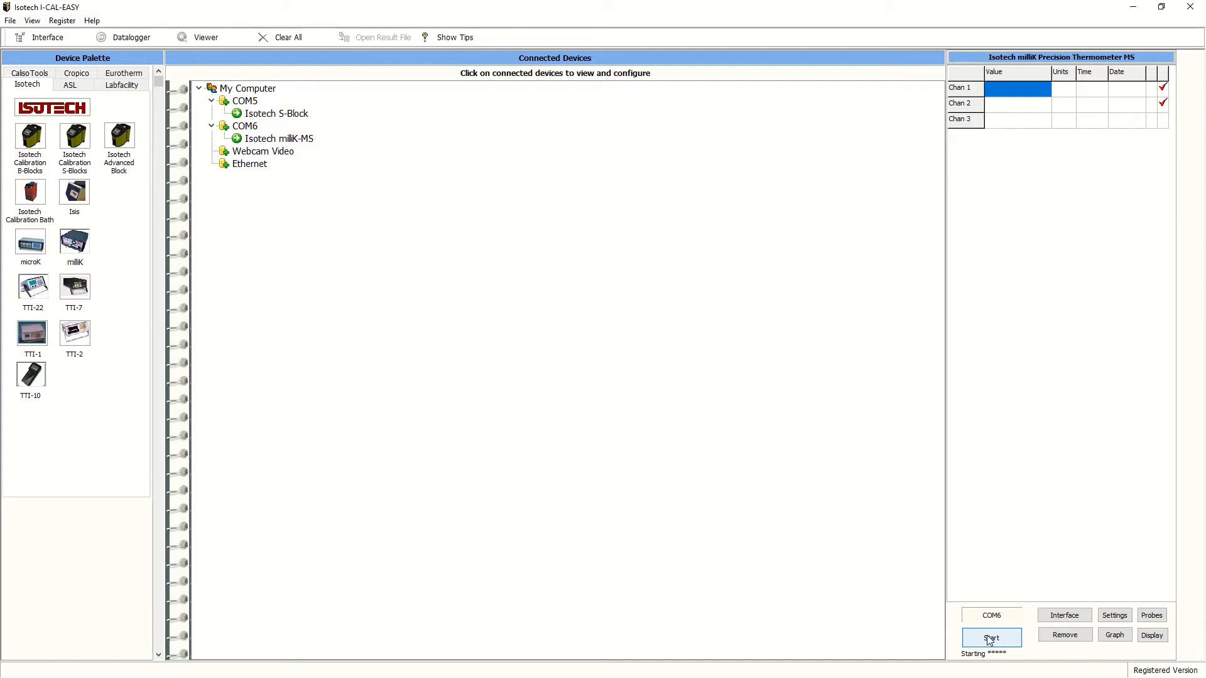
left_click(991, 638)
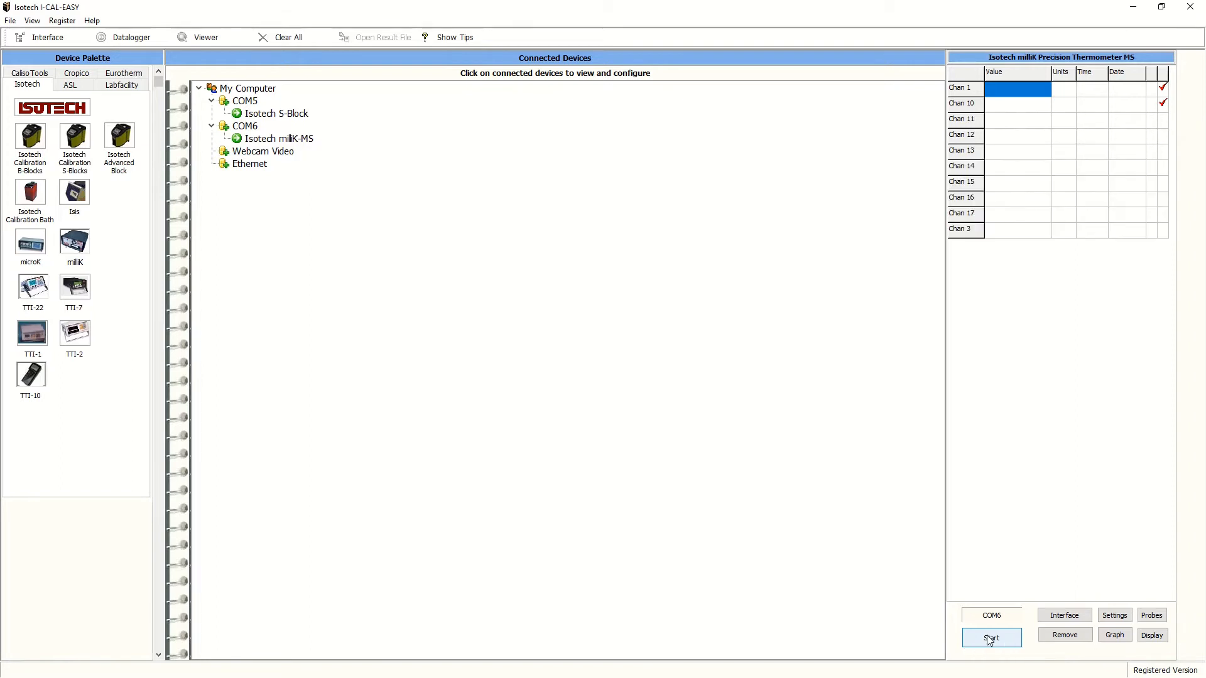
left_click(991, 638)
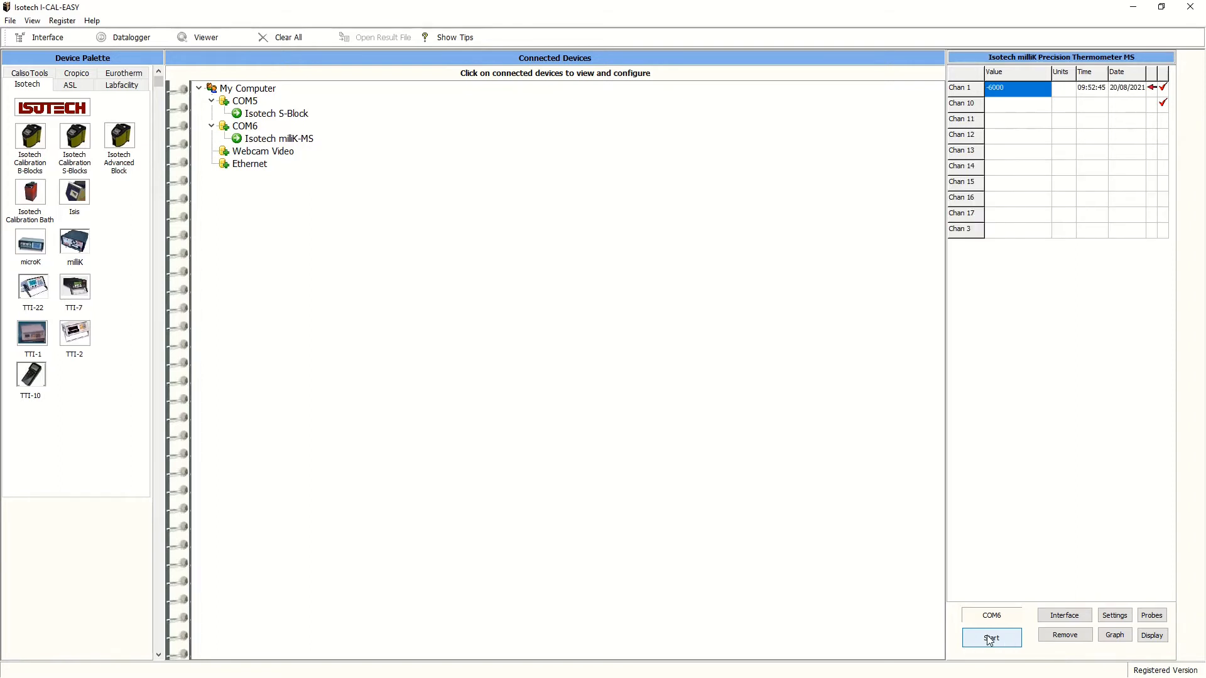
left_click(991, 638)
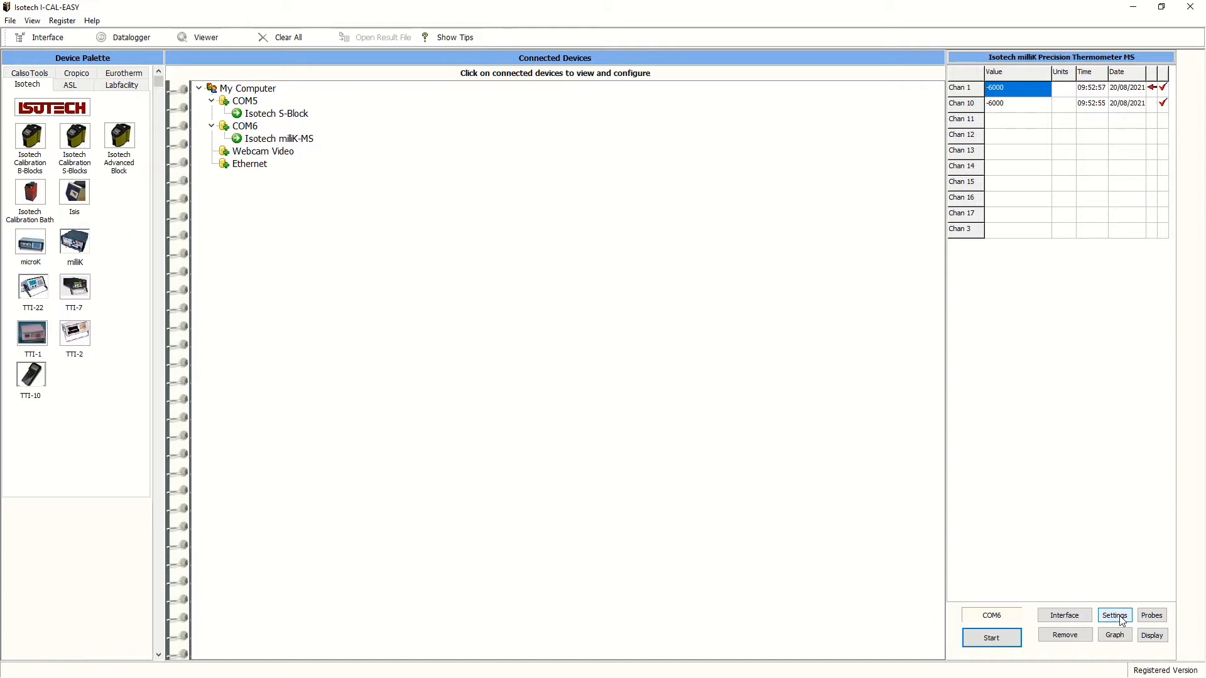
- Set channel 1 as a PRT input in °C, range 460, with no user probe
left_click(1114, 615)
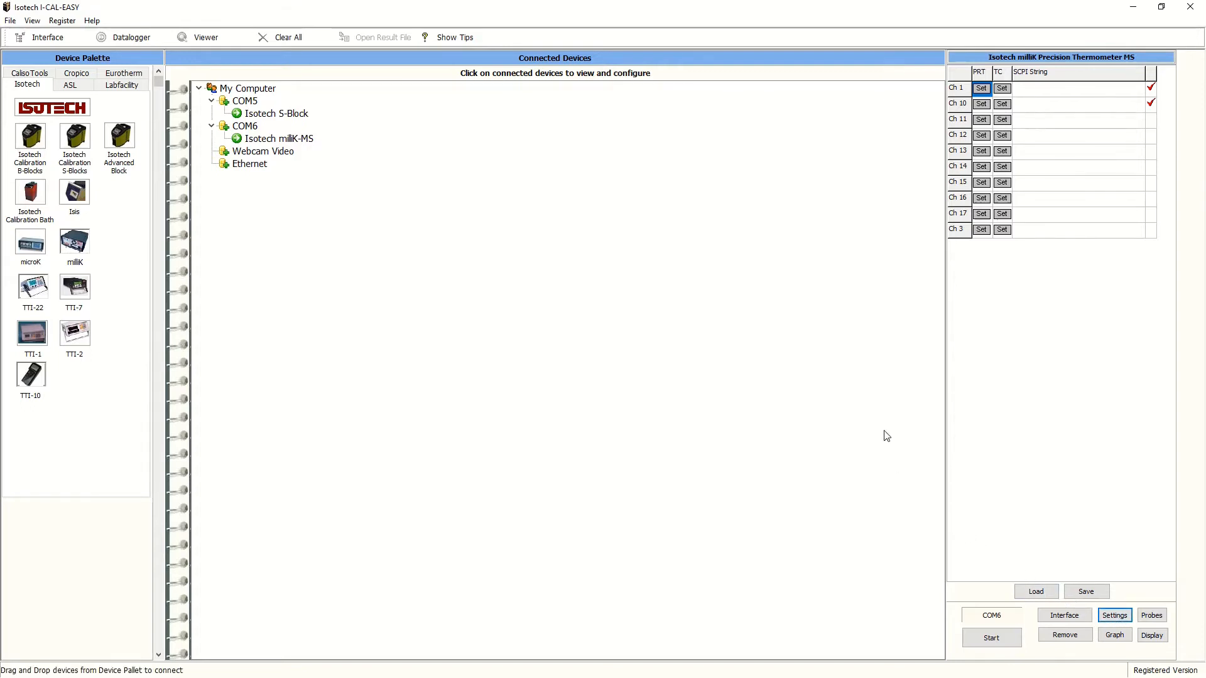
mouse_move(888, 269)
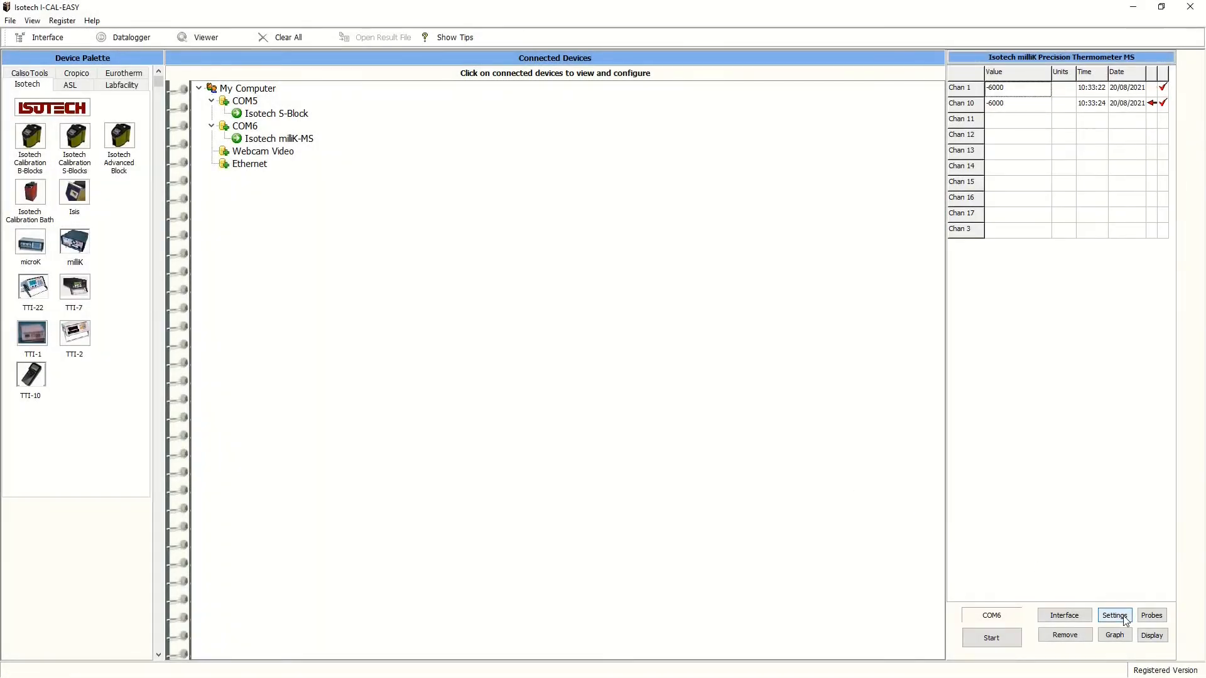
left_click(1114, 616)
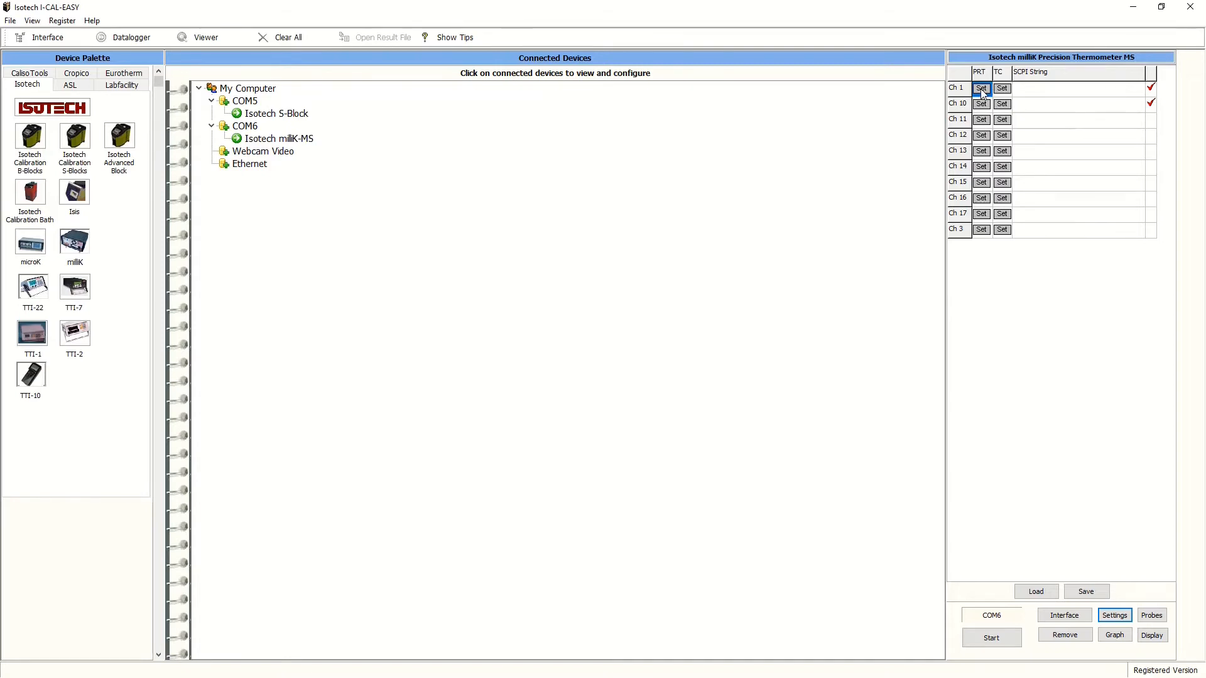
left_click(981, 88)
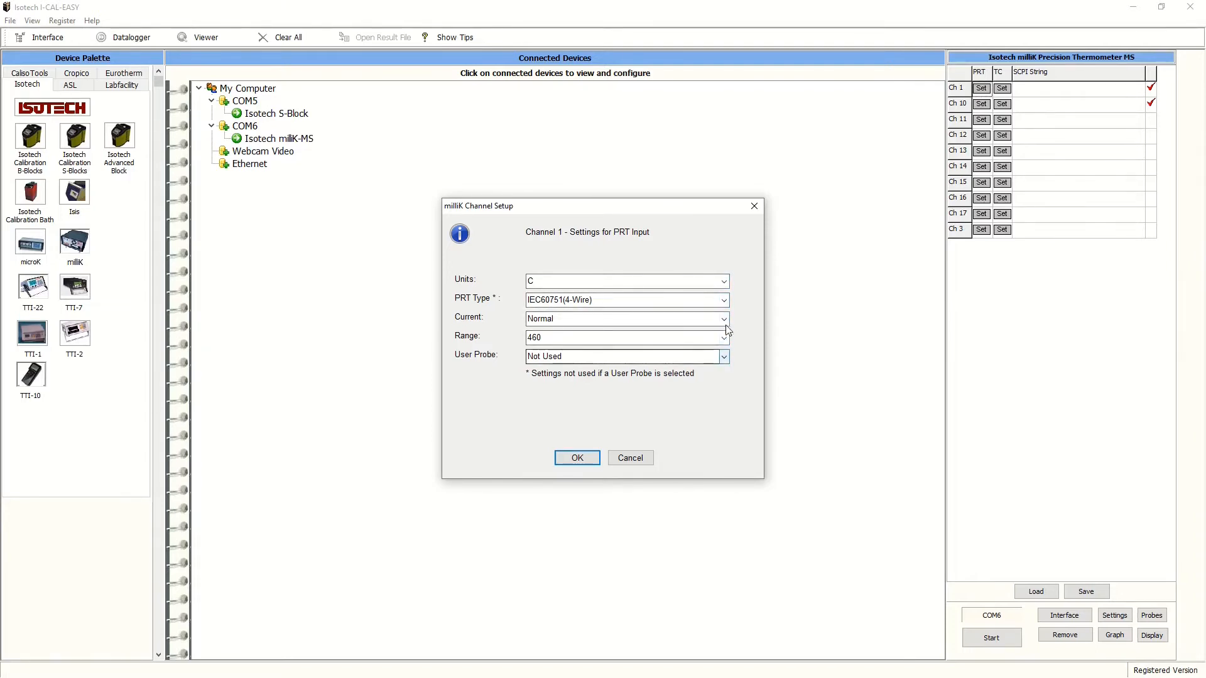
left_click(722, 355)
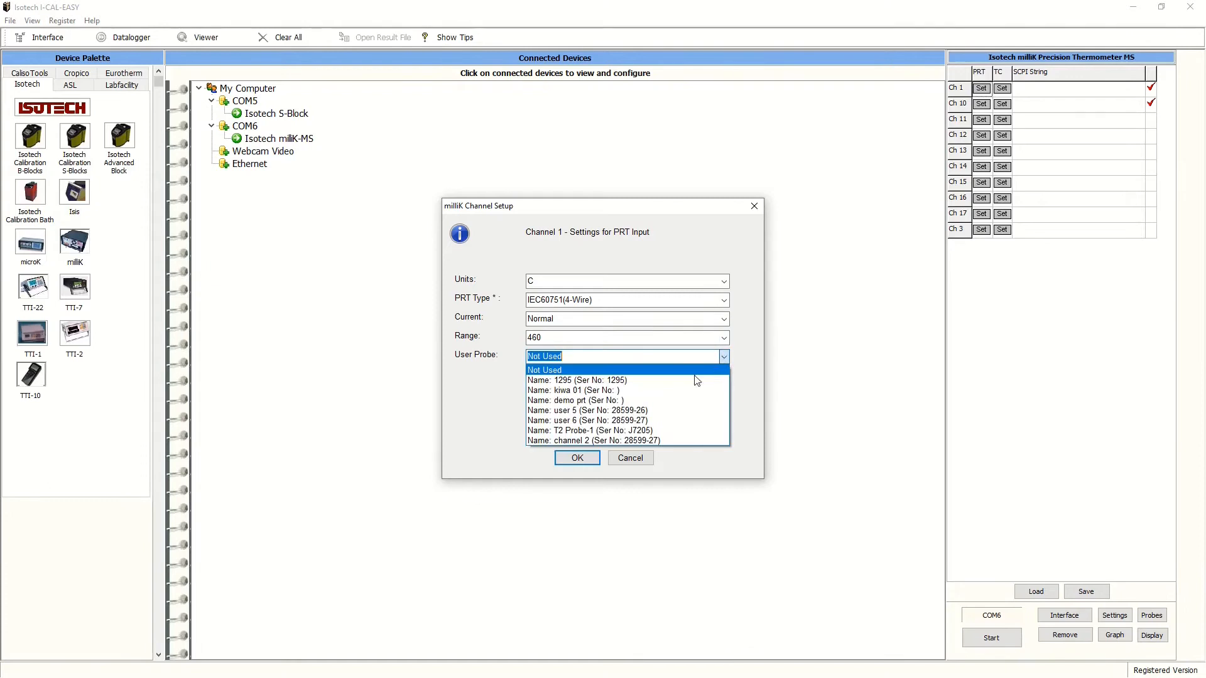
left_click(576, 458)
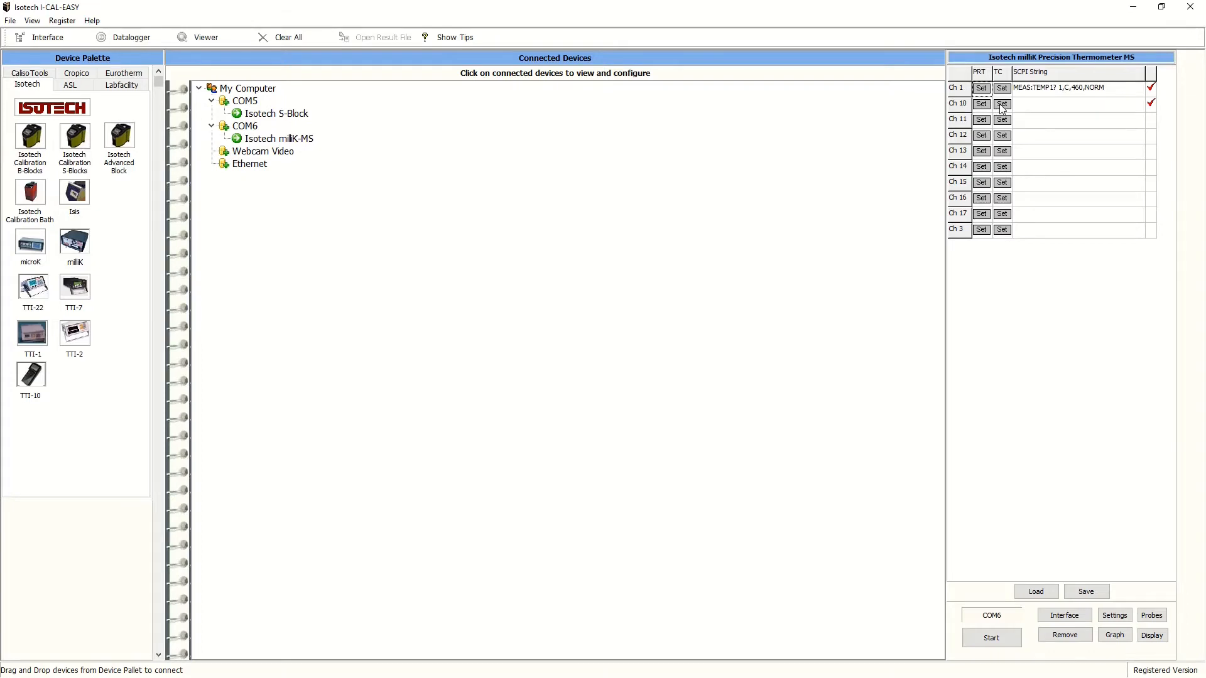
- Configure channels 10, 11 and 12 as type N thermocouples, channel 10 measured in volts
left_click(1001, 104)
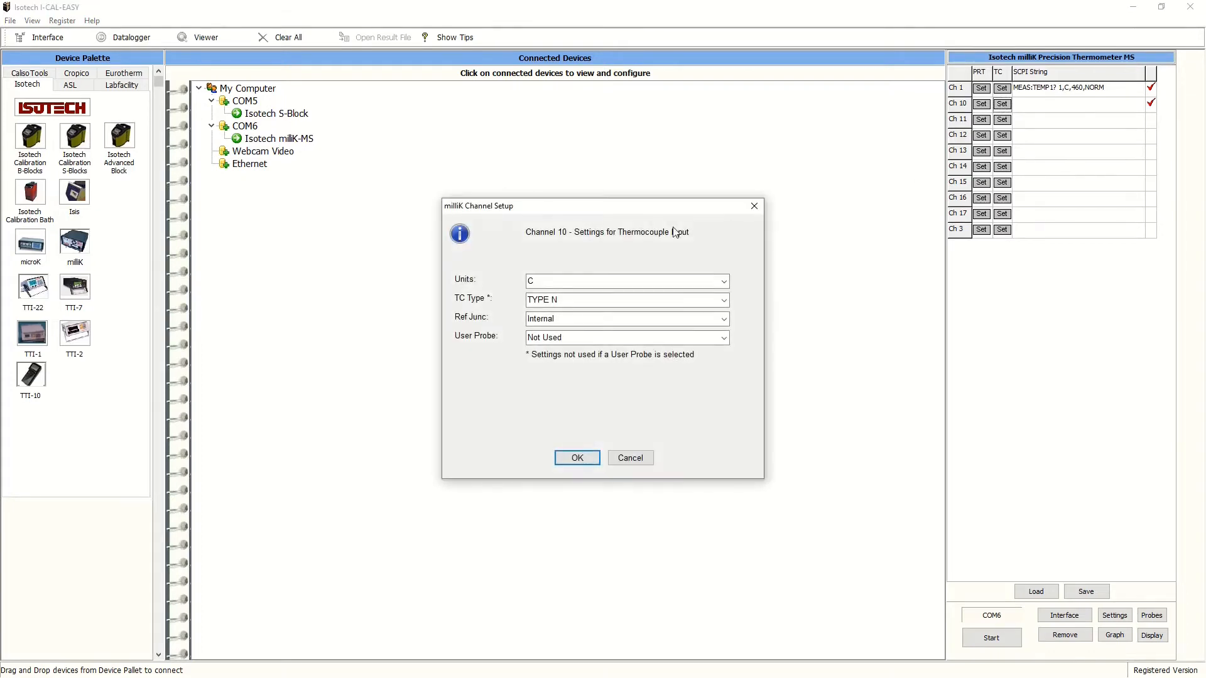
left_click(721, 280)
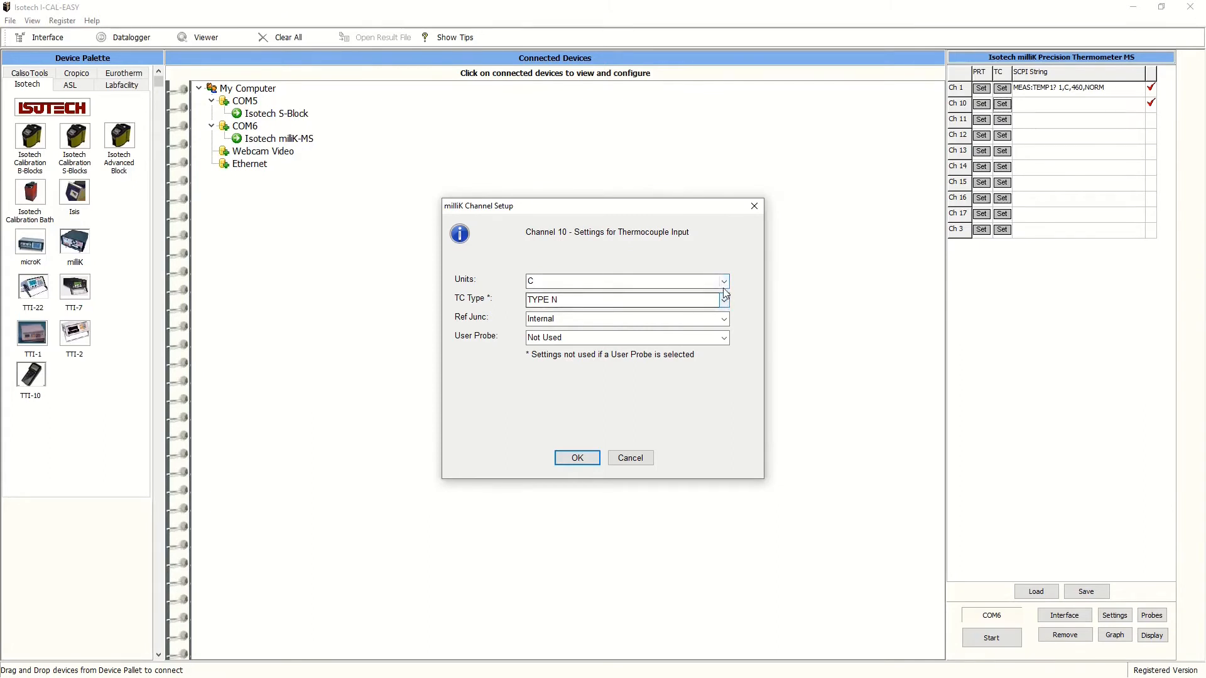
left_click(721, 281)
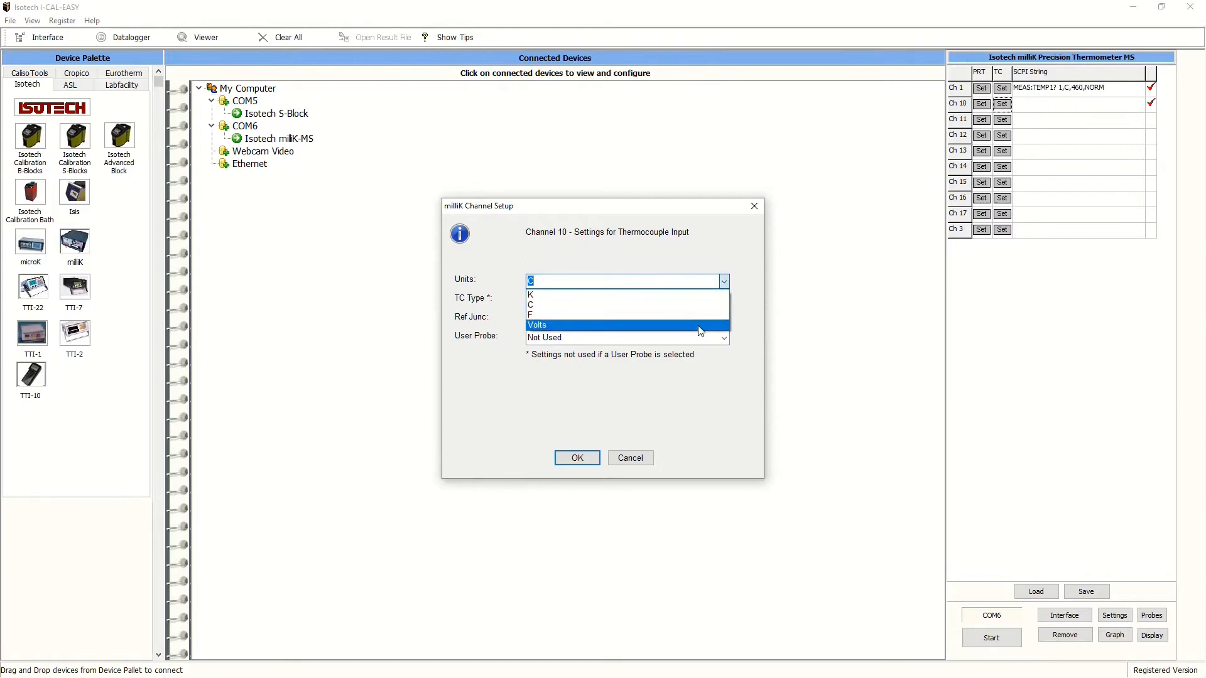
left_click(536, 324)
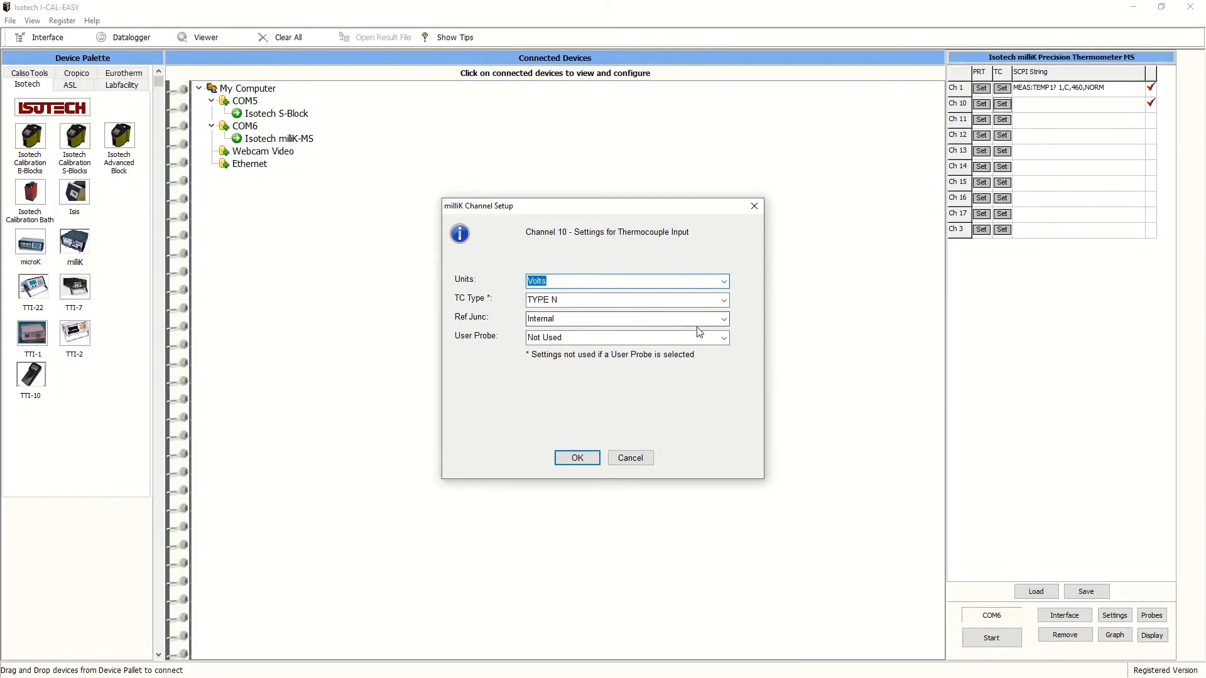
left_click(577, 457)
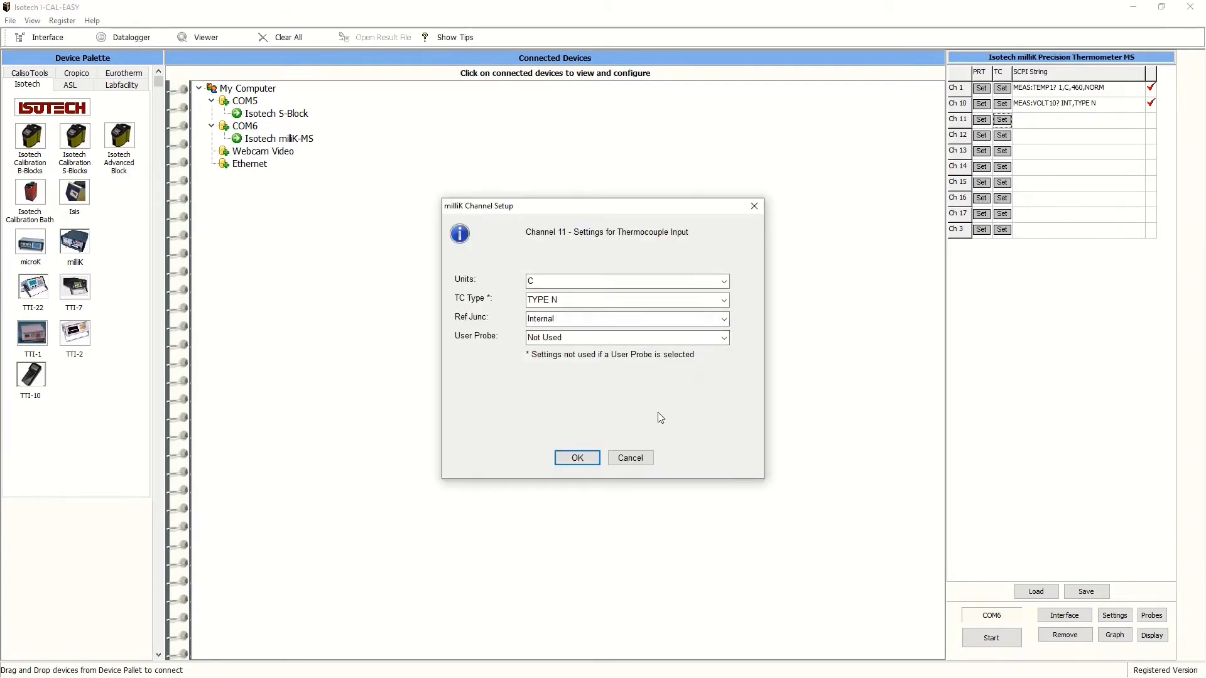
left_click(577, 457)
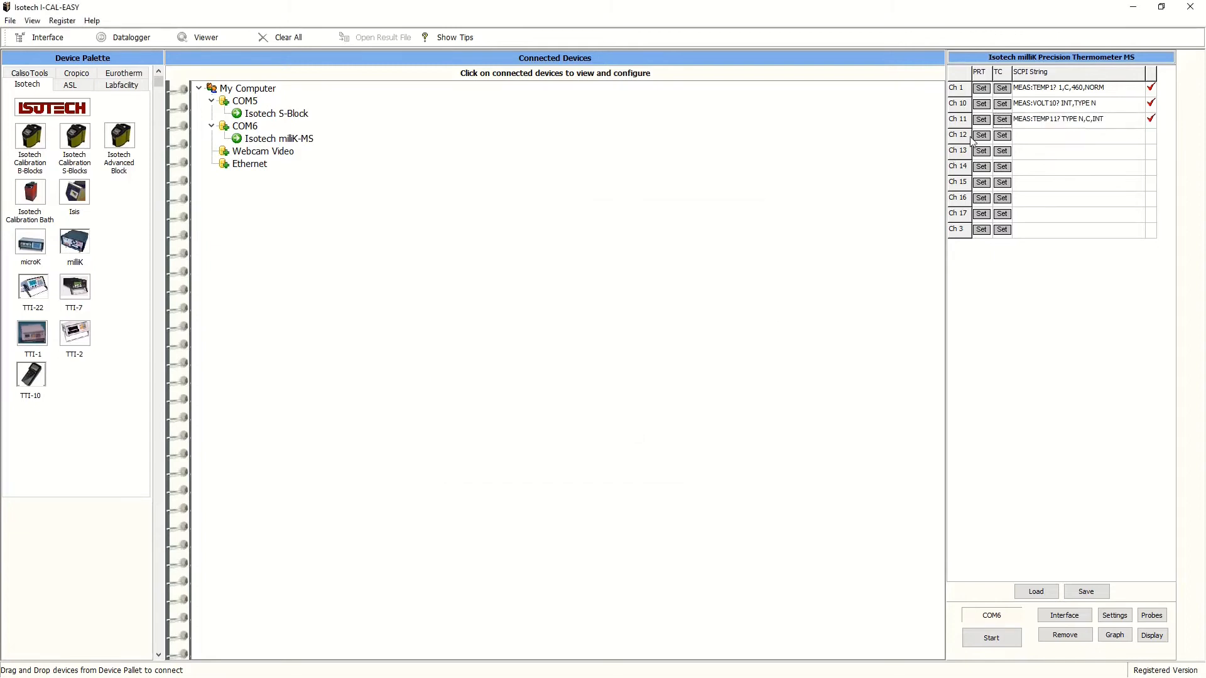
left_click(980, 136)
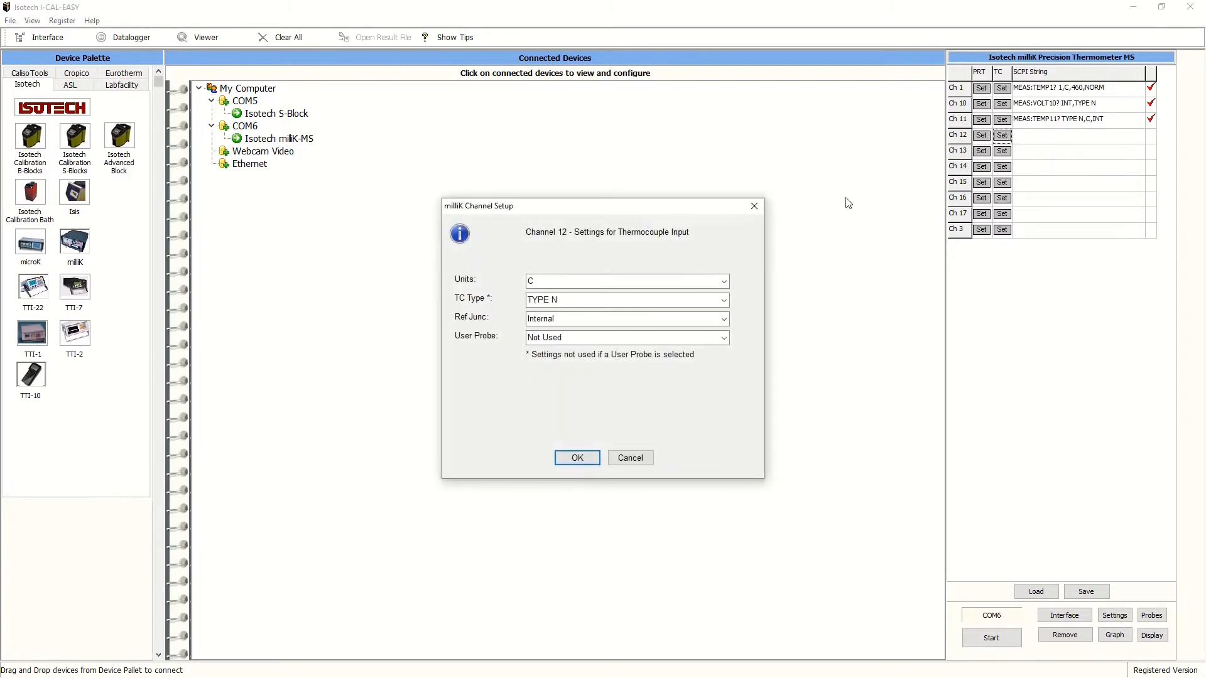
left_click(576, 458)
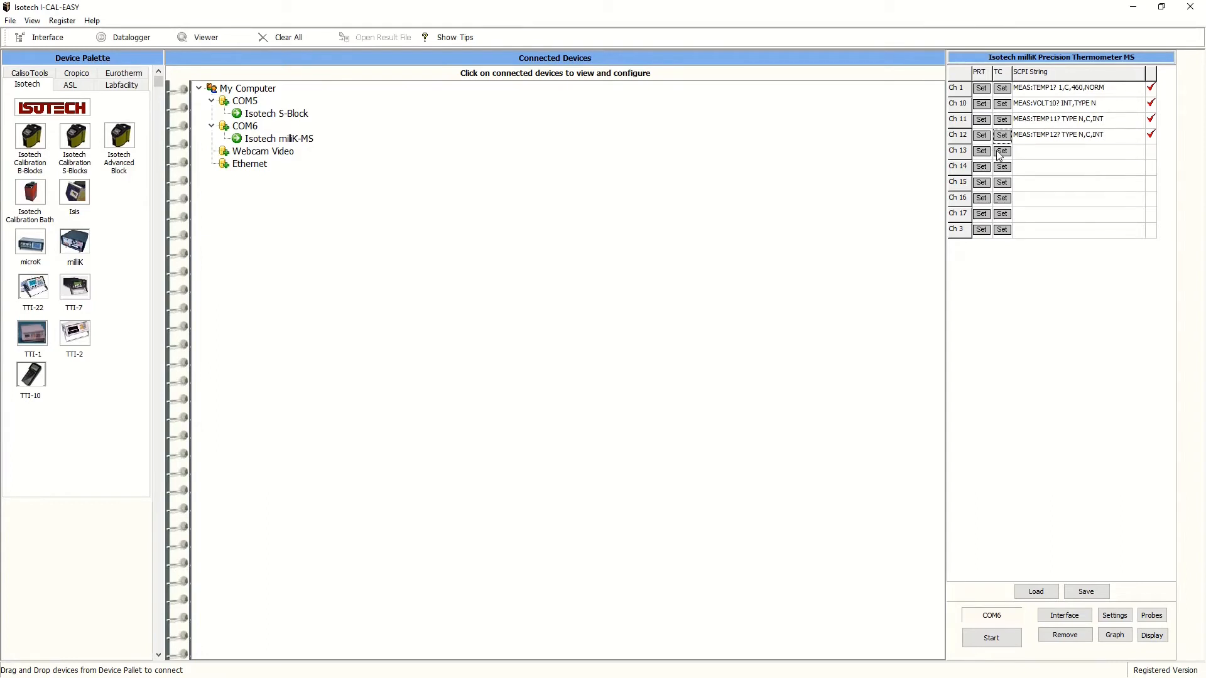
- Set channel 13 as a PRT measured in ohms and channel 16 as a type T thermocouple
left_click(981, 151)
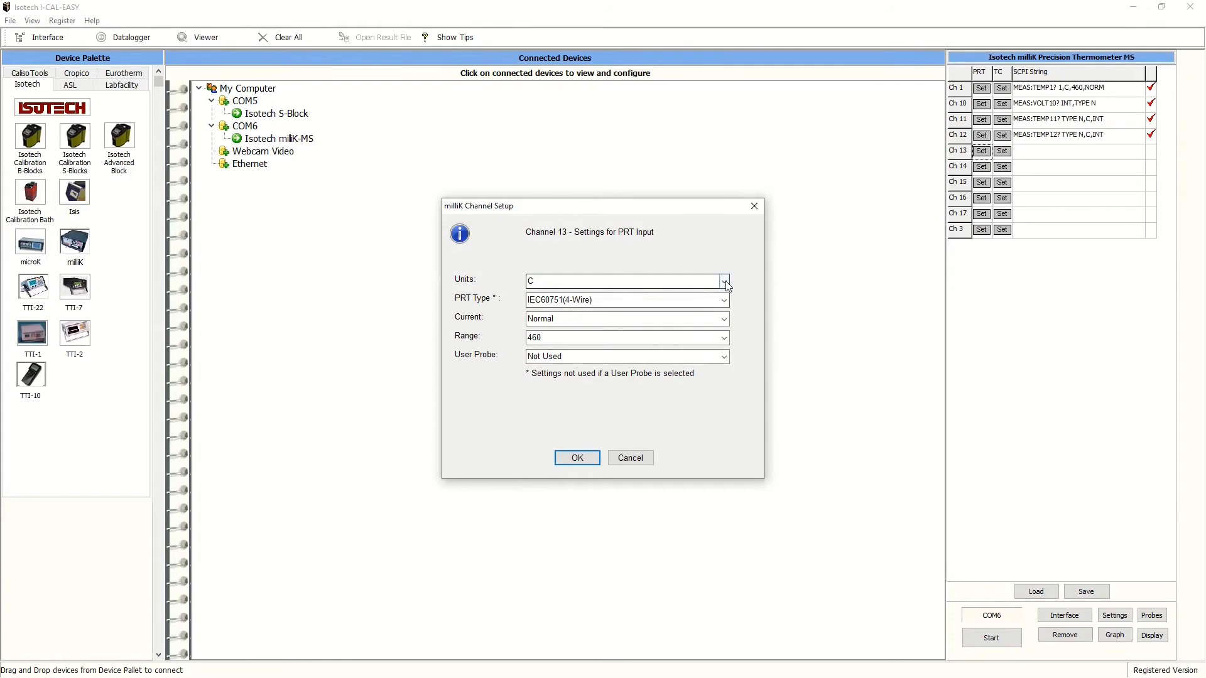
left_click(721, 280)
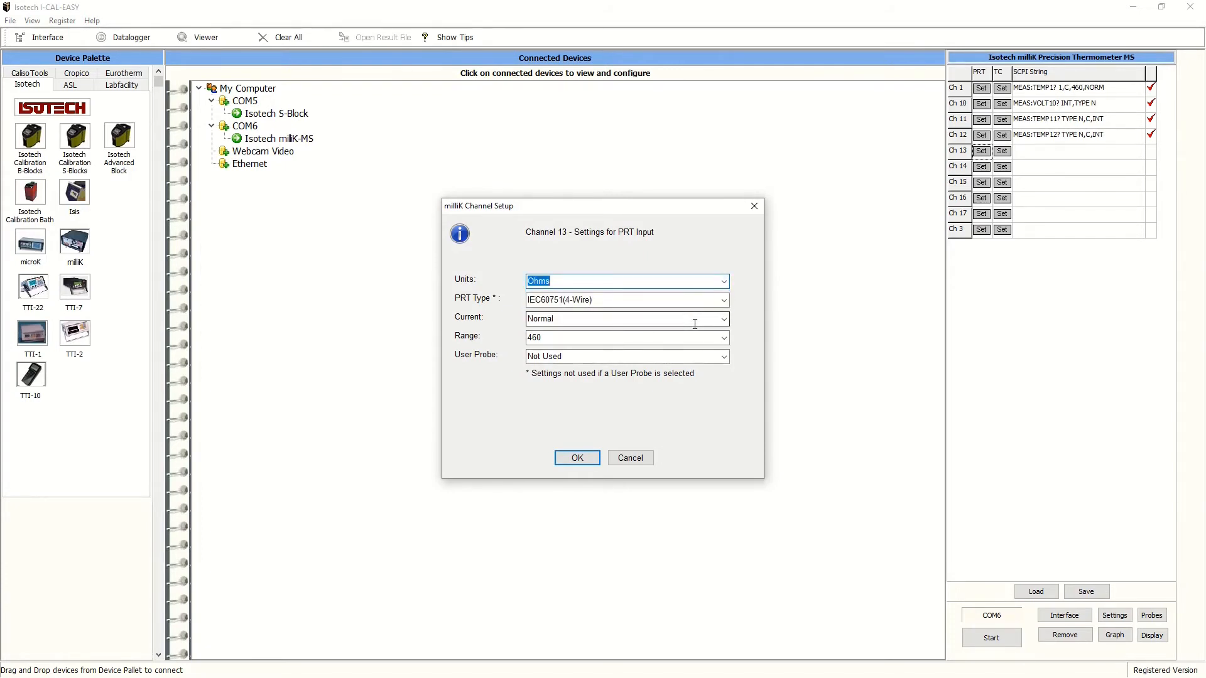
left_click(576, 457)
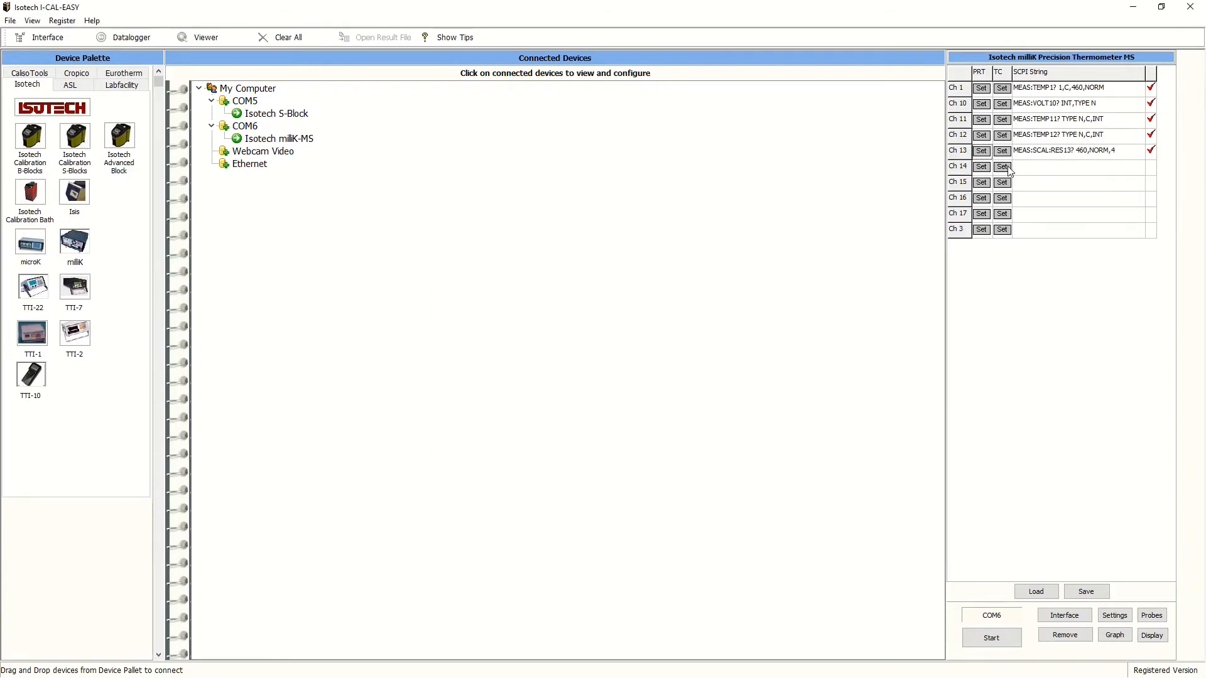
left_click(721, 299)
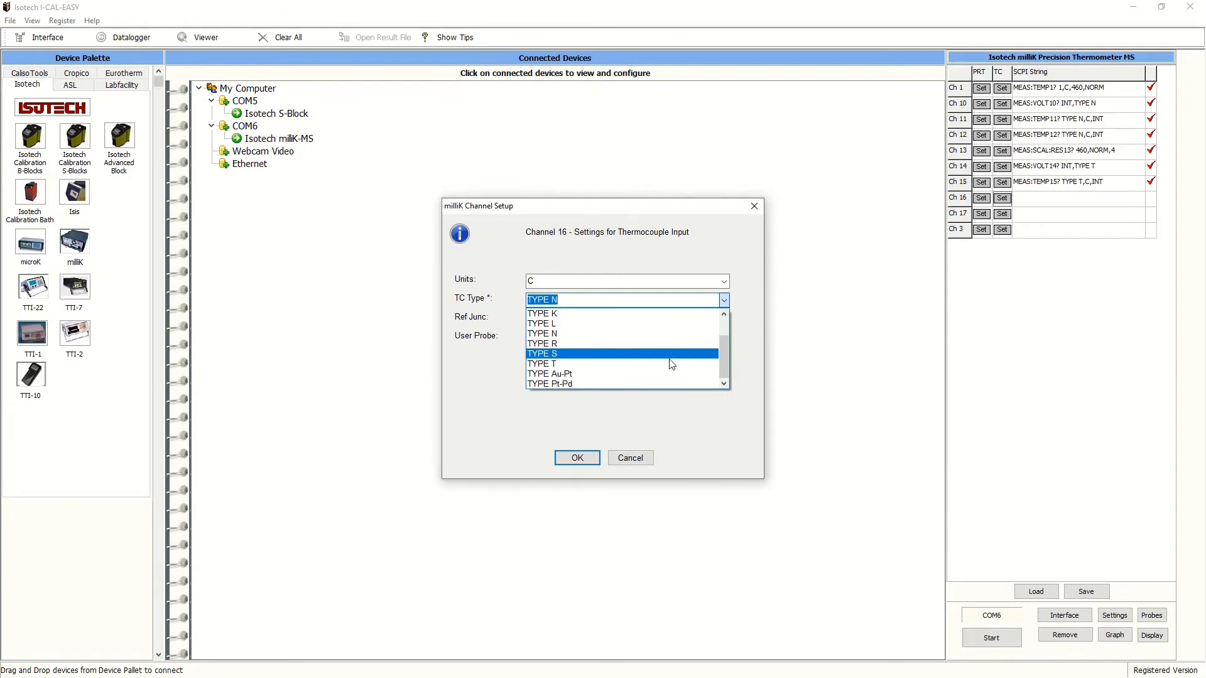
left_click(541, 364)
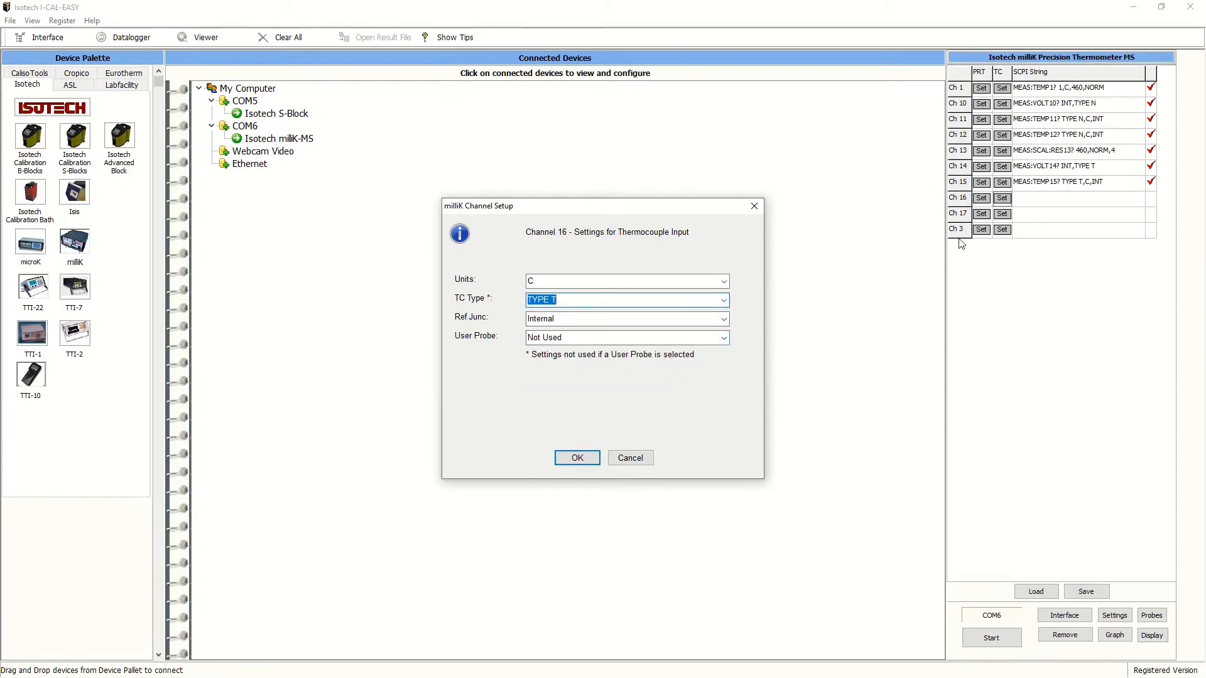
left_click(576, 458)
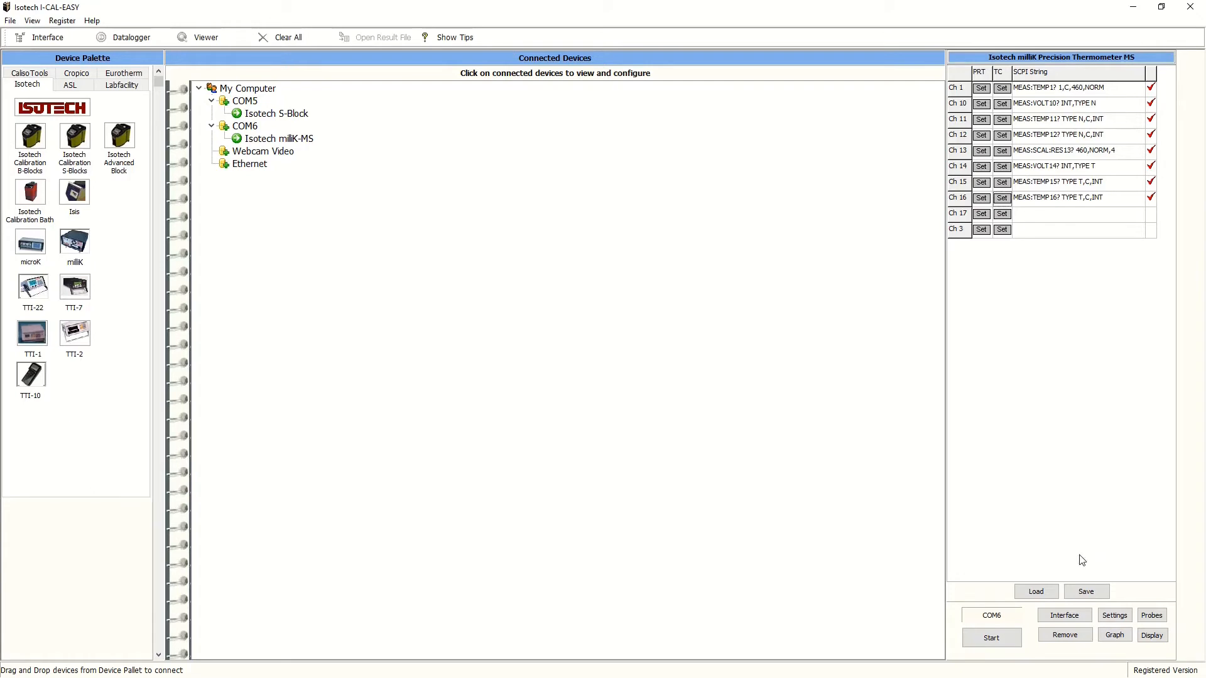
- Save the channel setup over the existing file and show live channel readings
left_click(1085, 591)
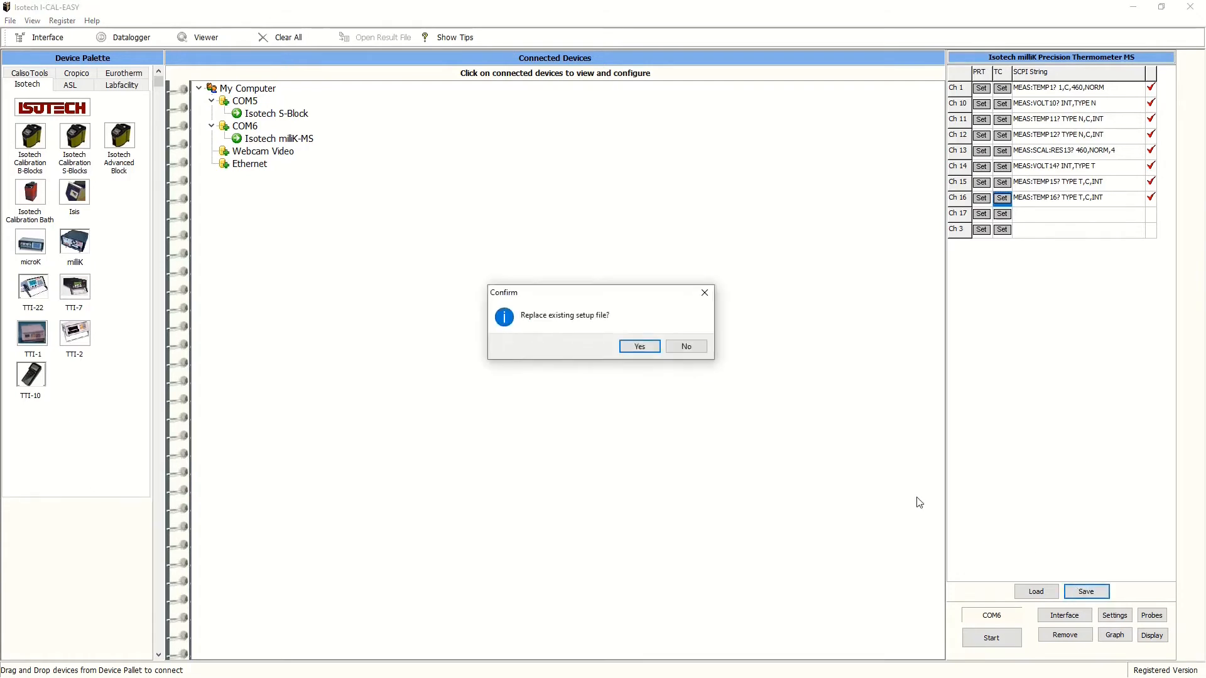
left_click(639, 347)
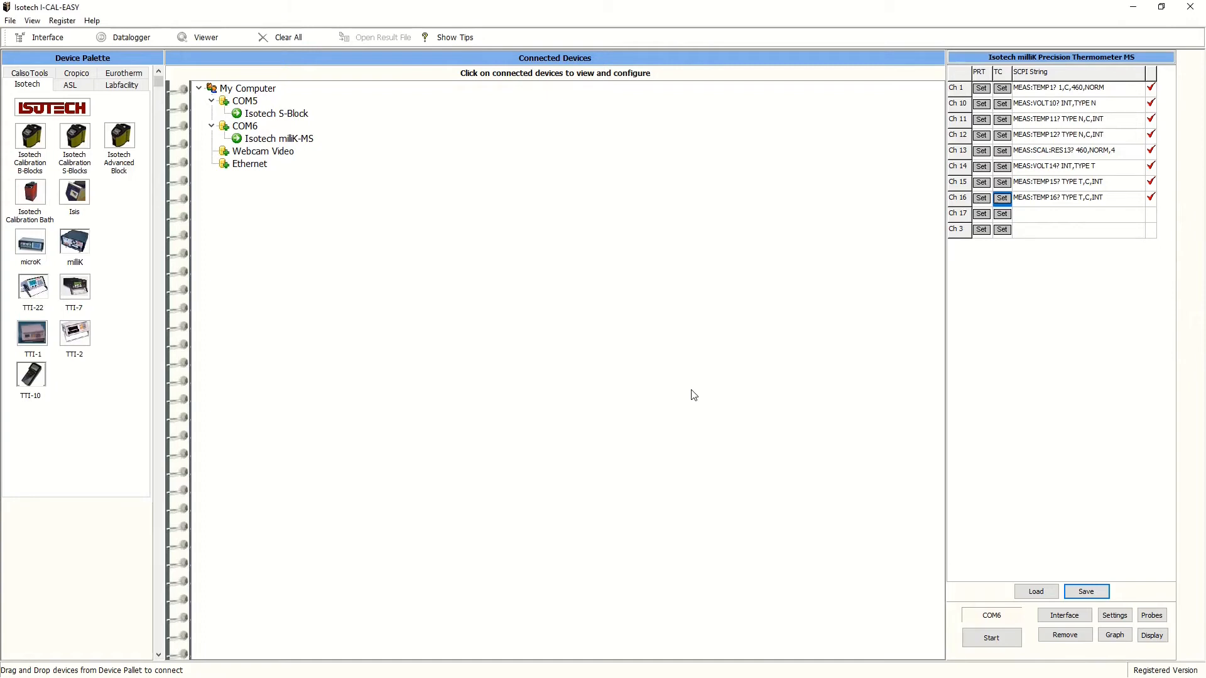
mouse_move(1090, 608)
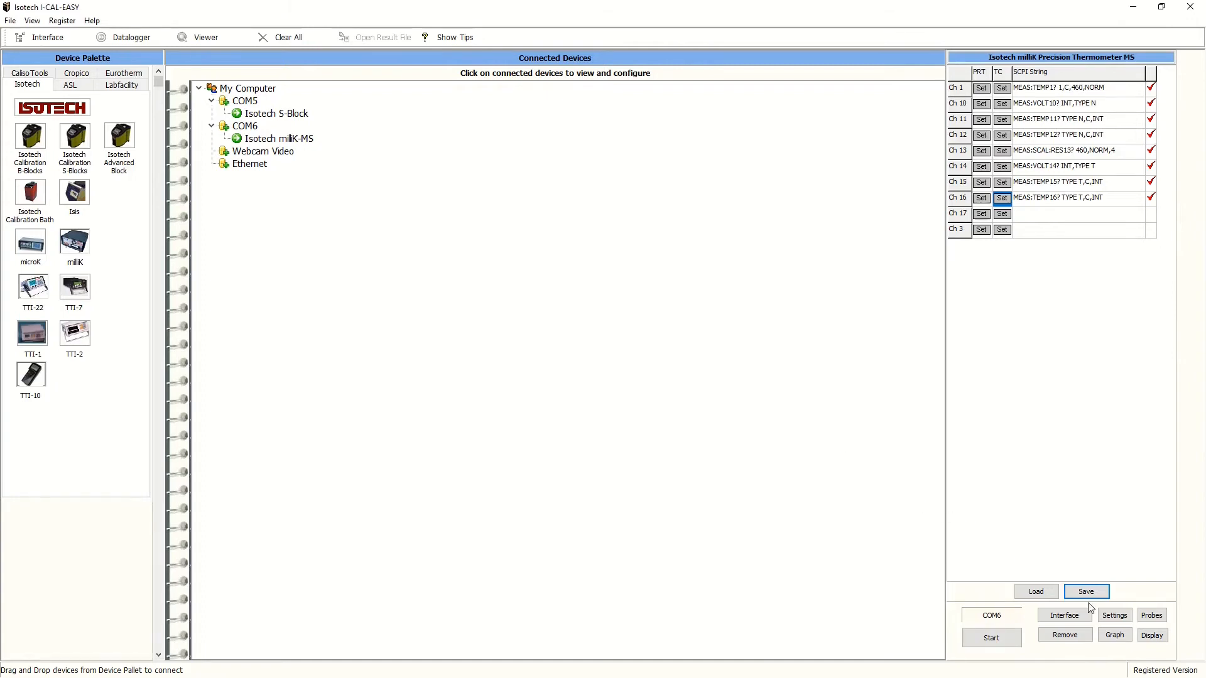
left_click(129, 36)
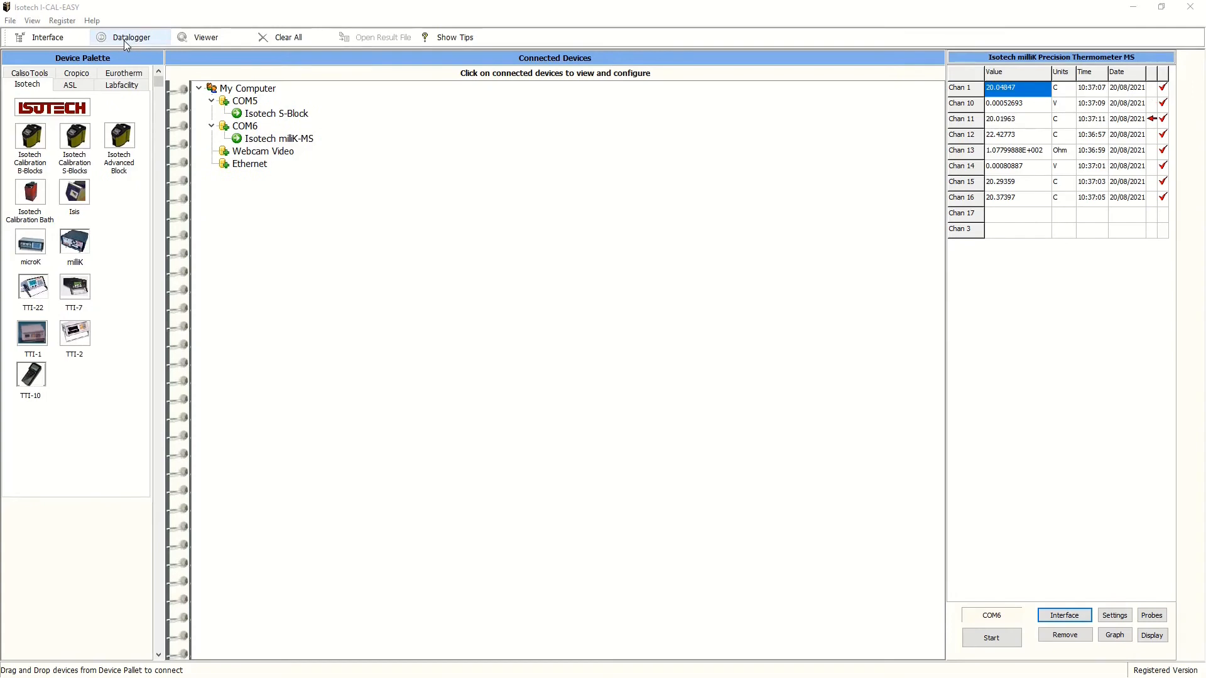
- In the Datalogger, make milliK Chan 1 the reference and the block setpoint the setpoint with 0.00 decimals
left_click(130, 37)
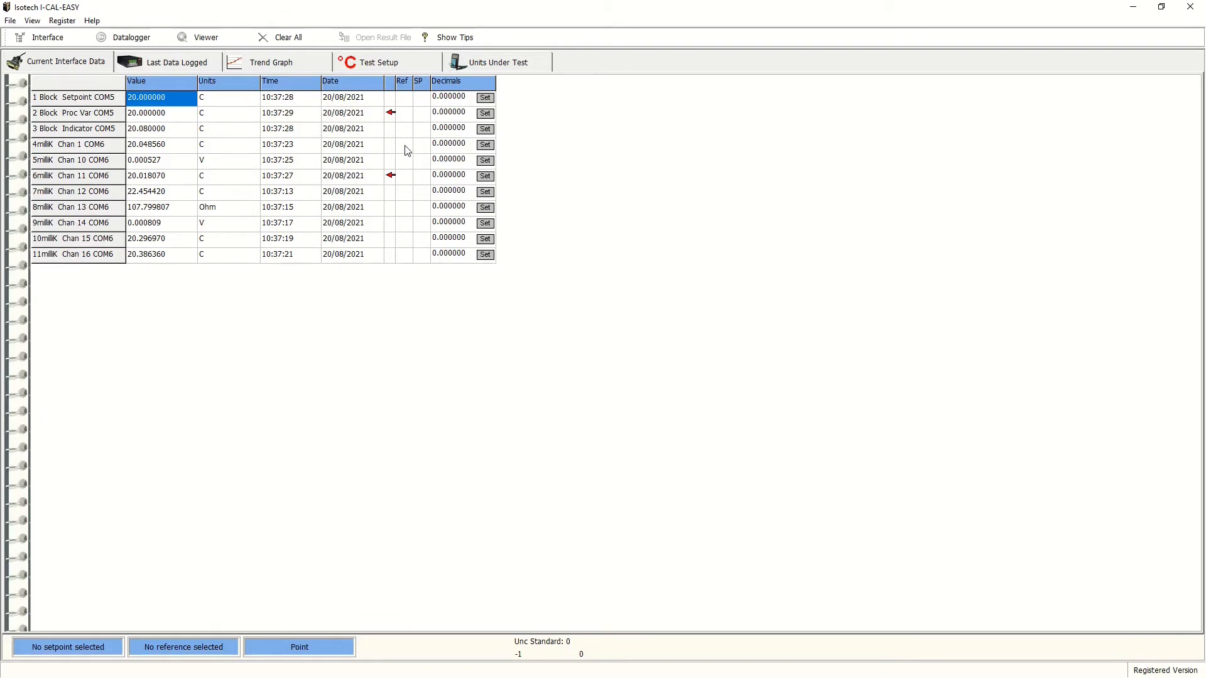
left_click(401, 144)
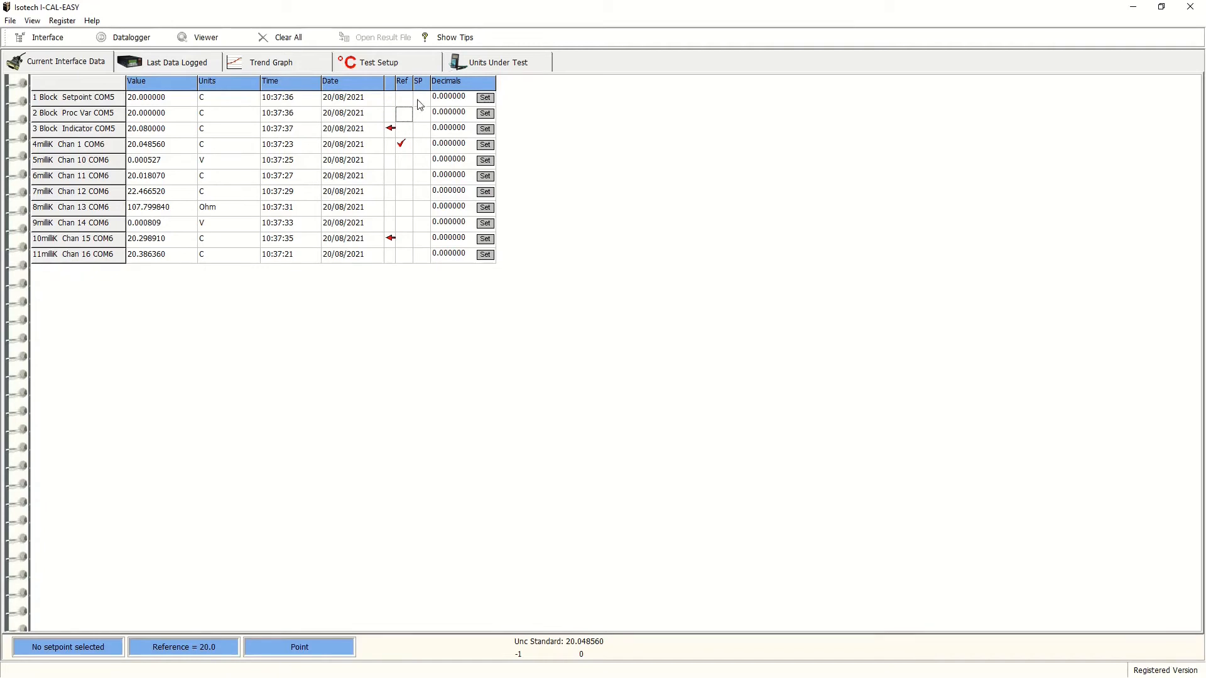
left_click(420, 98)
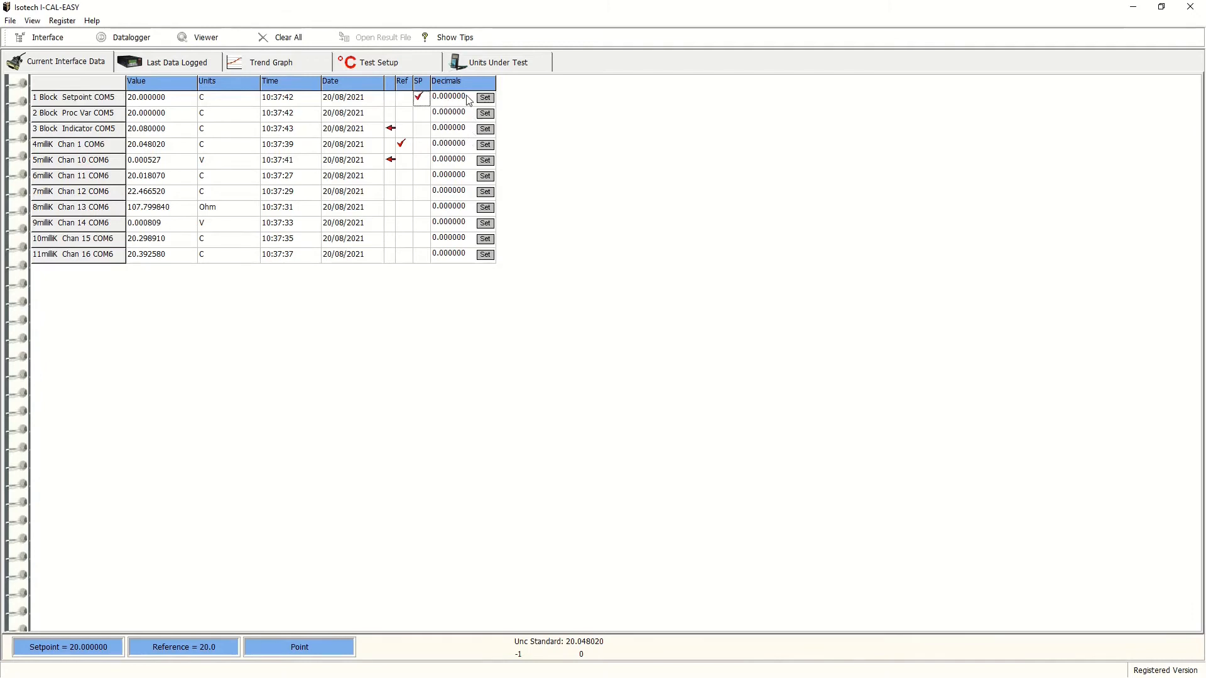
left_click(483, 96)
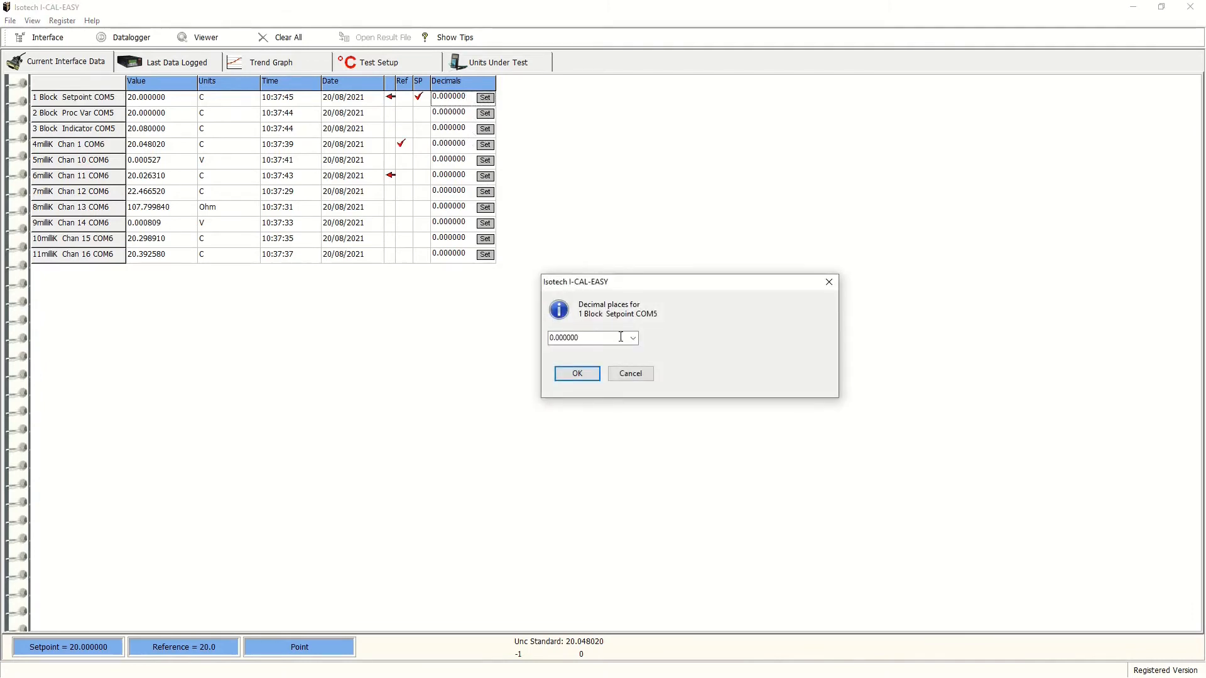
left_click(631, 338)
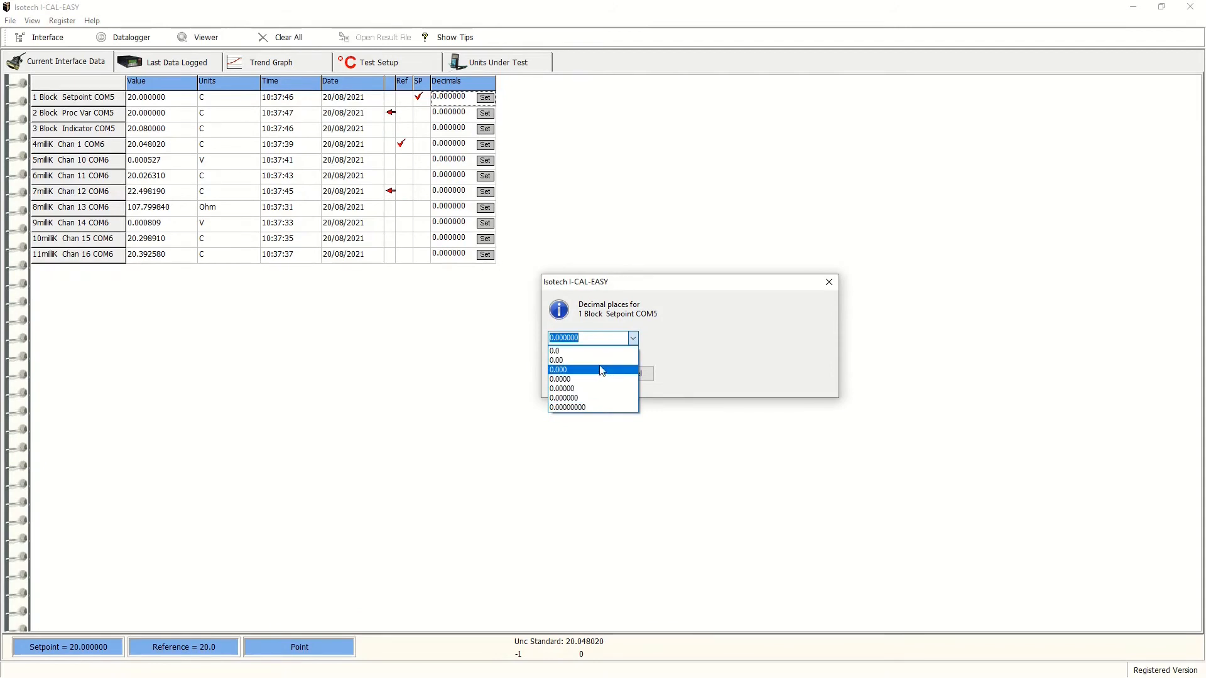
left_click(557, 361)
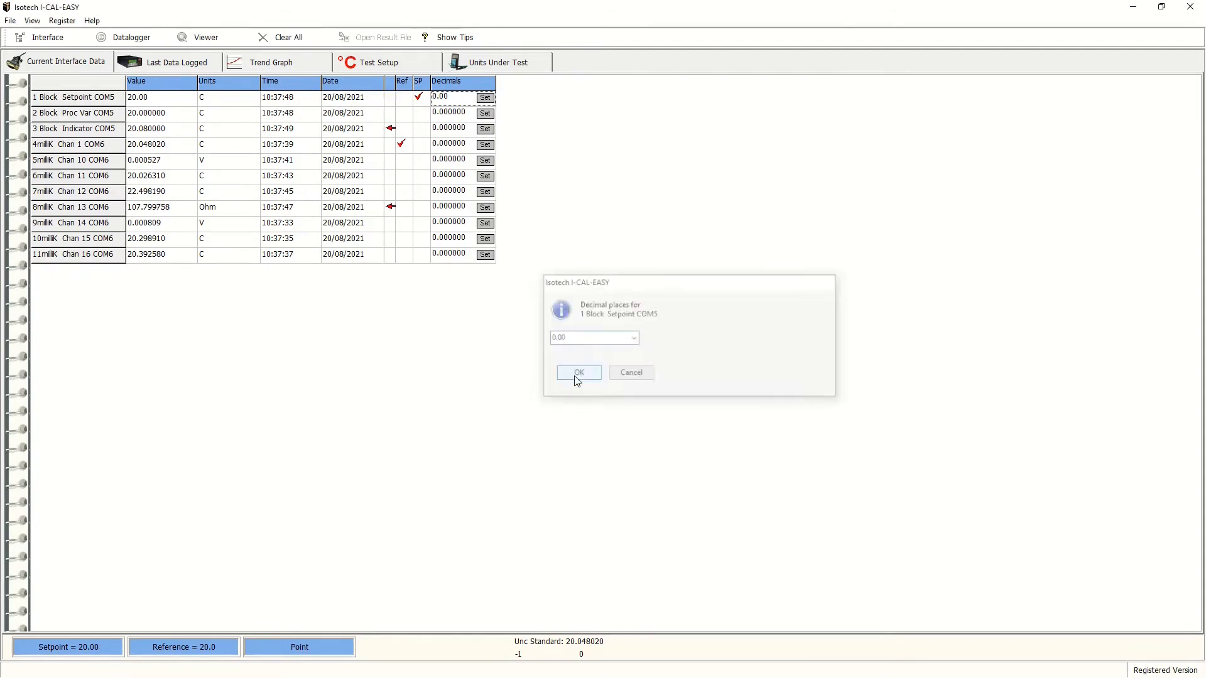
left_click(578, 372)
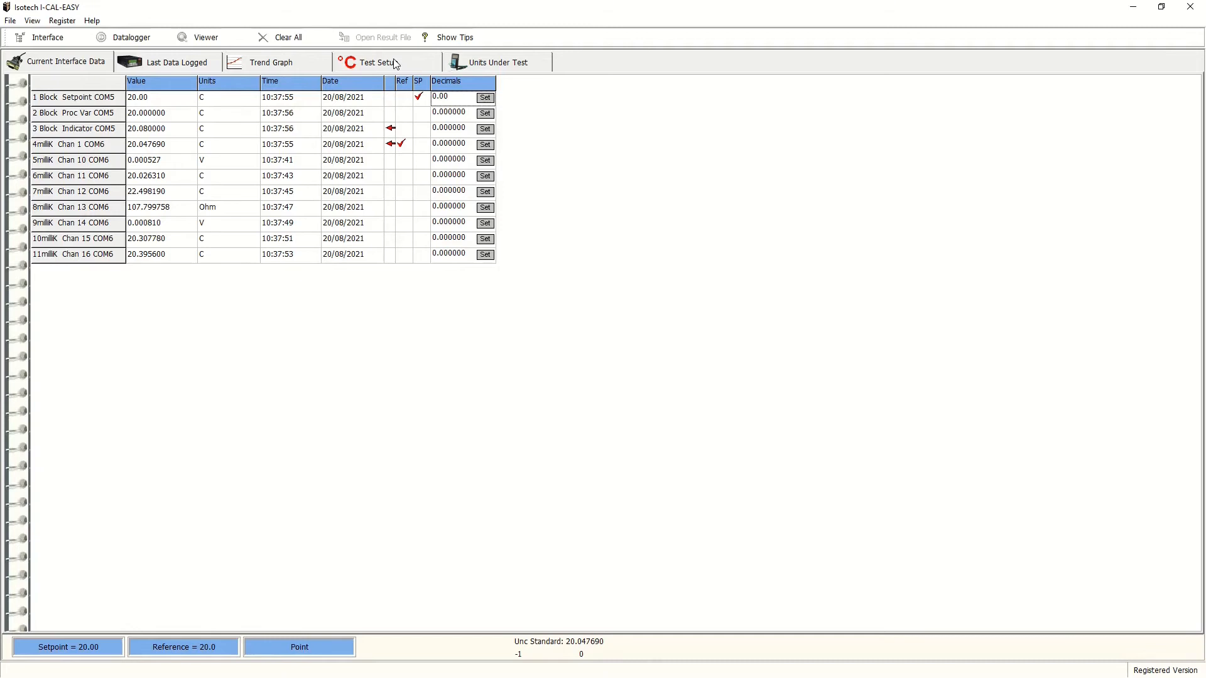
- Show the Units Under Test table of all connected channels
left_click(497, 62)
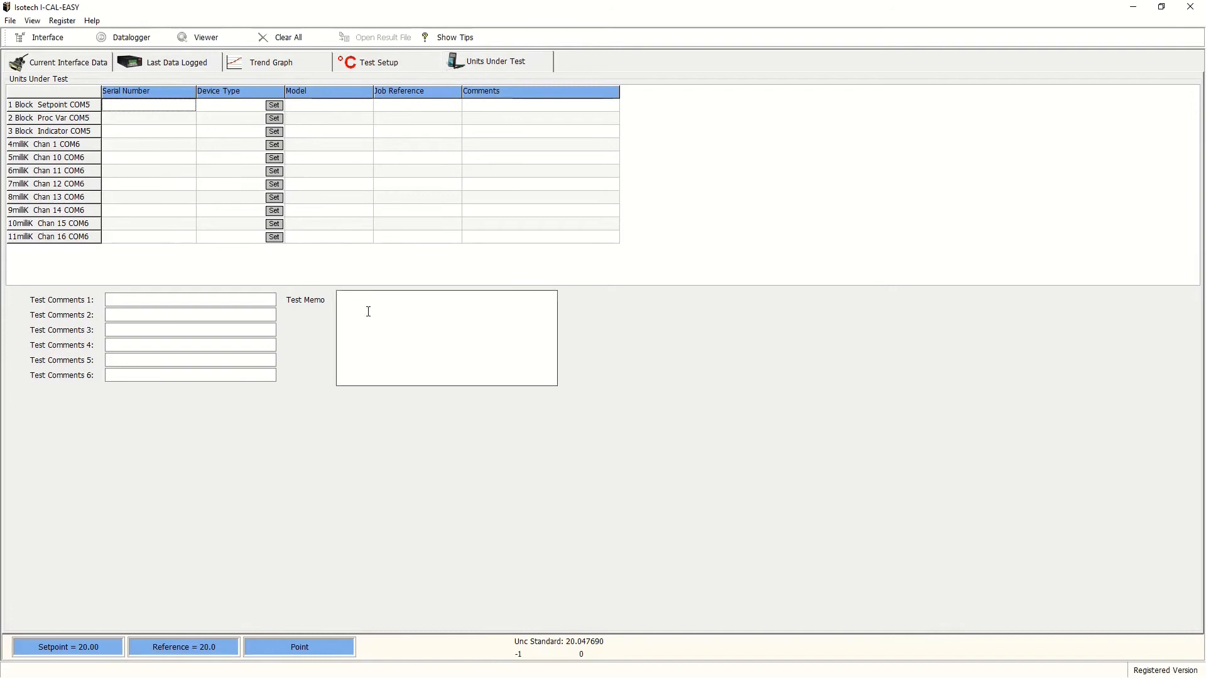
mouse_move(394, 332)
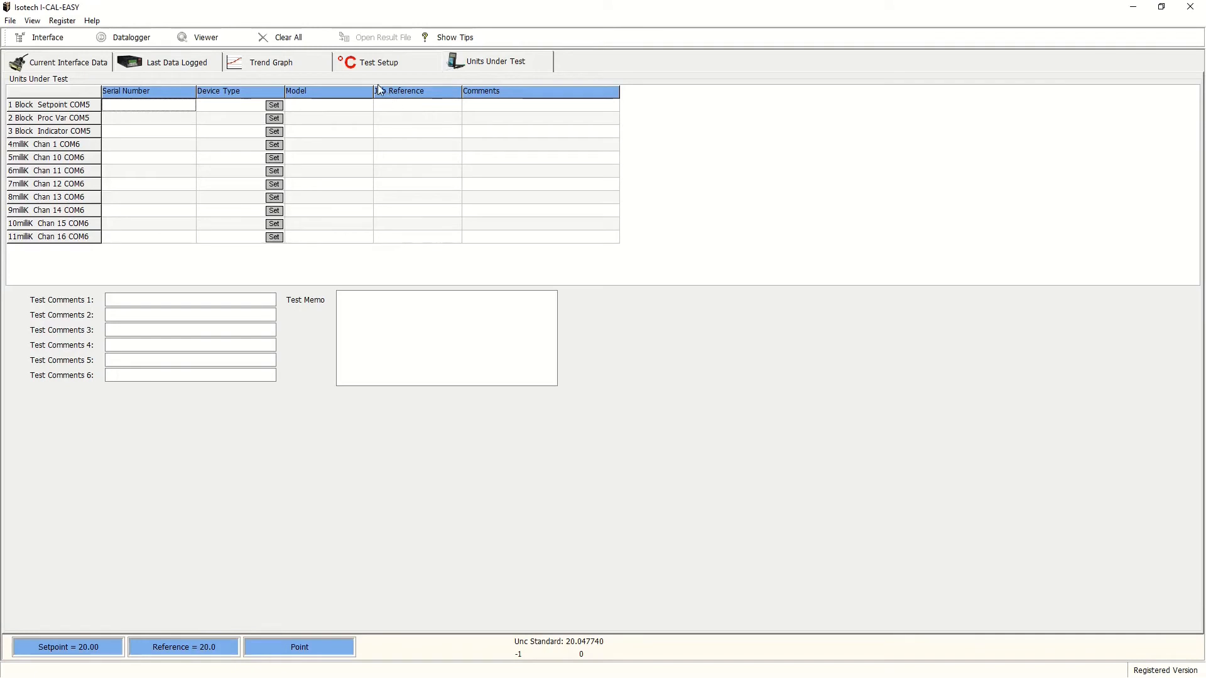
- In Test Parameters, set the number of test points to 4
left_click(378, 63)
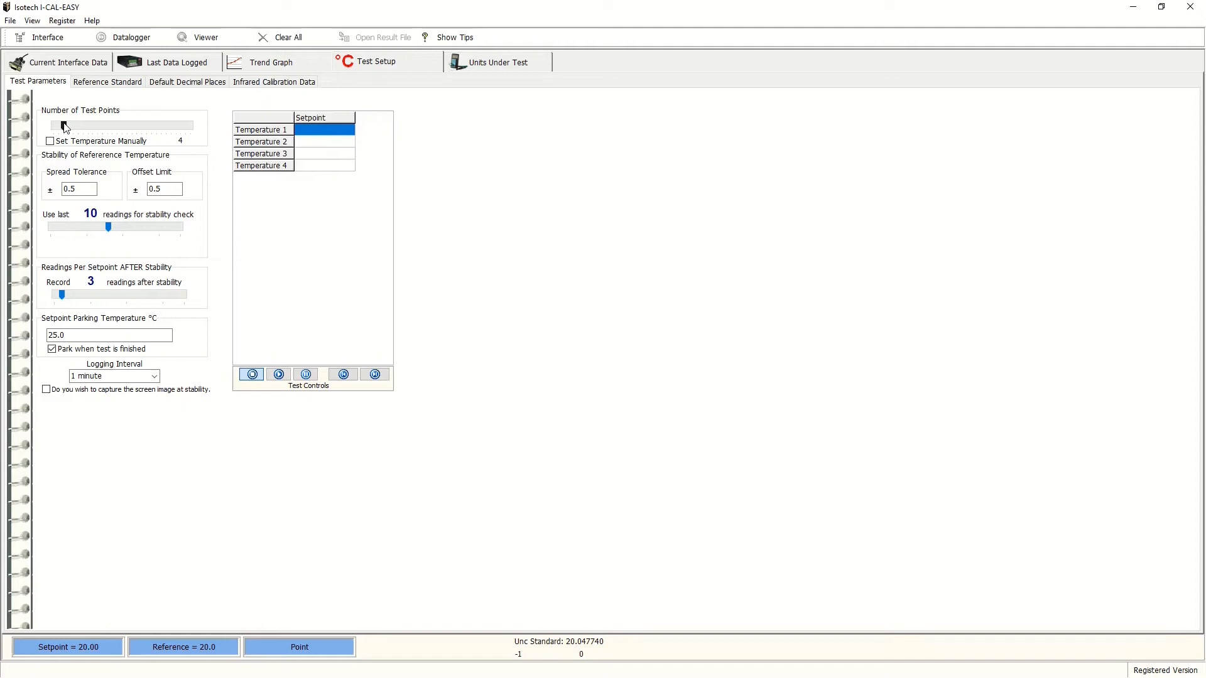
left_click_drag(60, 126, 104, 126)
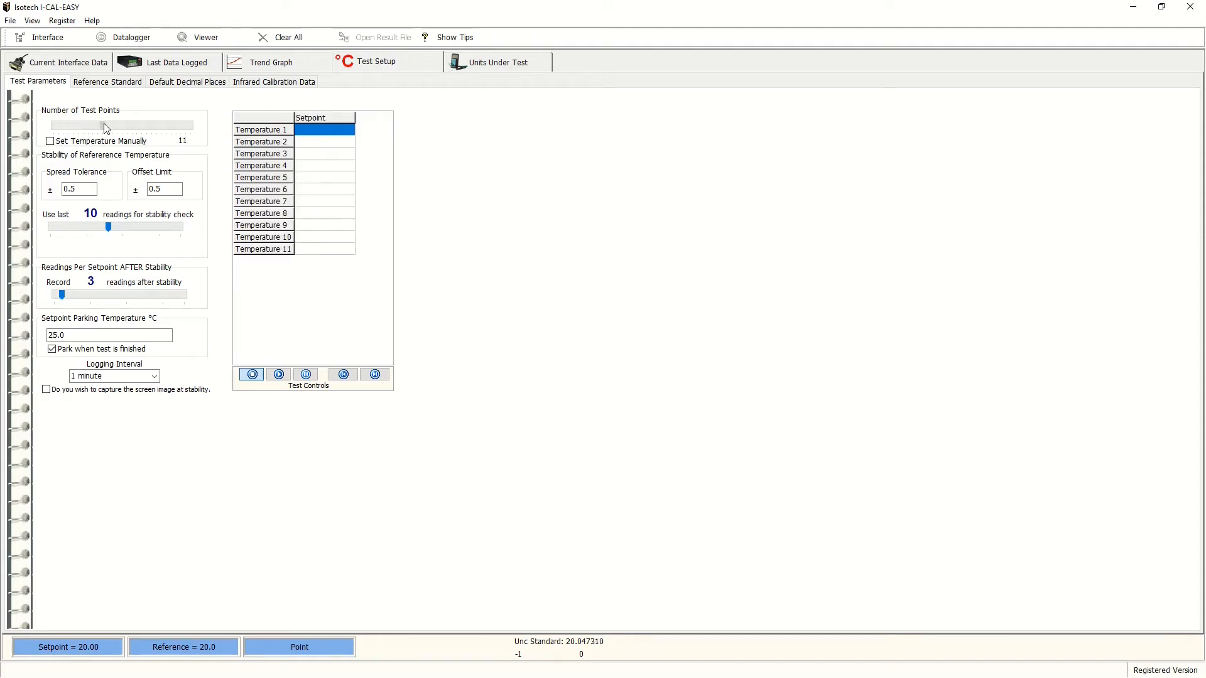
left_click_drag(108, 124, 88, 124)
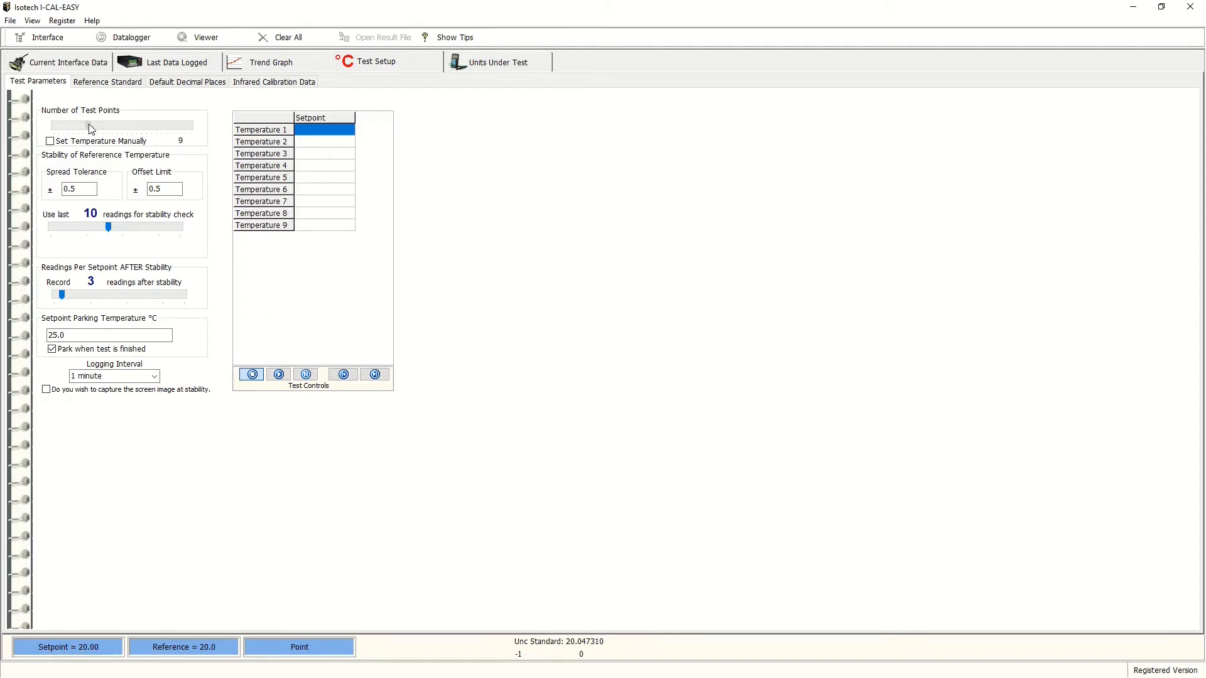
left_click_drag(88, 126, 62, 126)
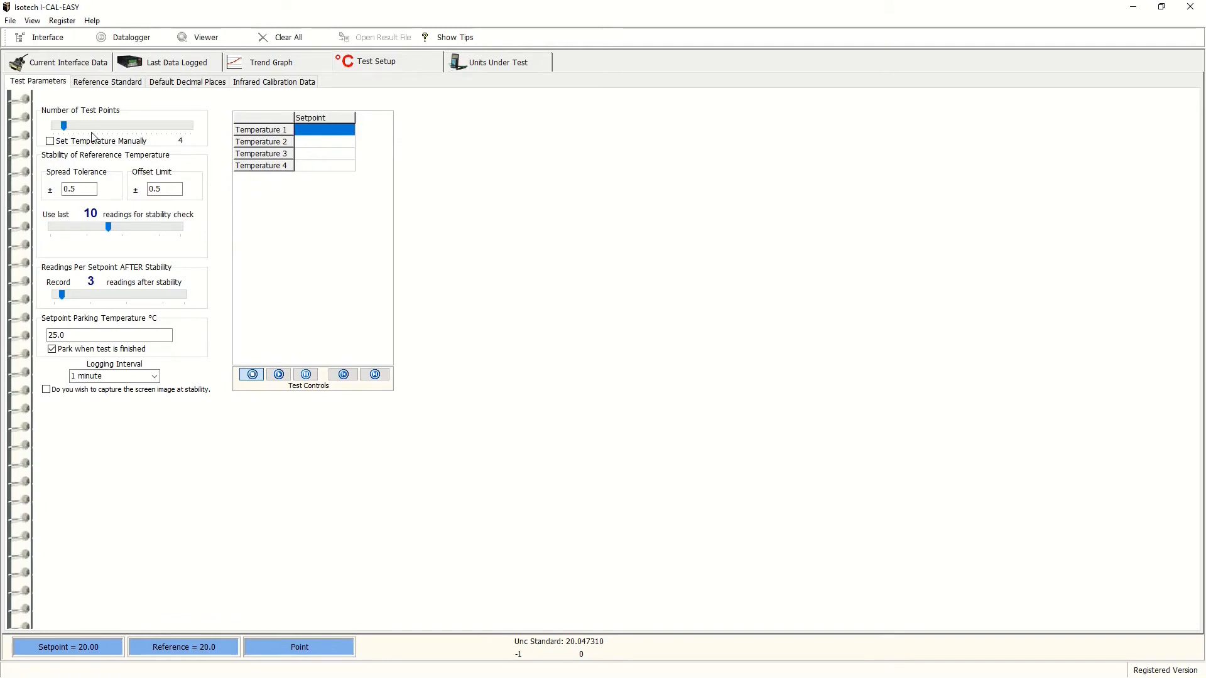
- Enter the Temperature 1–4 setpoints -20, 0, 50 and 140 °C
left_click(323, 129)
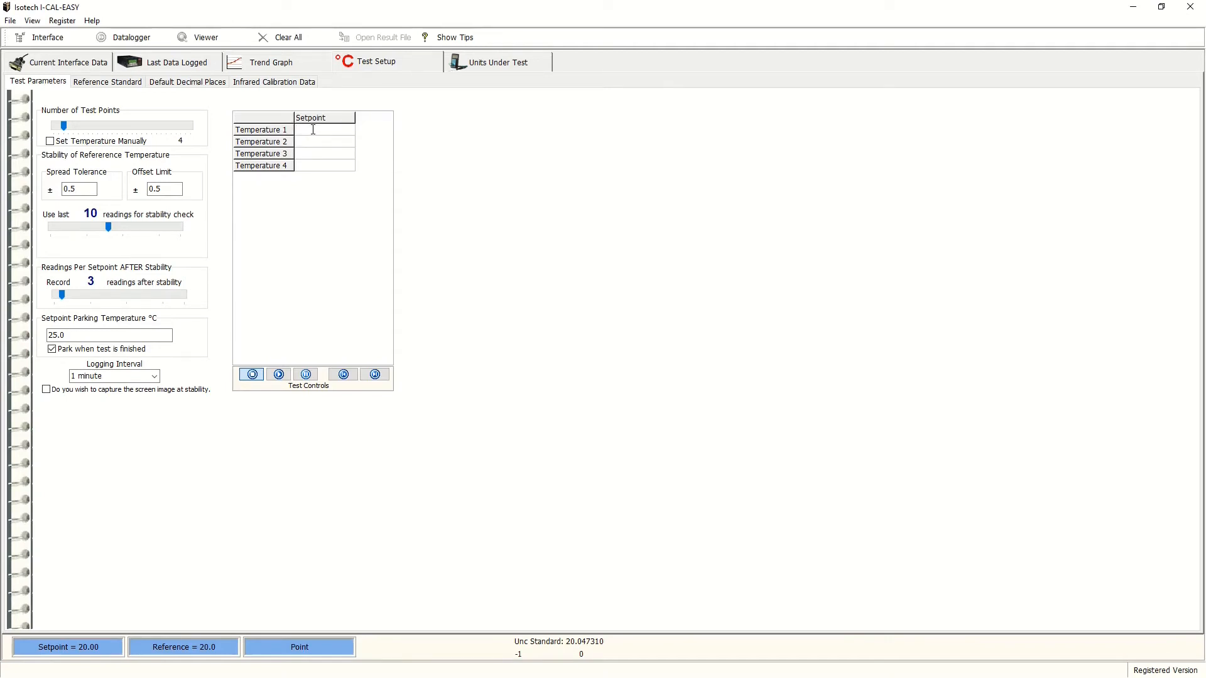
left_click(323, 129)
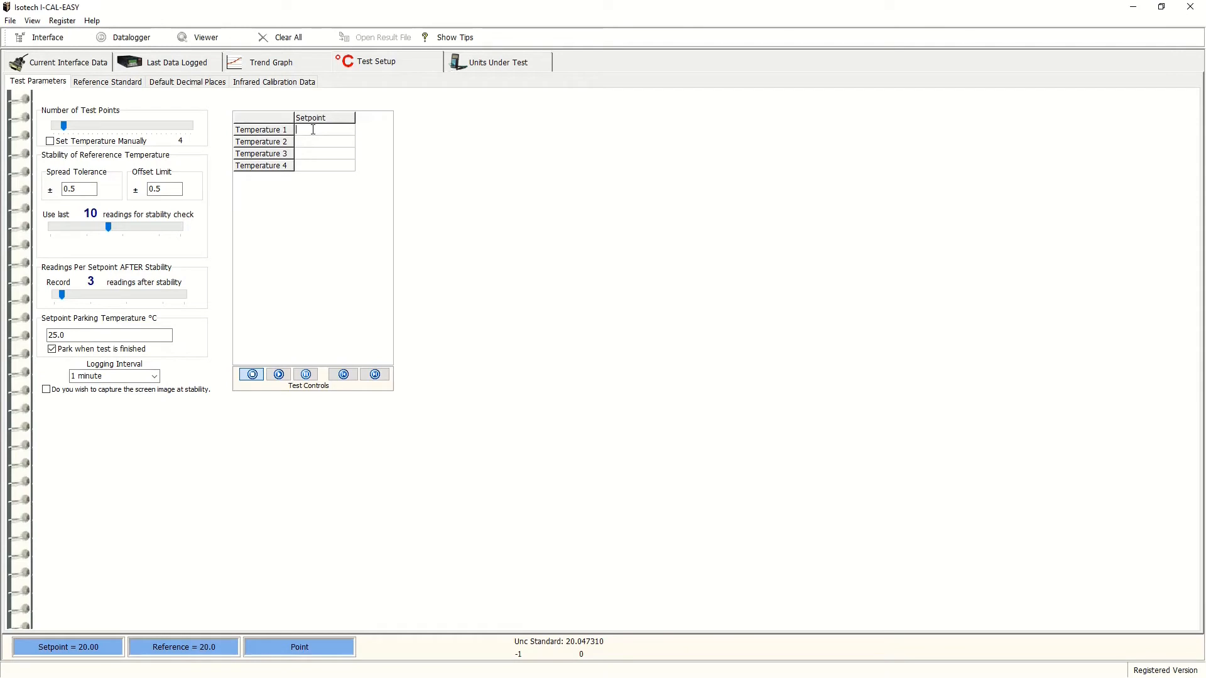
type("-20.0")
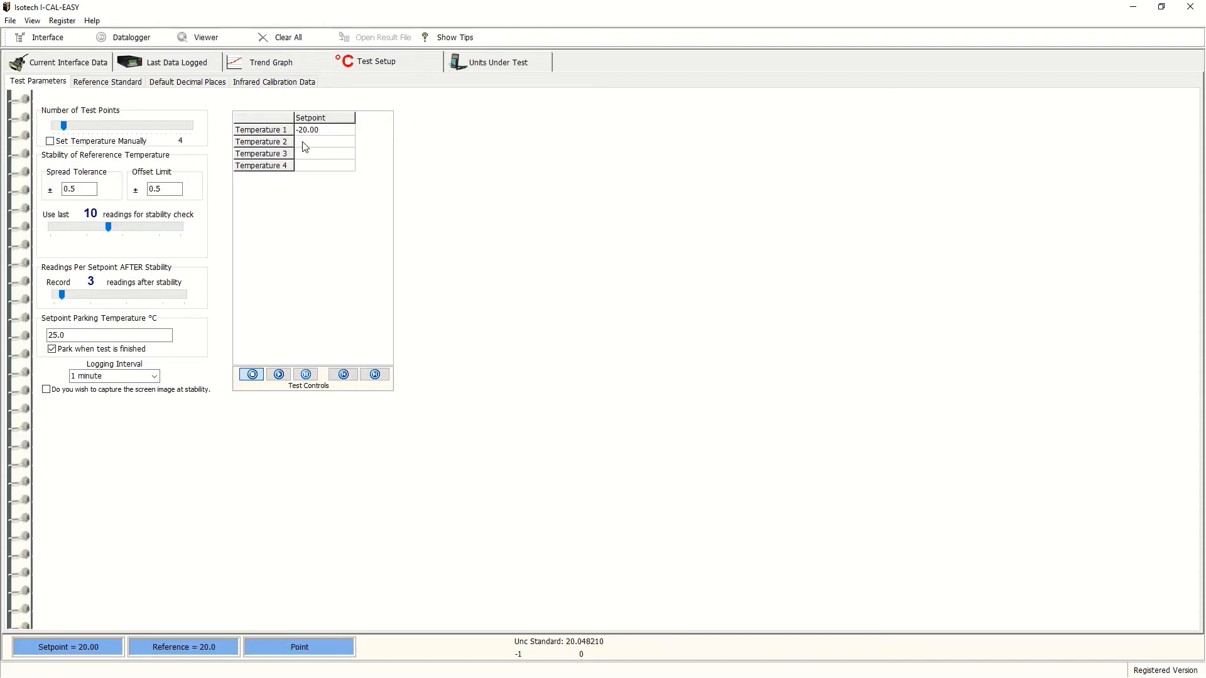
type("0.0")
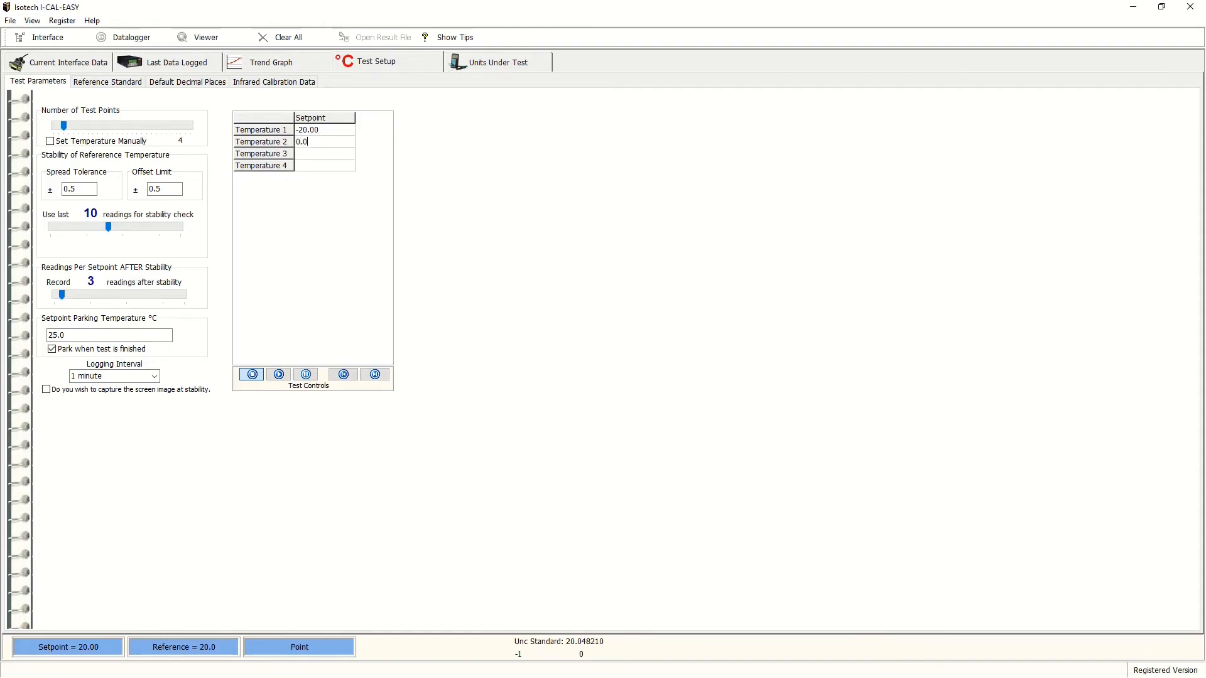
left_click(323, 154)
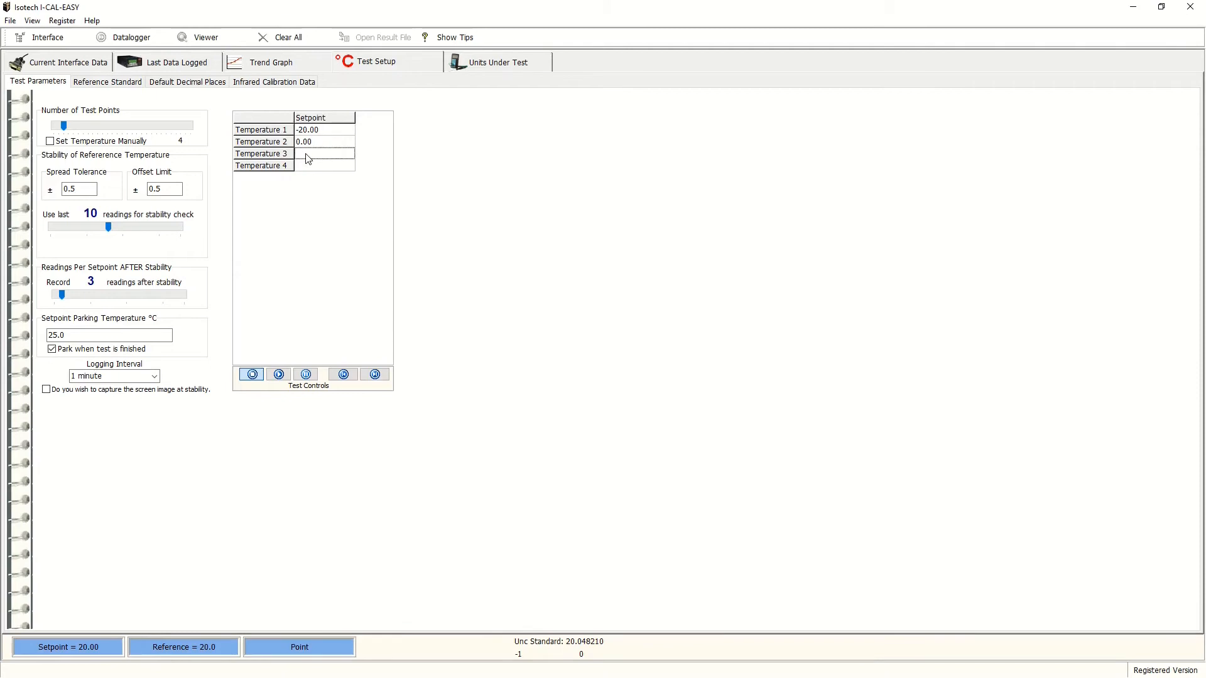
type("50.00")
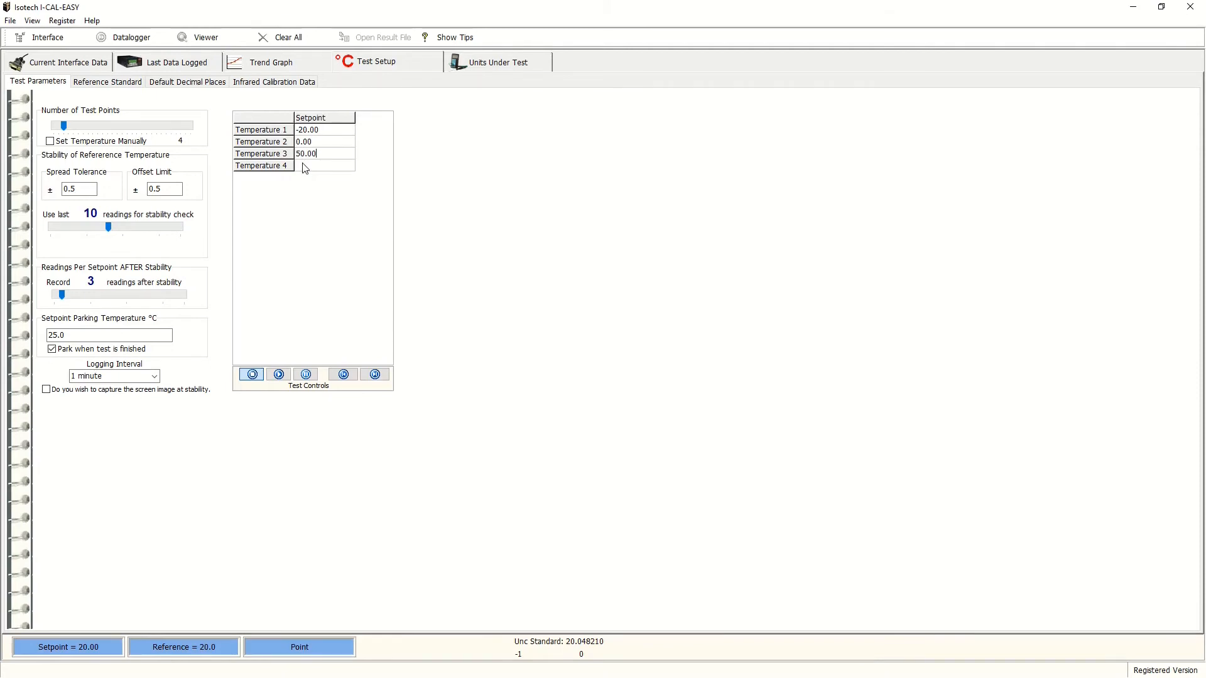
type("140.00")
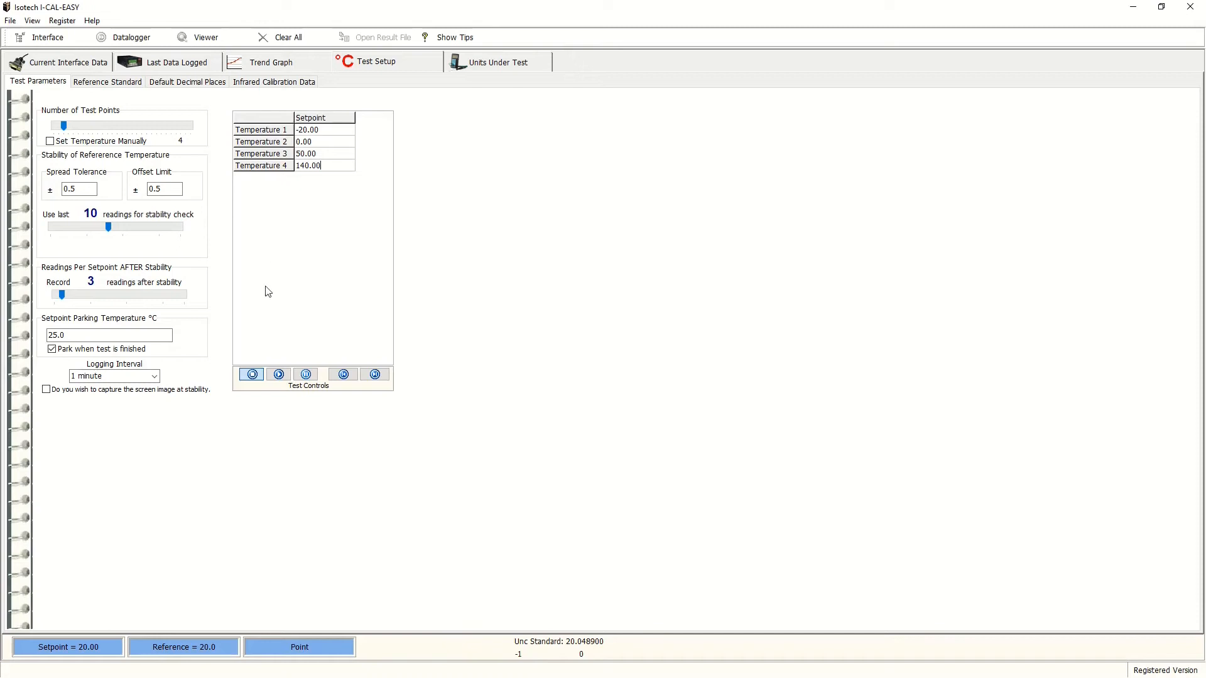
- Keep the 1-minute logging interval and set the spread tolerance to 0.1
left_click(110, 334)
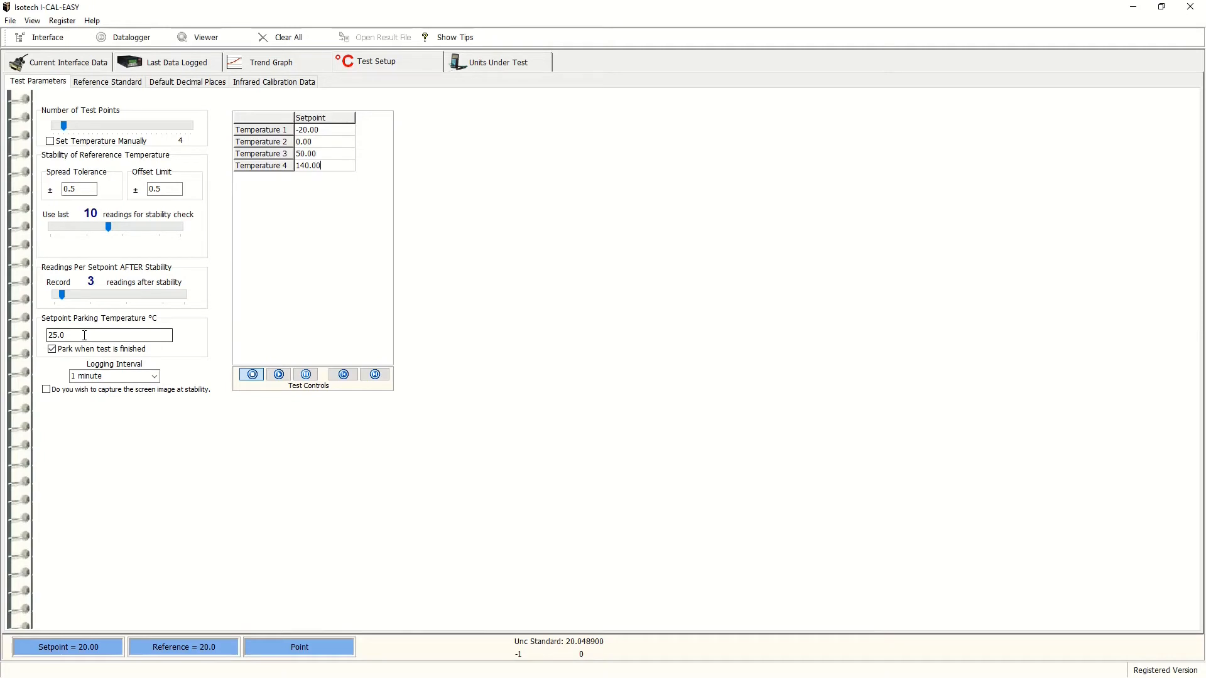
left_click(153, 376)
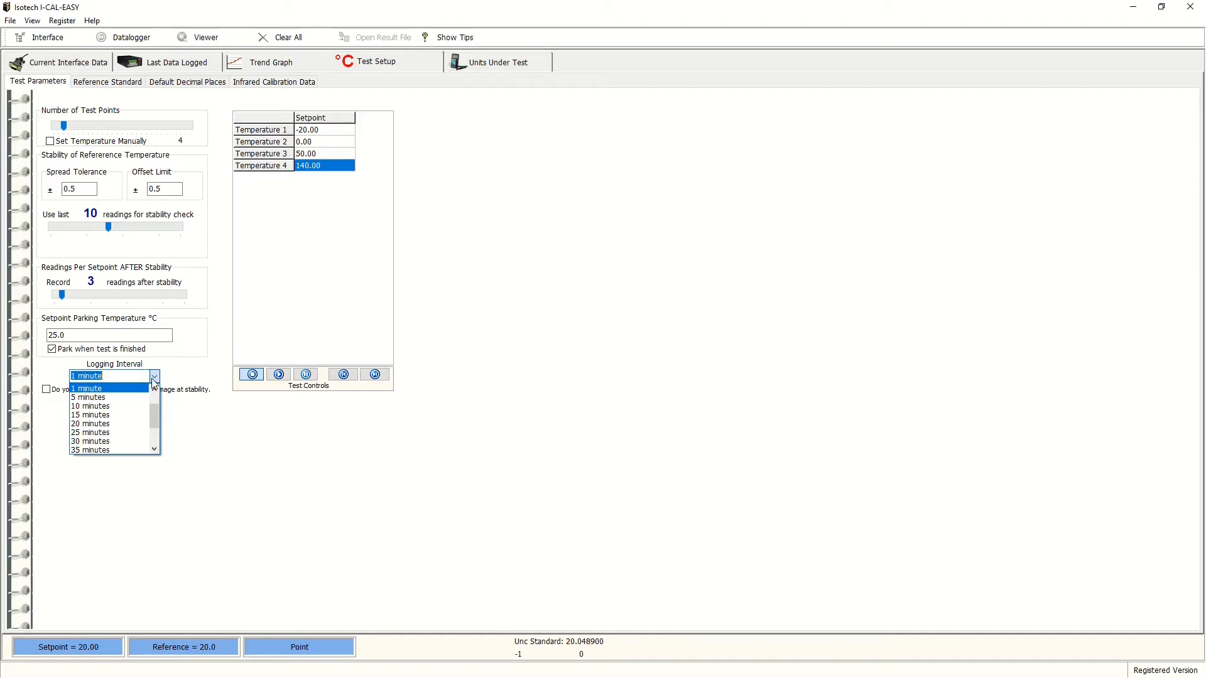
left_click(153, 375)
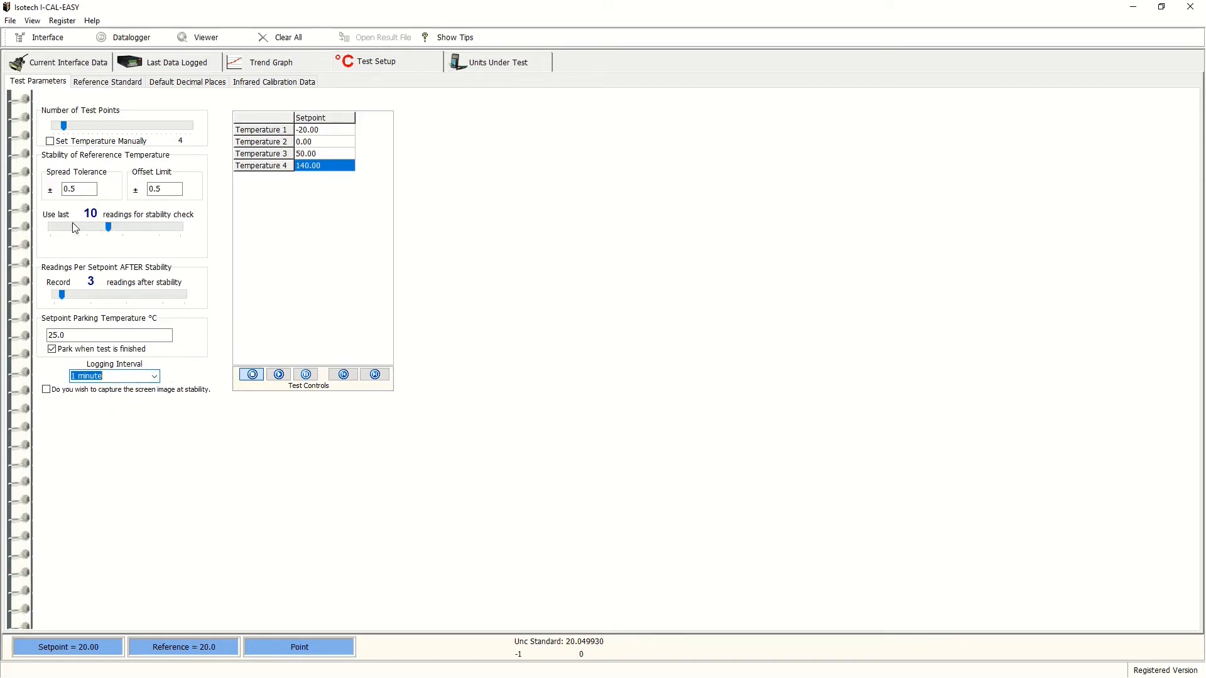
left_click(79, 188)
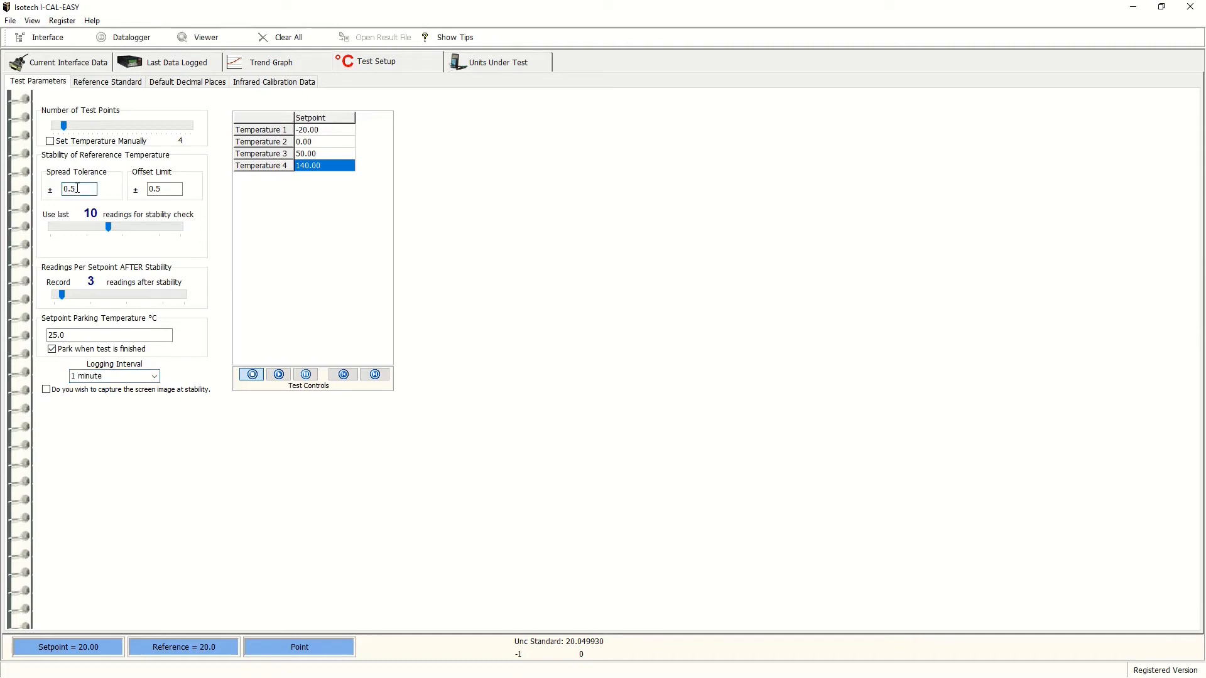
key("BackSpace")
type("1")
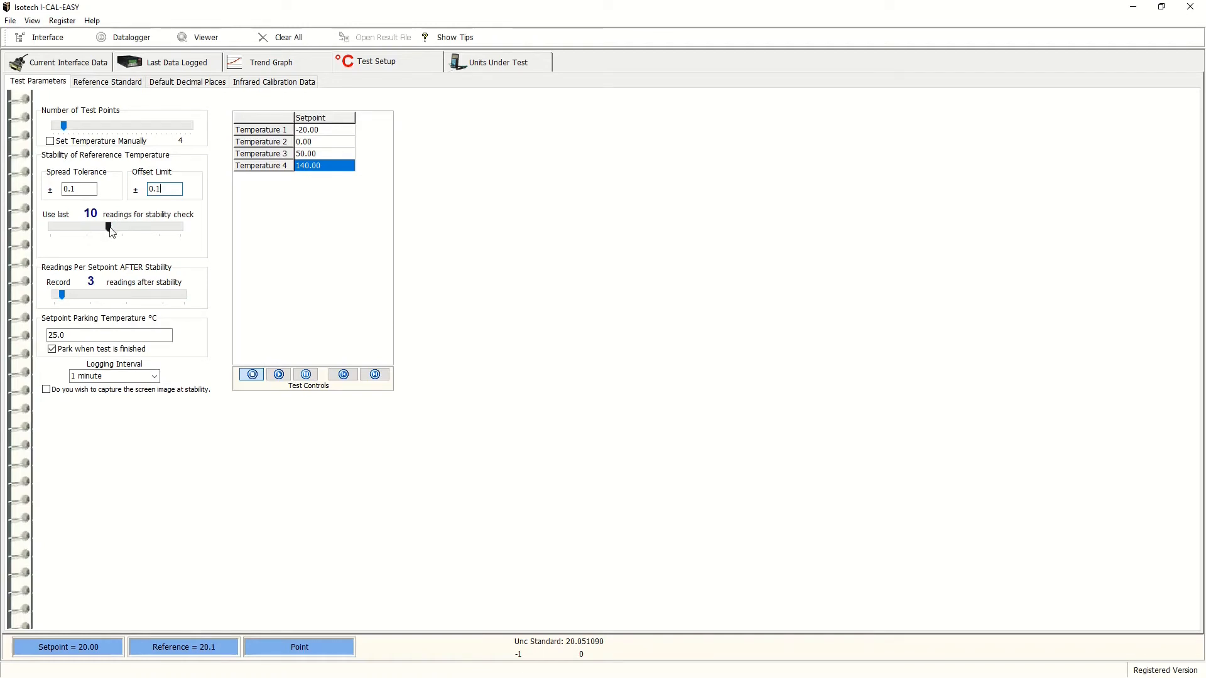
- Keep 10 stability readings, record 6 readings after stability, and start the test run
left_click_drag(108, 227, 92, 227)
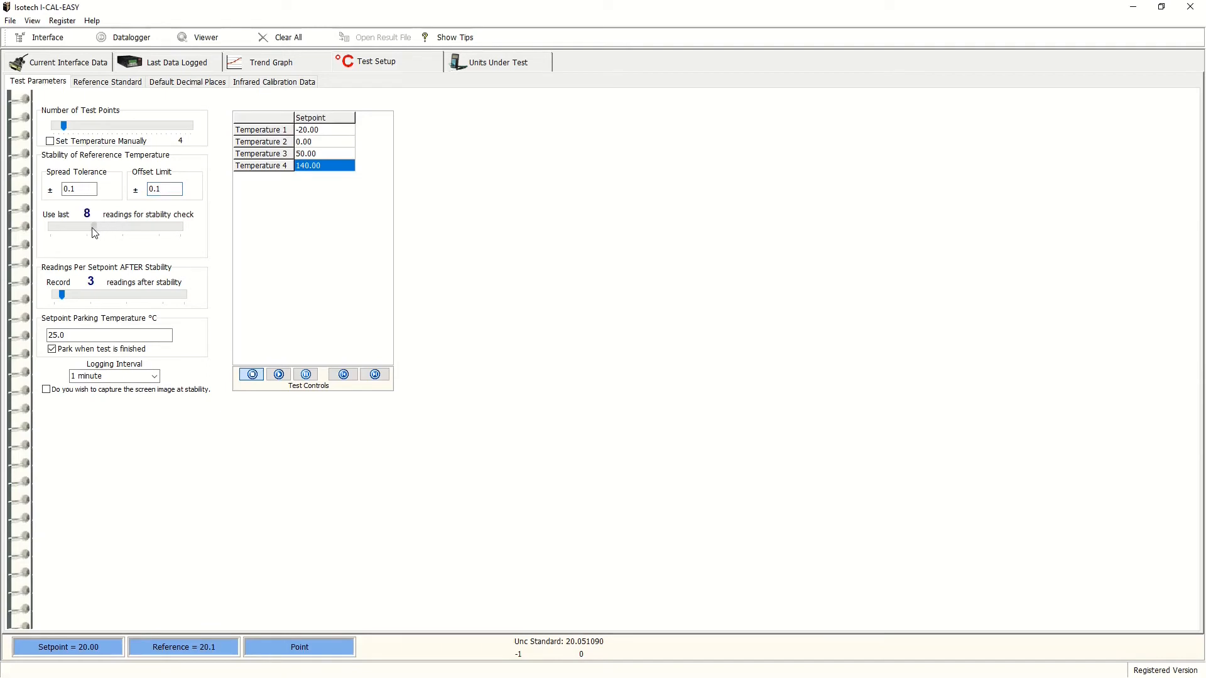
left_click_drag(84, 227, 108, 227)
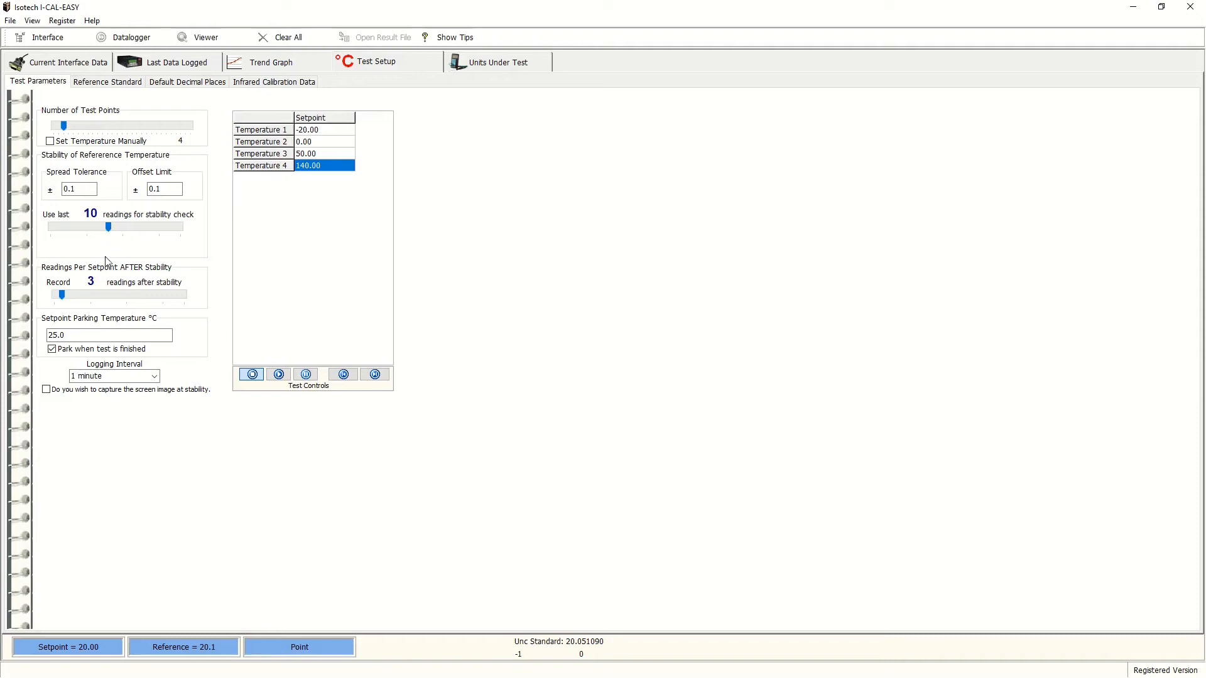
mouse_move(102, 289)
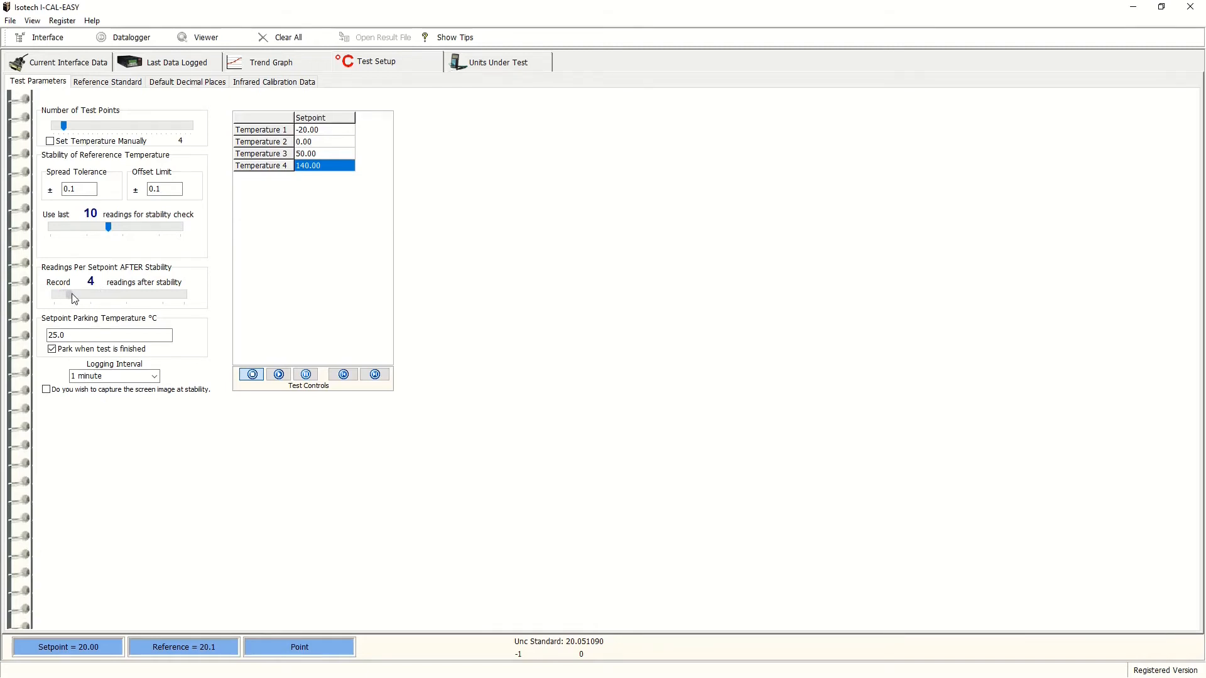
left_click_drag(73, 294, 83, 294)
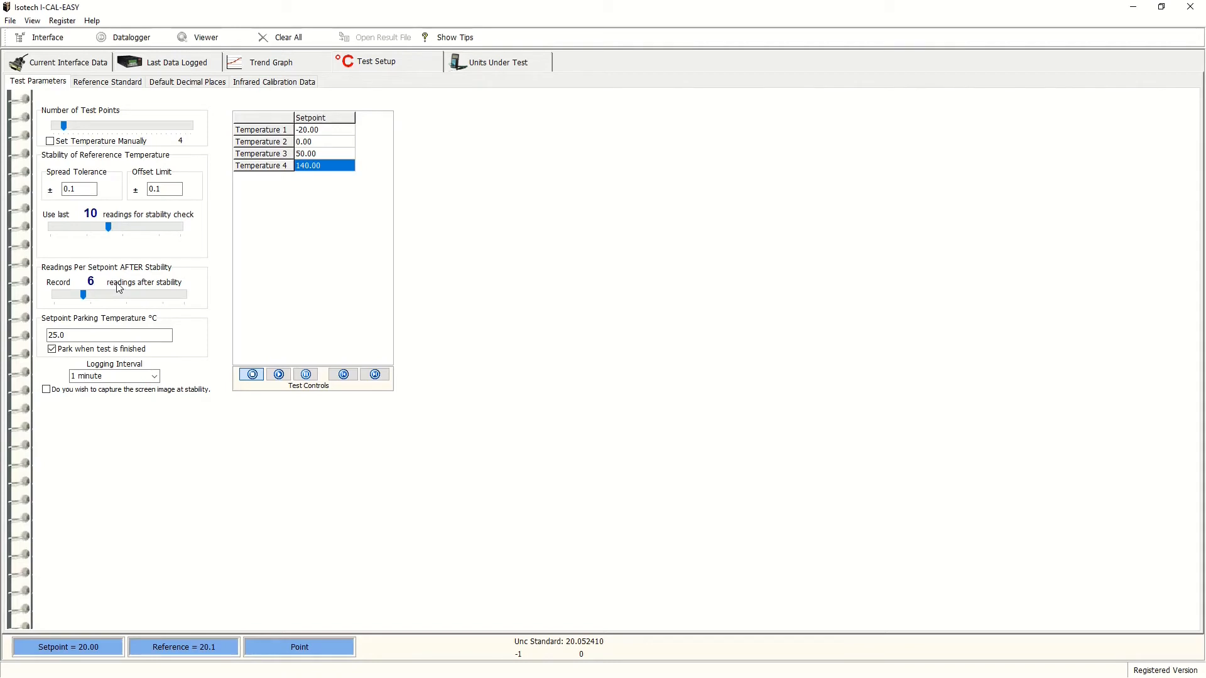
mouse_move(200, 313)
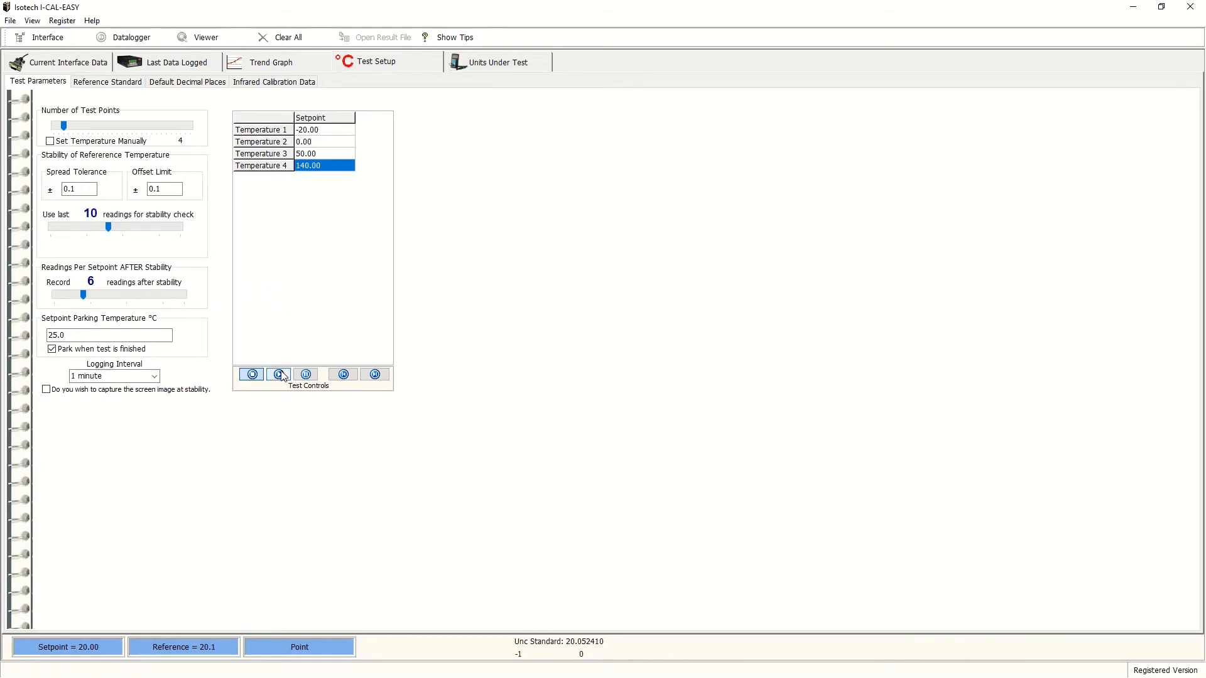
mouse_move(278, 374)
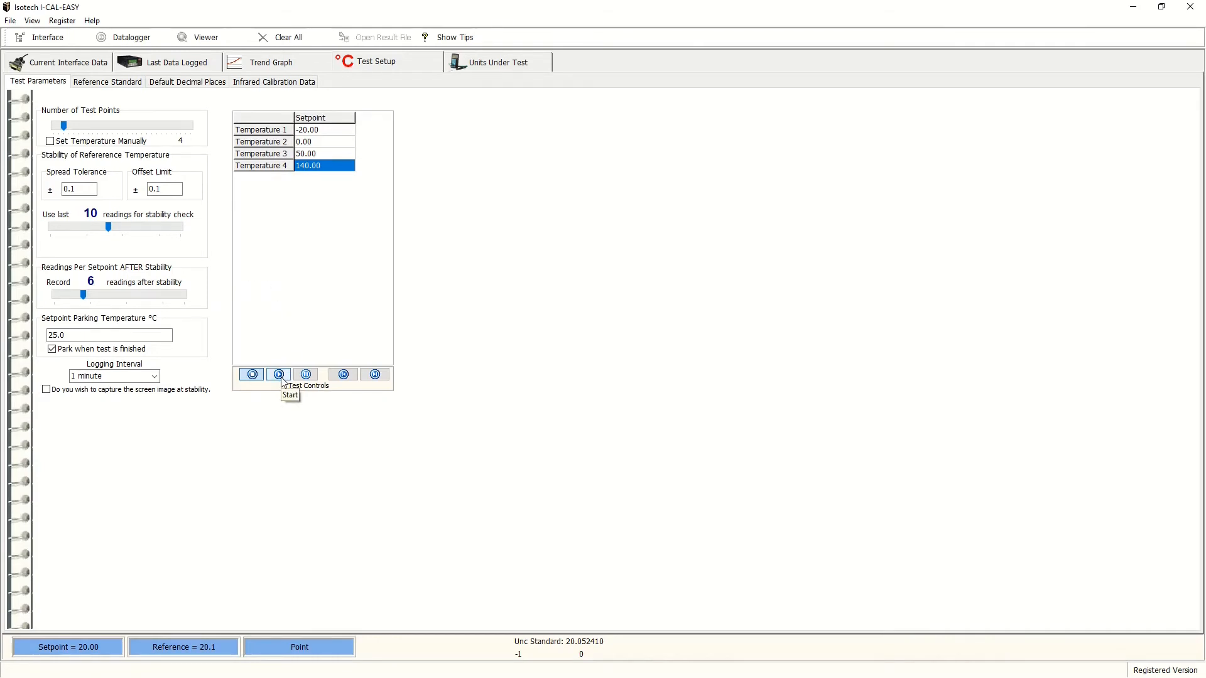
left_click(251, 374)
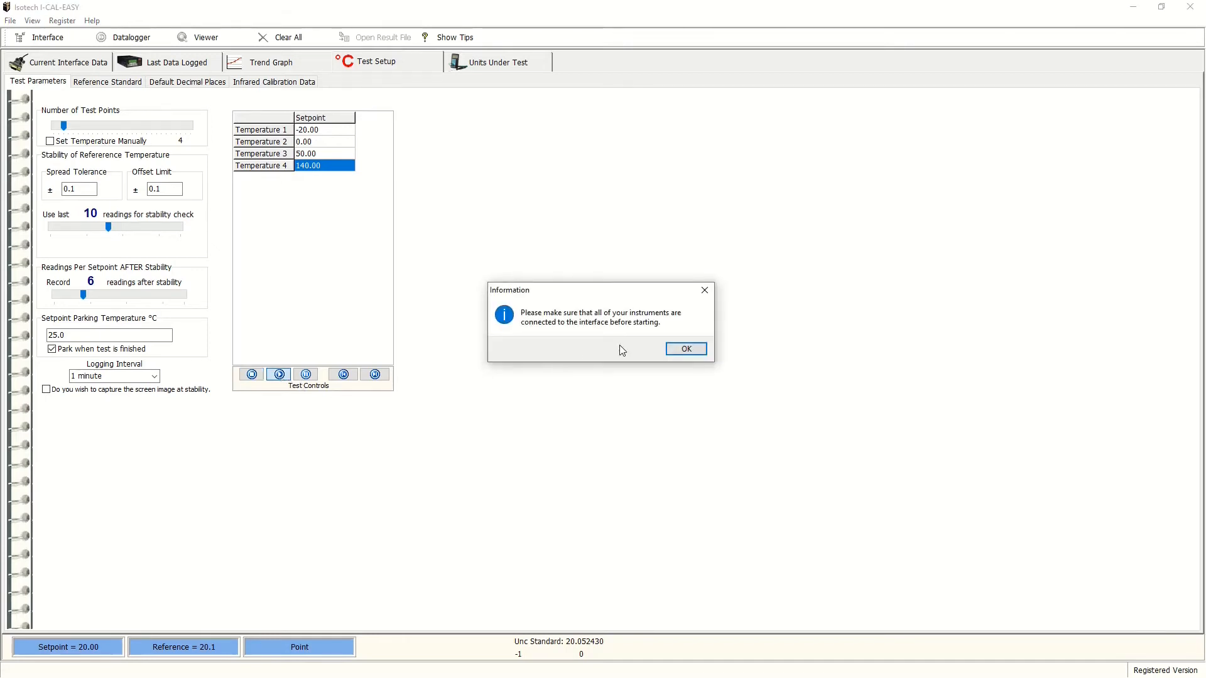
- Acknowledge the connection reminder and confirm the data block name 'ICalEasy Example'
left_click(685, 348)
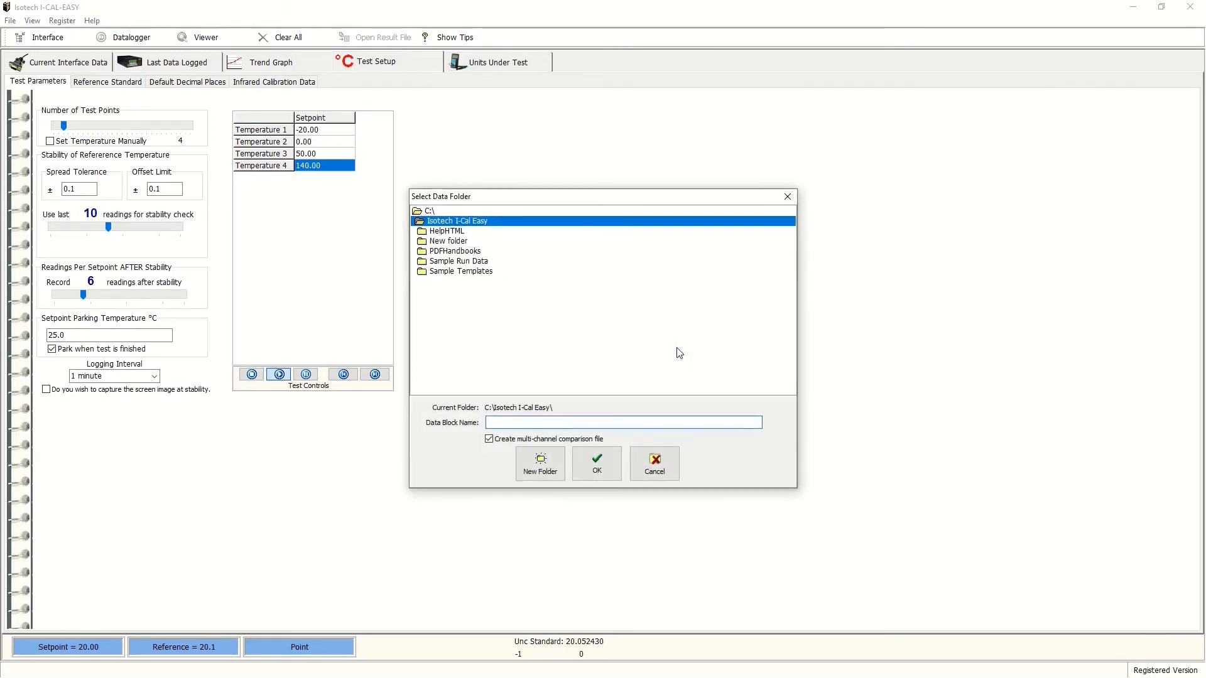
left_click(623, 422)
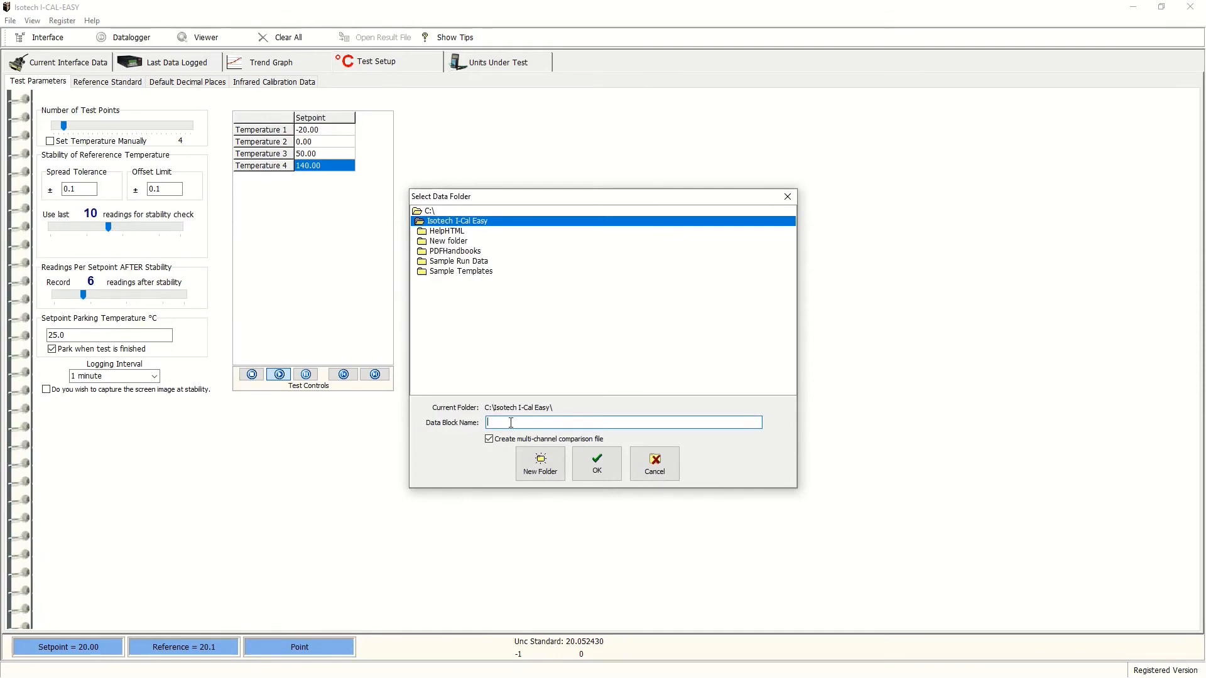
type("t")
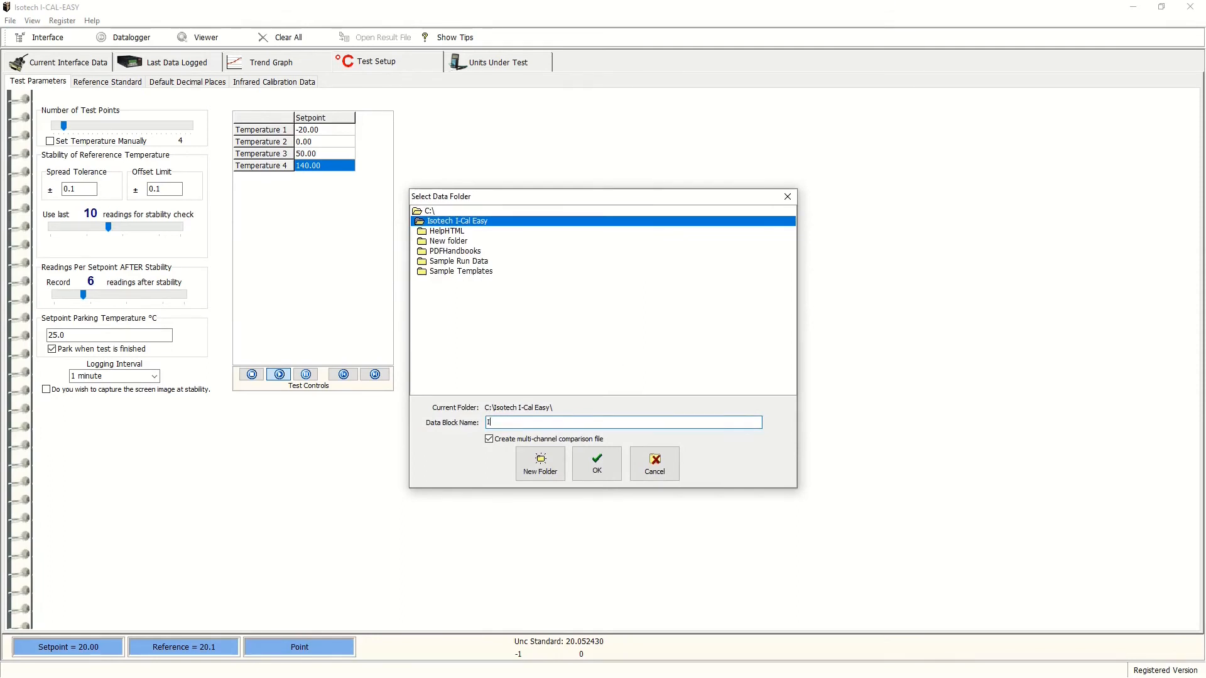
type("CalEasy Example")
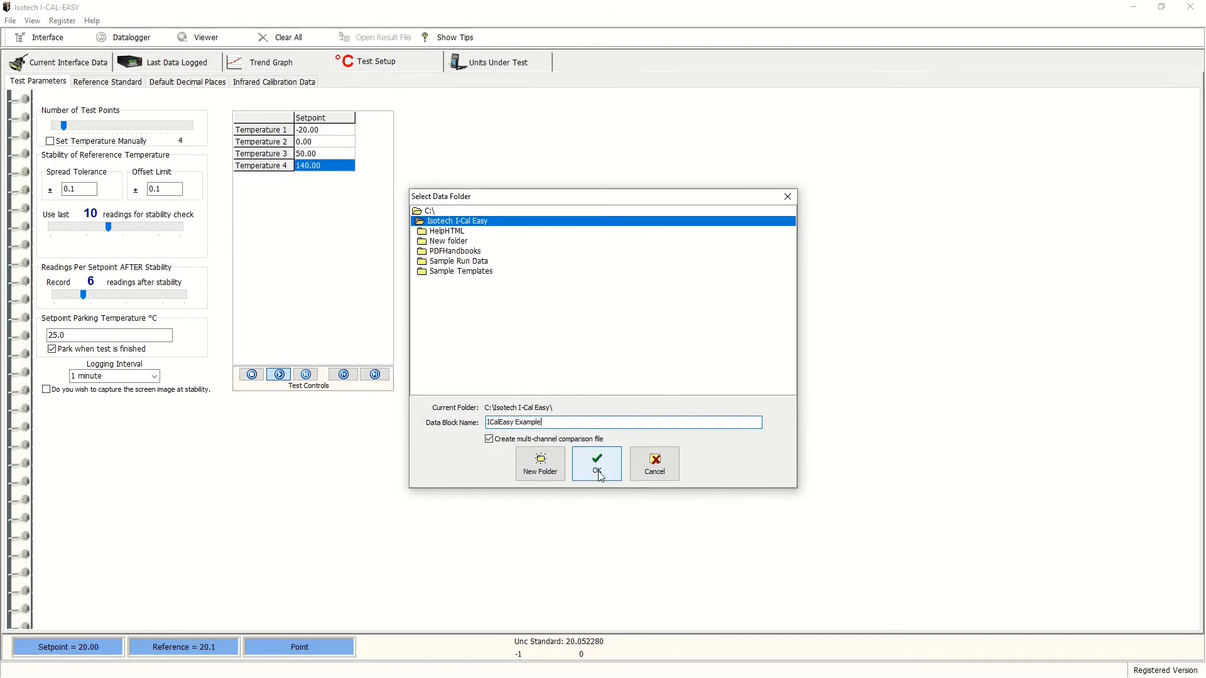
left_click(595, 469)
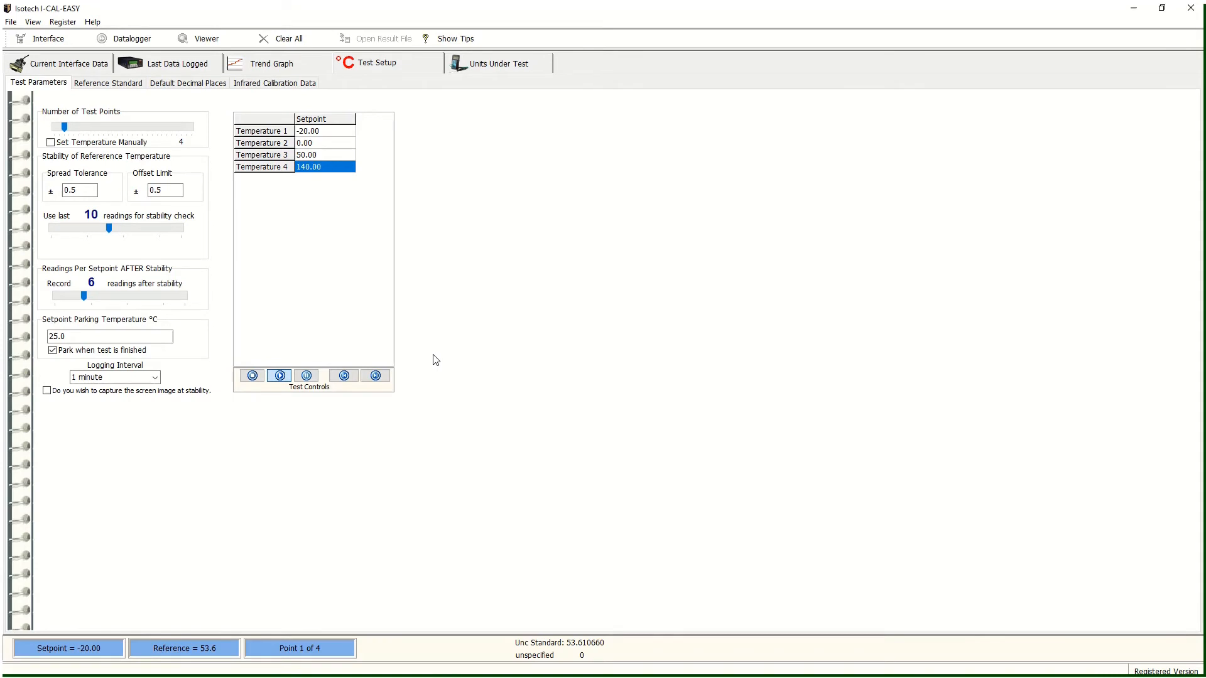
mouse_move(213, 171)
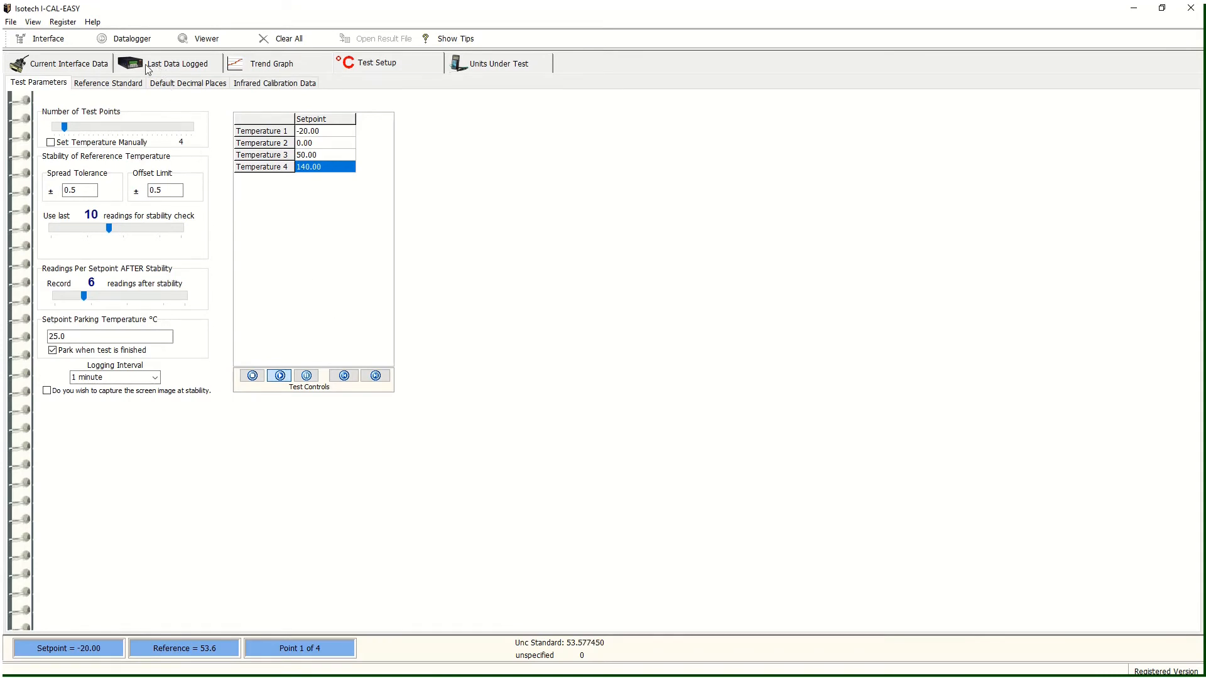
- Review Run Data for 4milliK Chan 1, 6milliK Chan 11 and 7milliK Chan 12 COM6
left_click(176, 63)
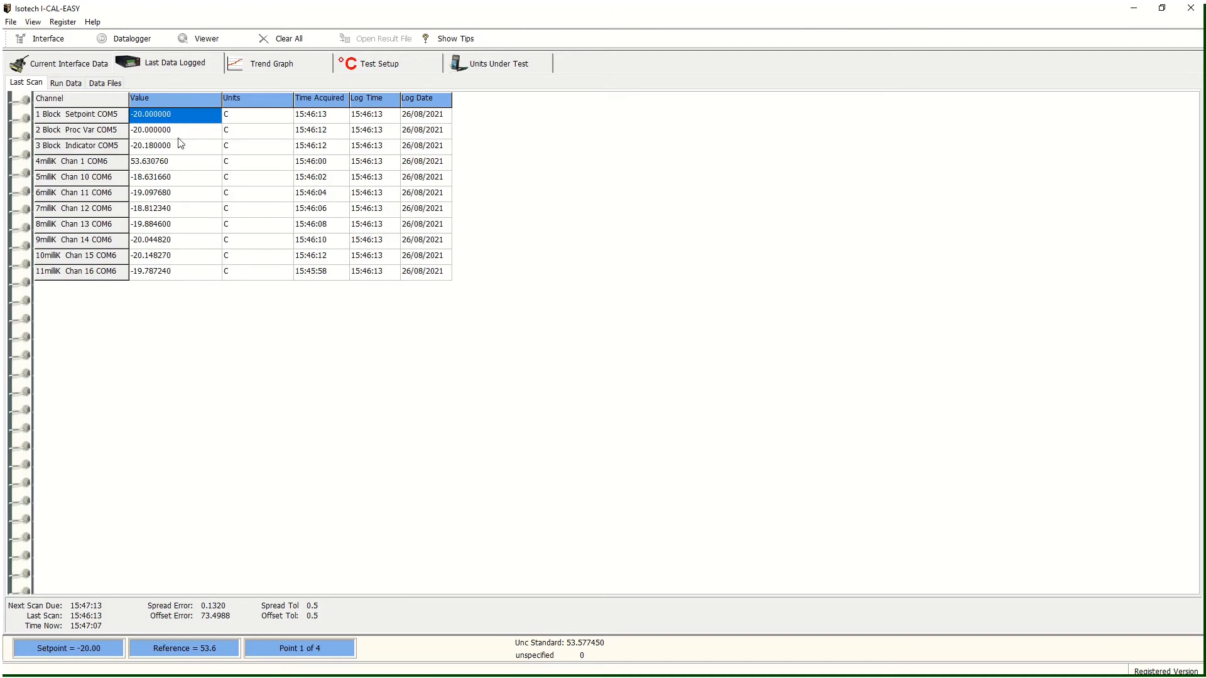
mouse_move(184, 252)
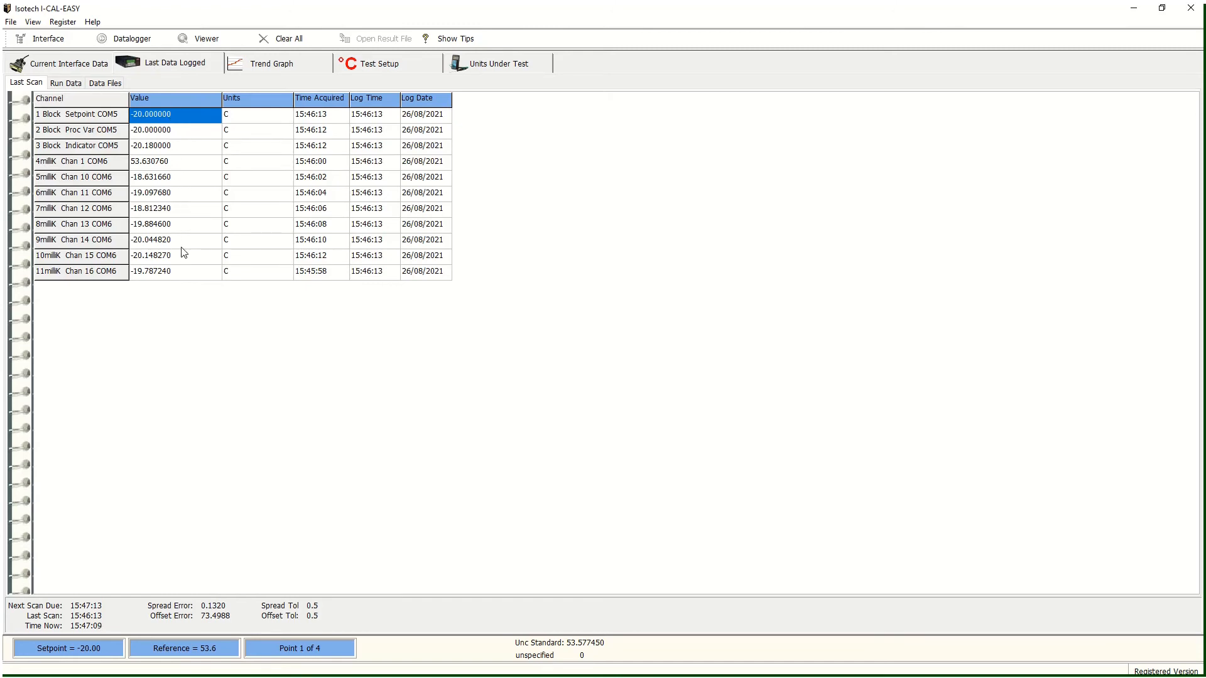
mouse_move(173, 242)
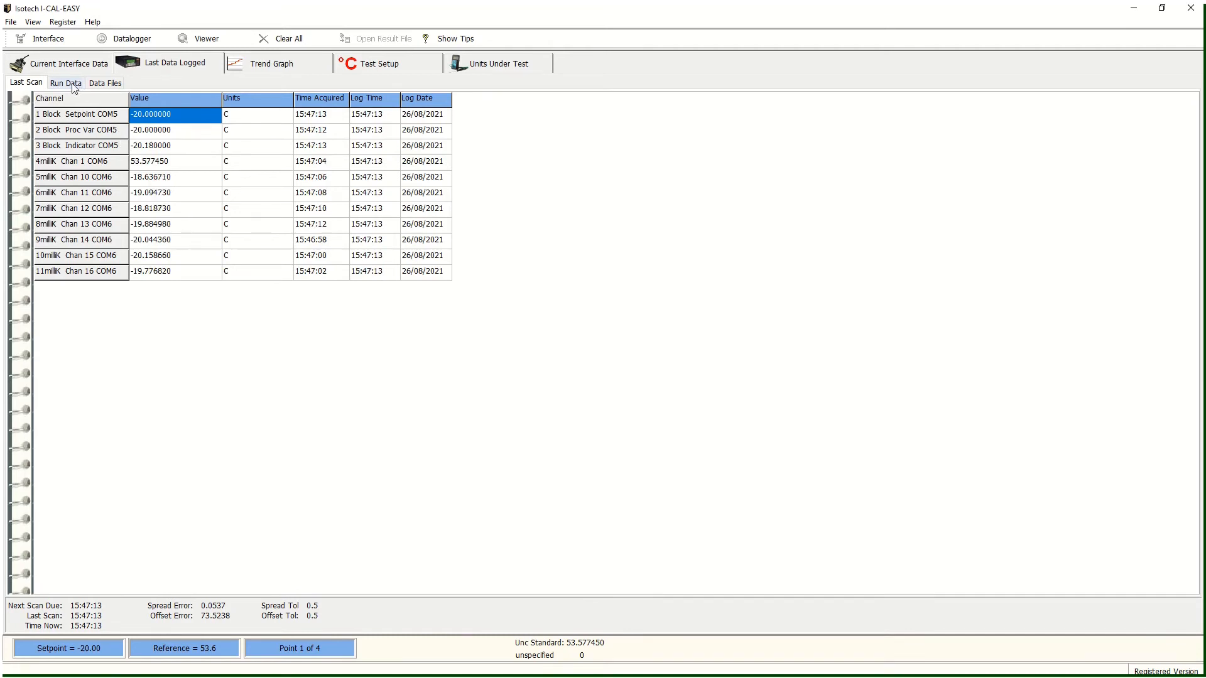
left_click(65, 83)
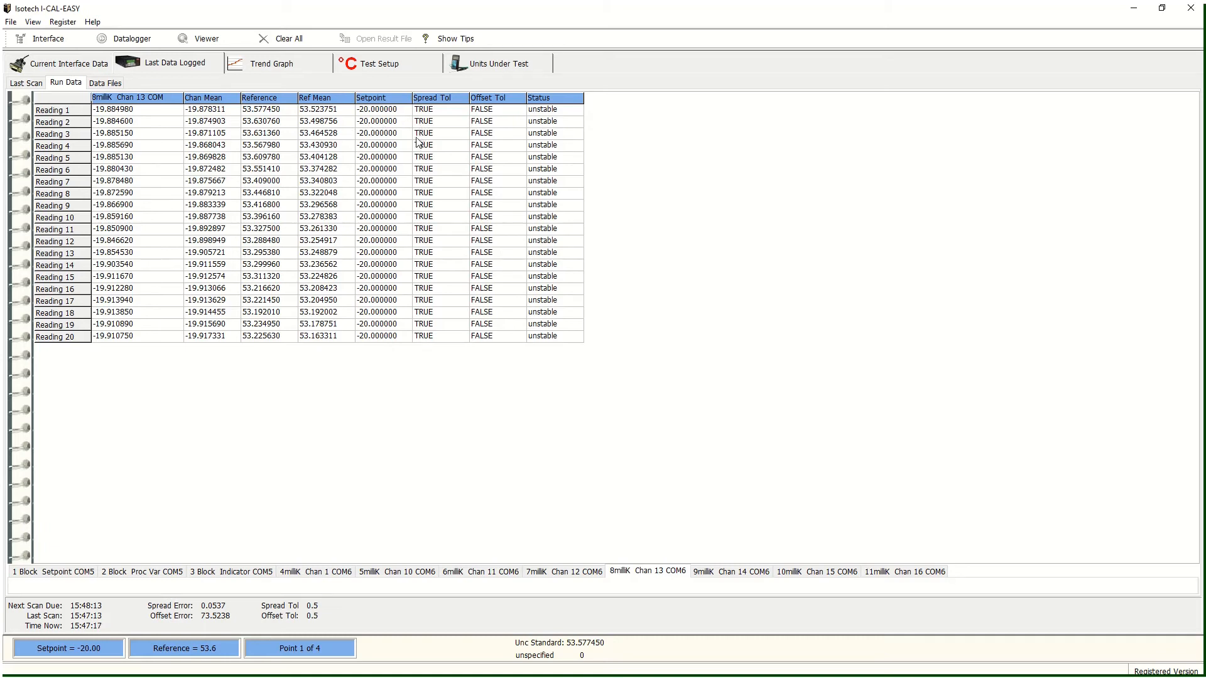
mouse_move(407, 235)
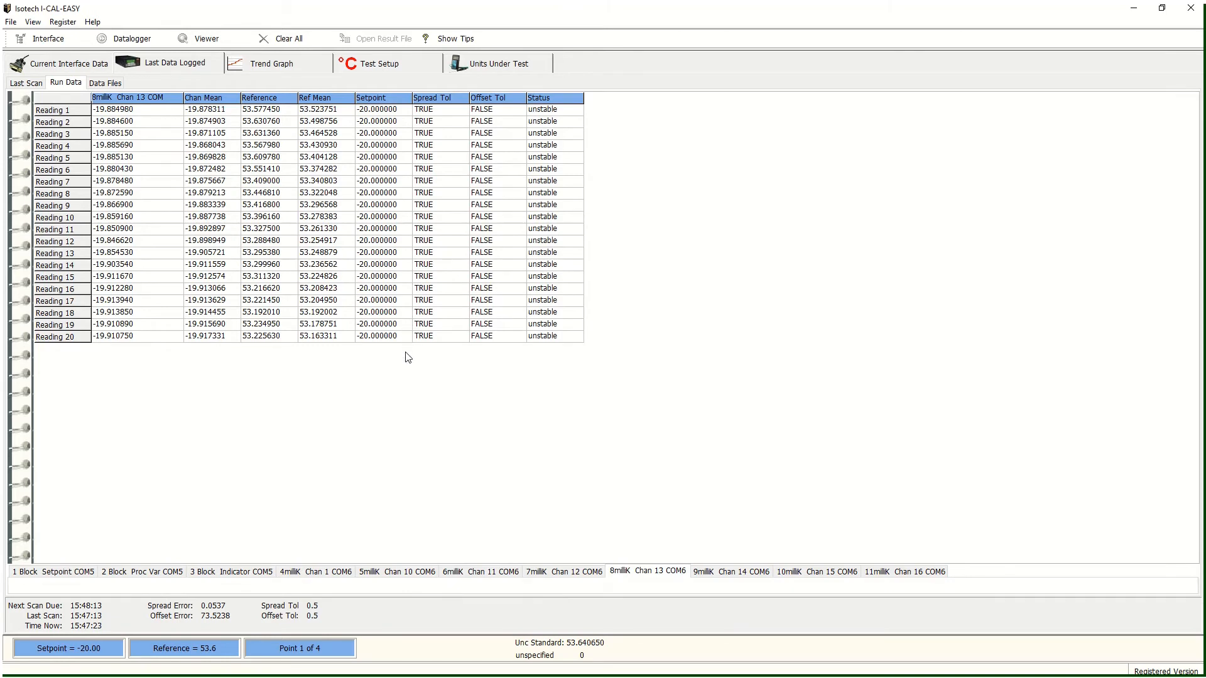
mouse_move(401, 369)
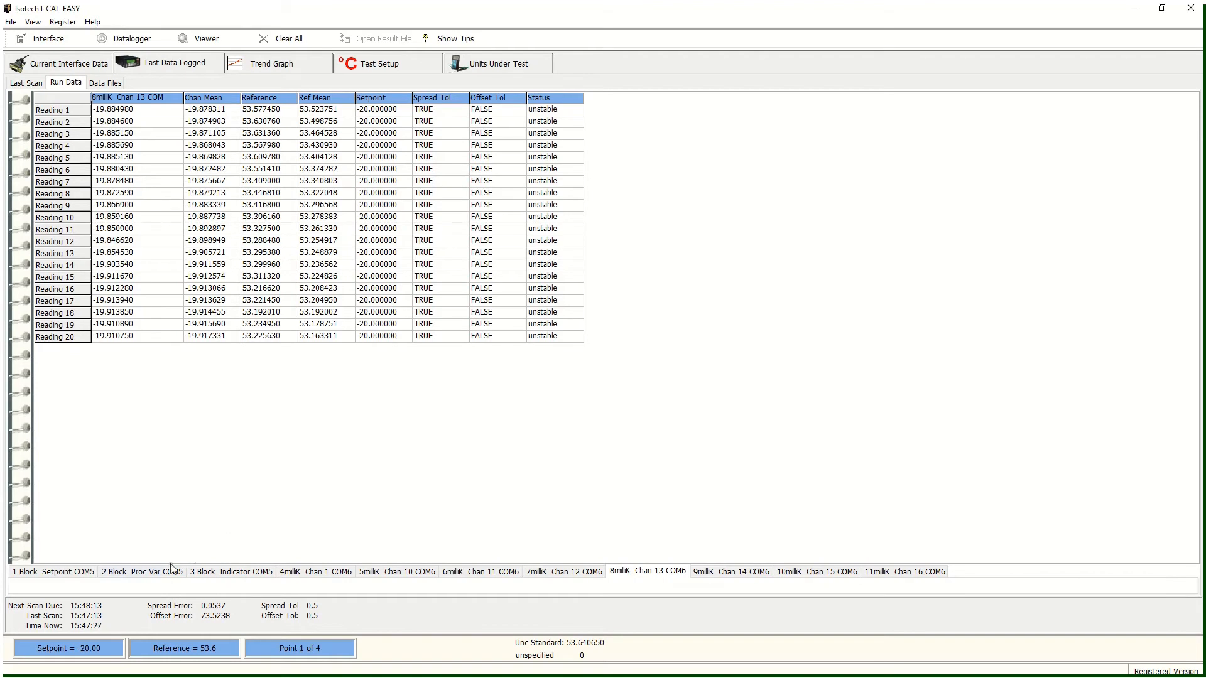
left_click(315, 571)
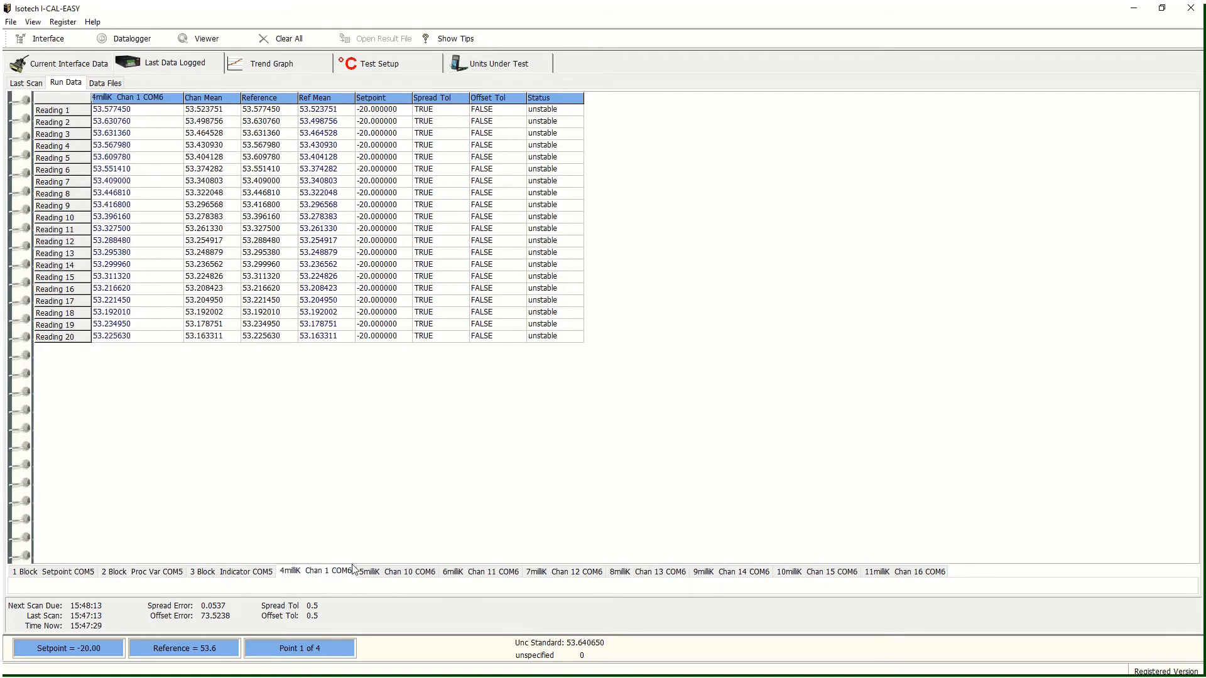
left_click(480, 572)
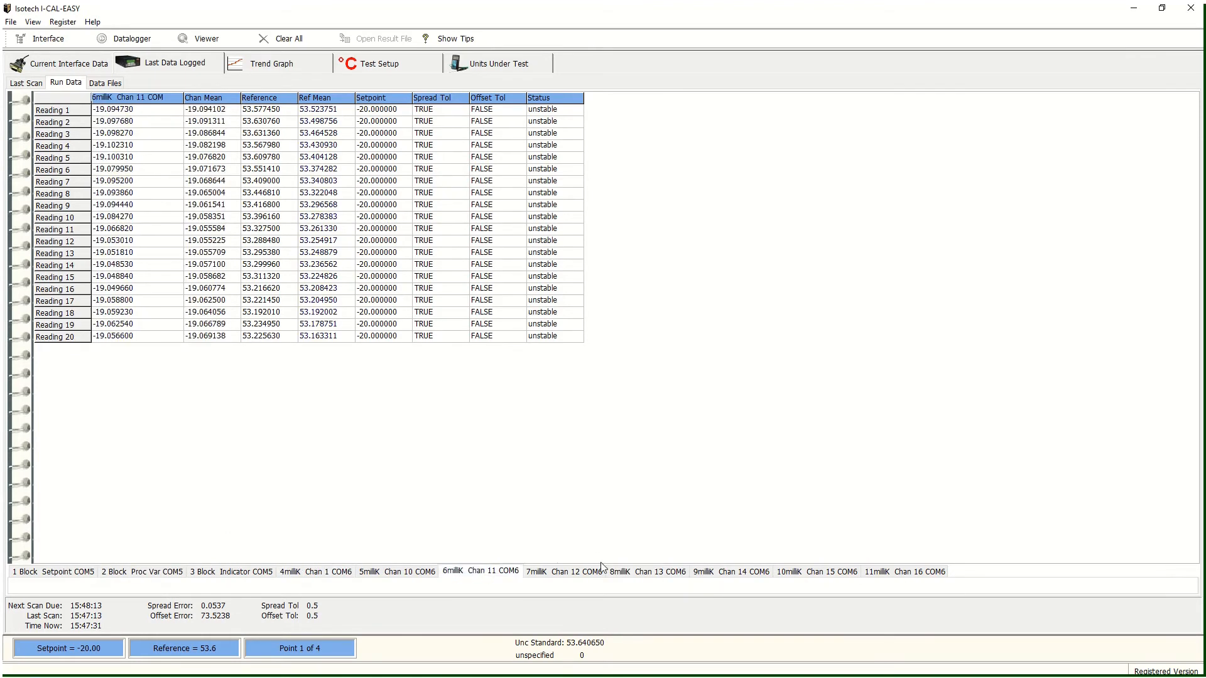
left_click(559, 571)
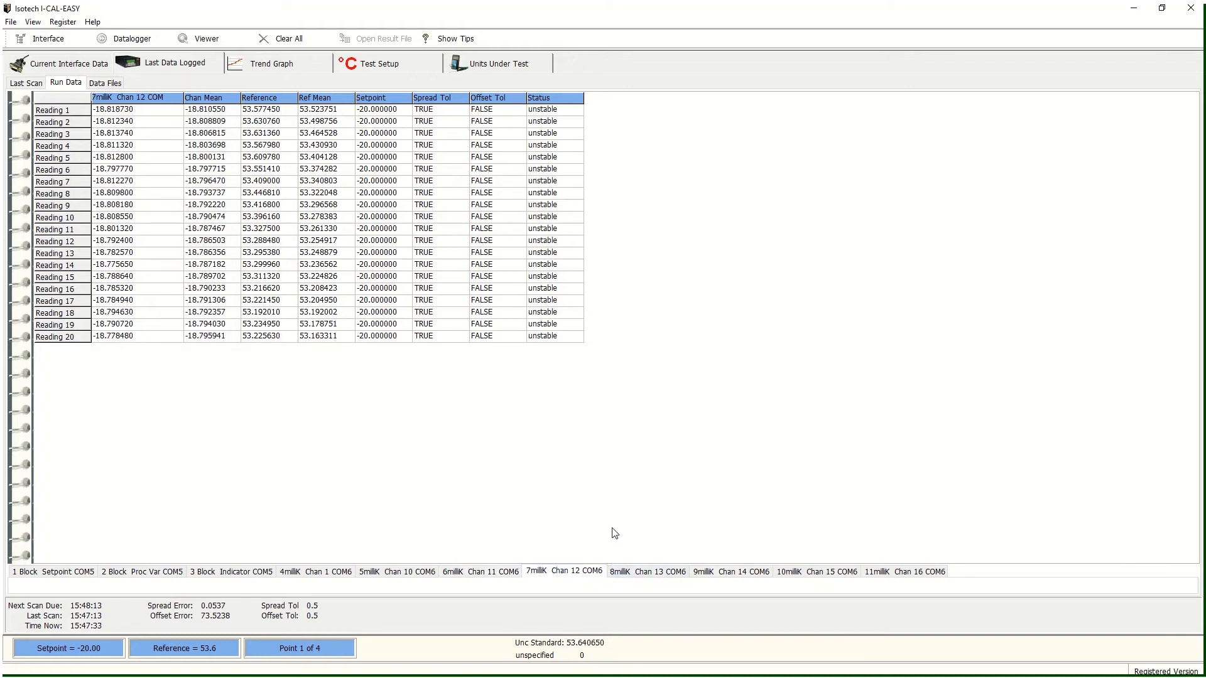
mouse_move(373, 179)
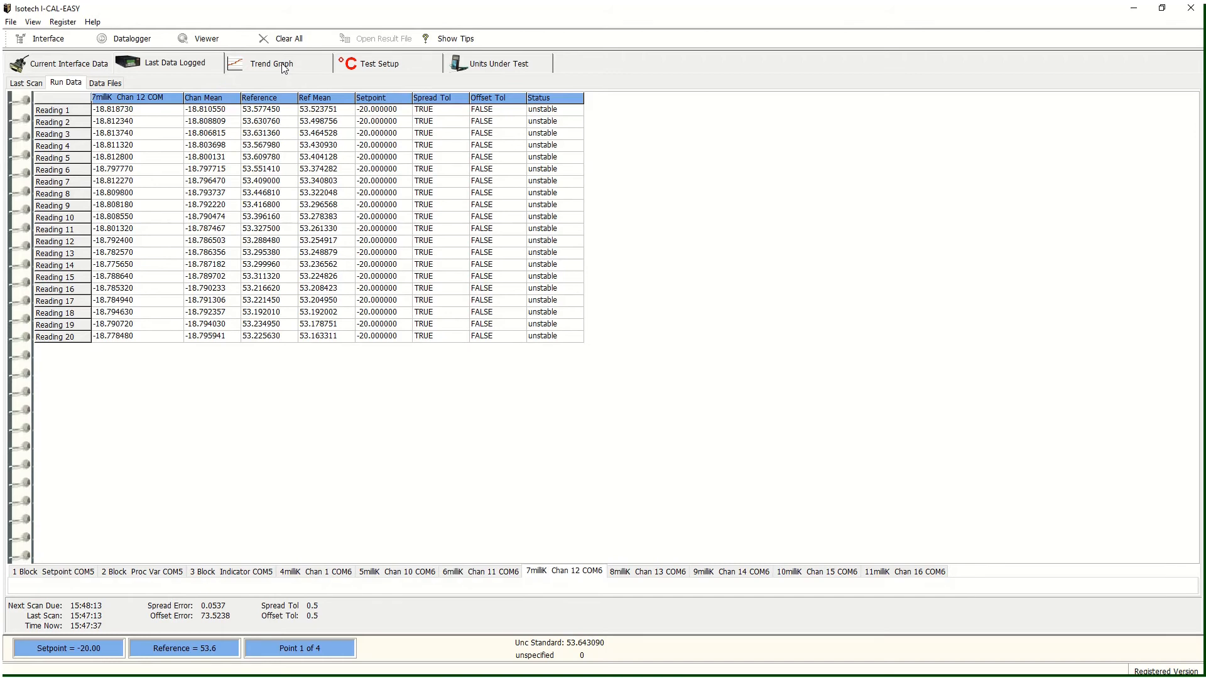
- Show the Trend Graph and choose red as a trace colour
left_click(267, 63)
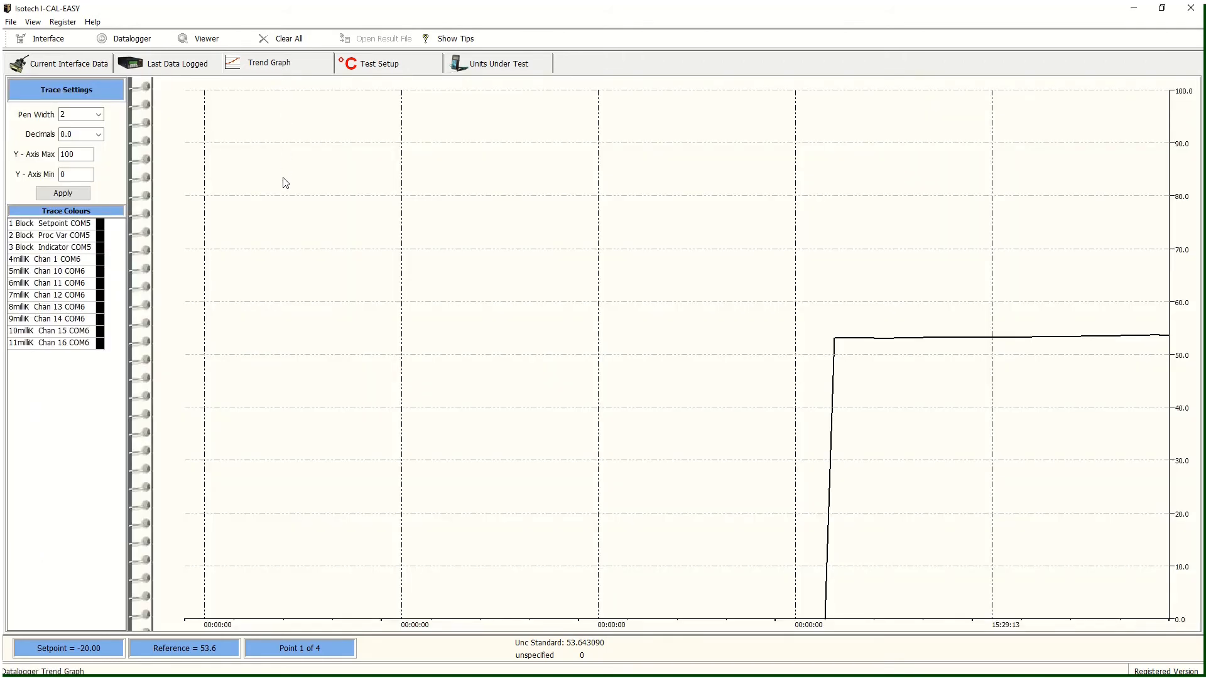
mouse_move(260, 269)
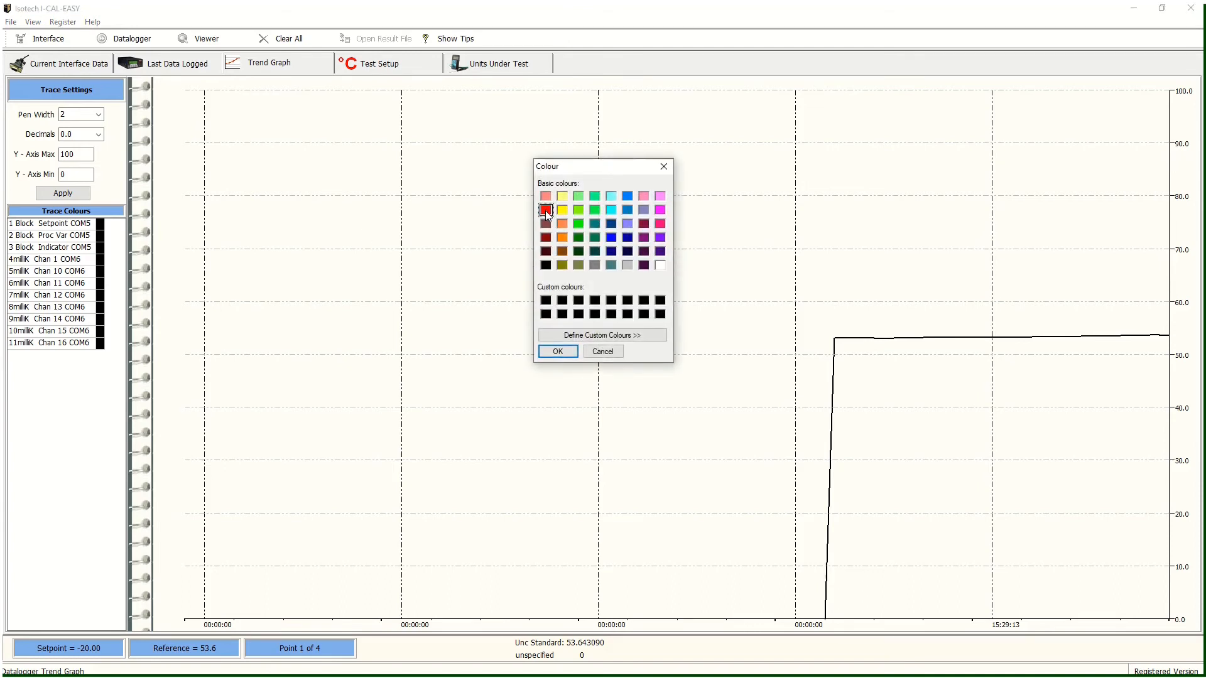
left_click(557, 352)
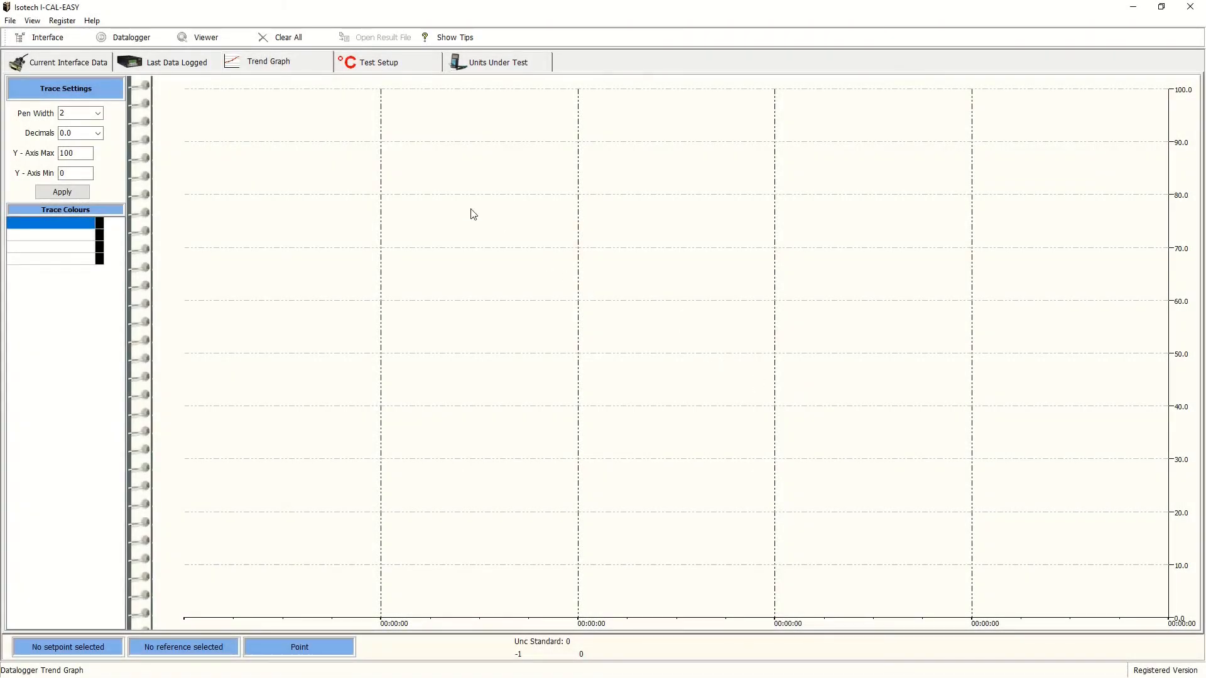
mouse_move(221, 55)
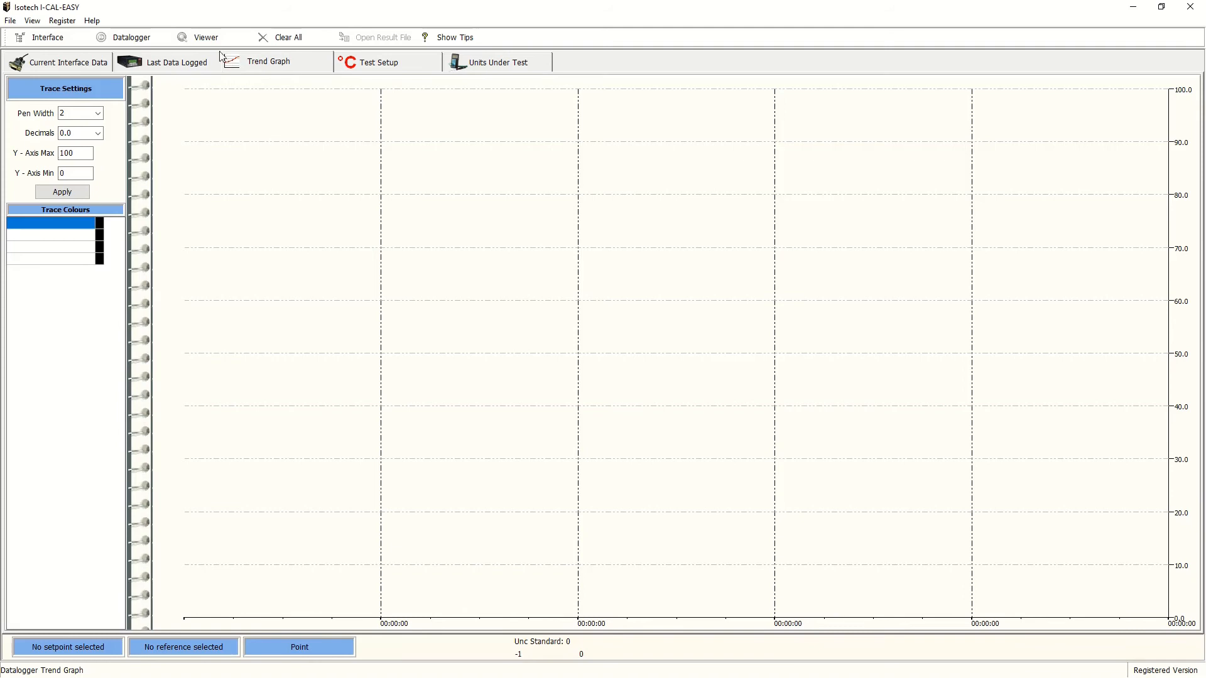
- Load the ANMD1 Data-8 8milliK Chan 13 .ctd file into the data Viewer
left_click(204, 36)
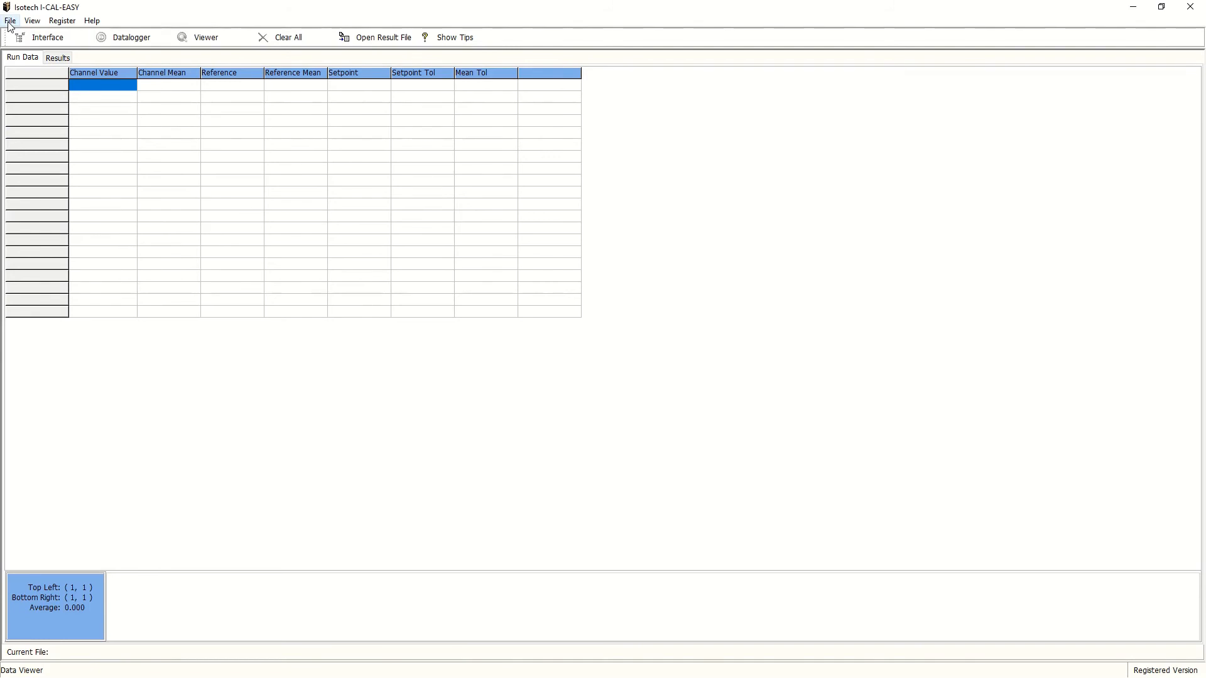
left_click(10, 21)
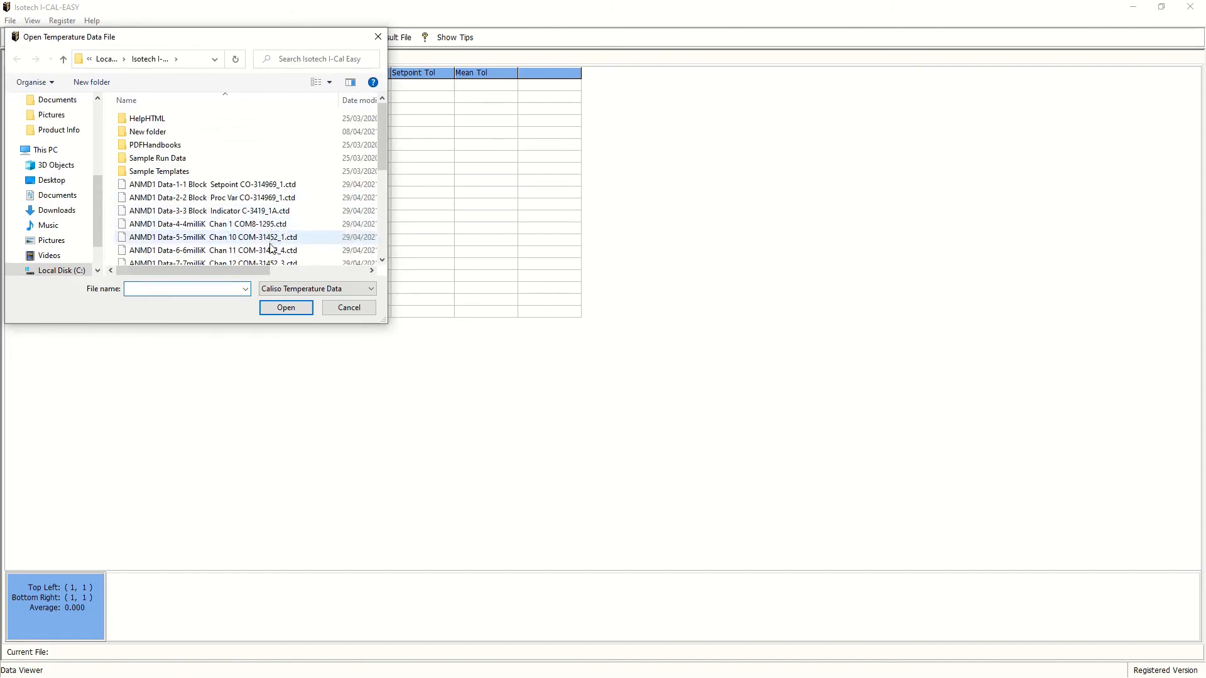
scroll("down", 3)
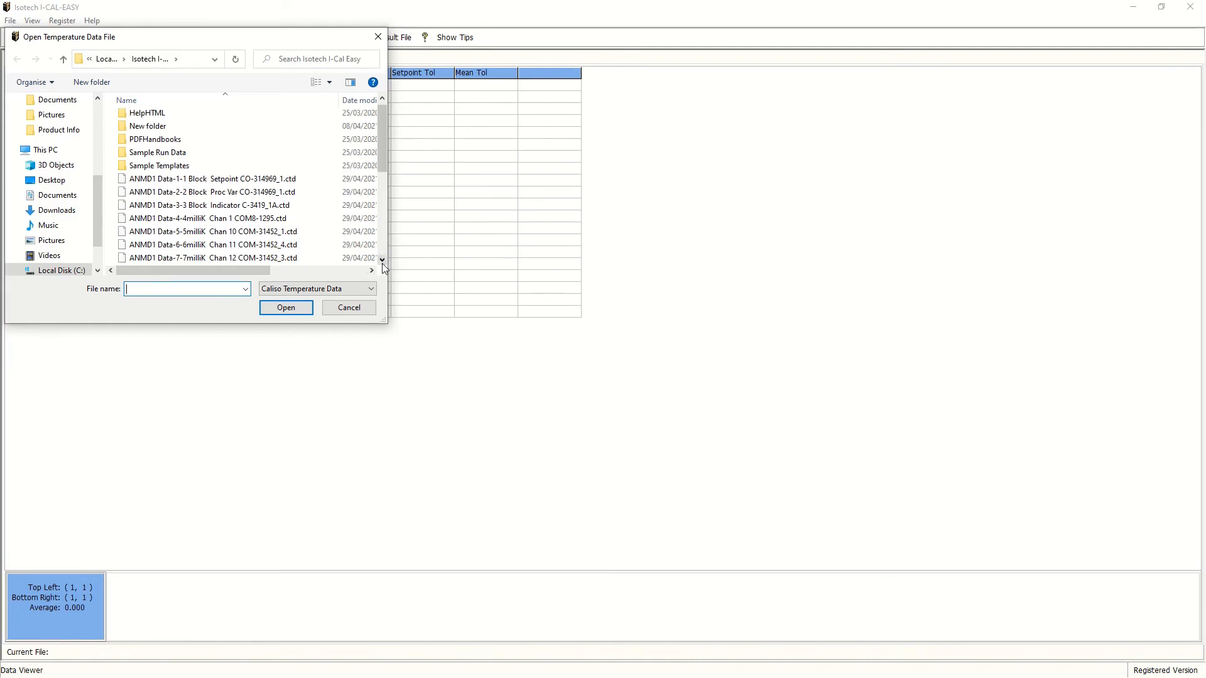
scroll("down", 3)
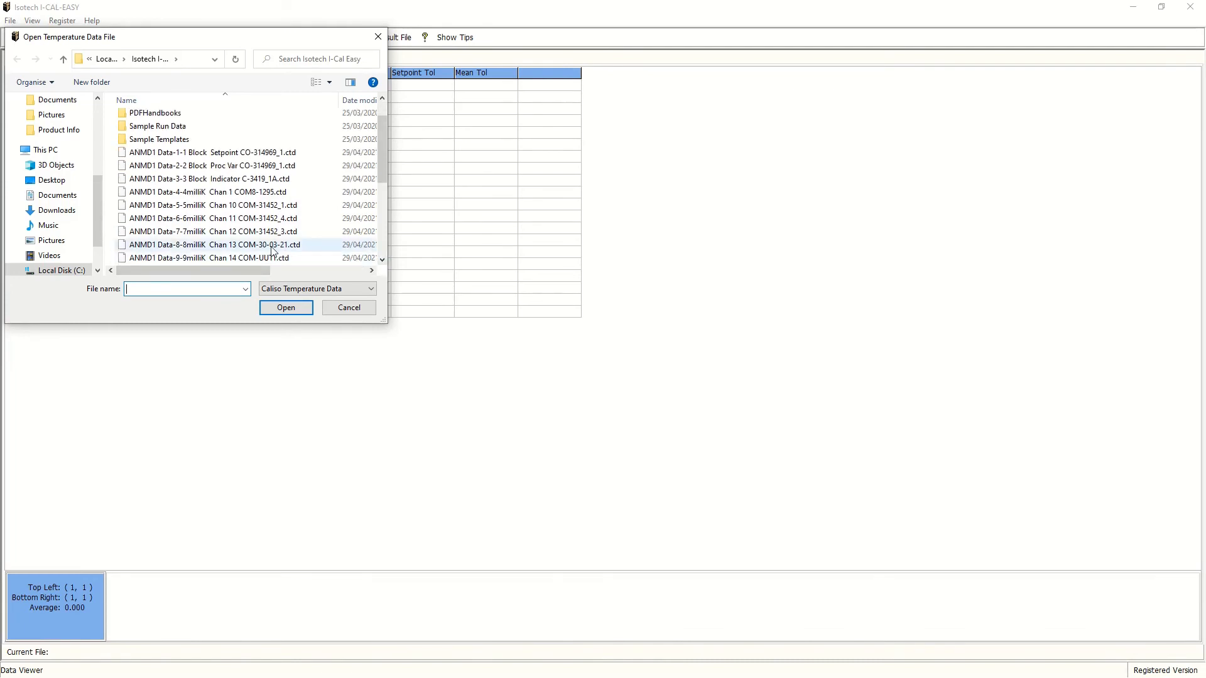
left_click(211, 245)
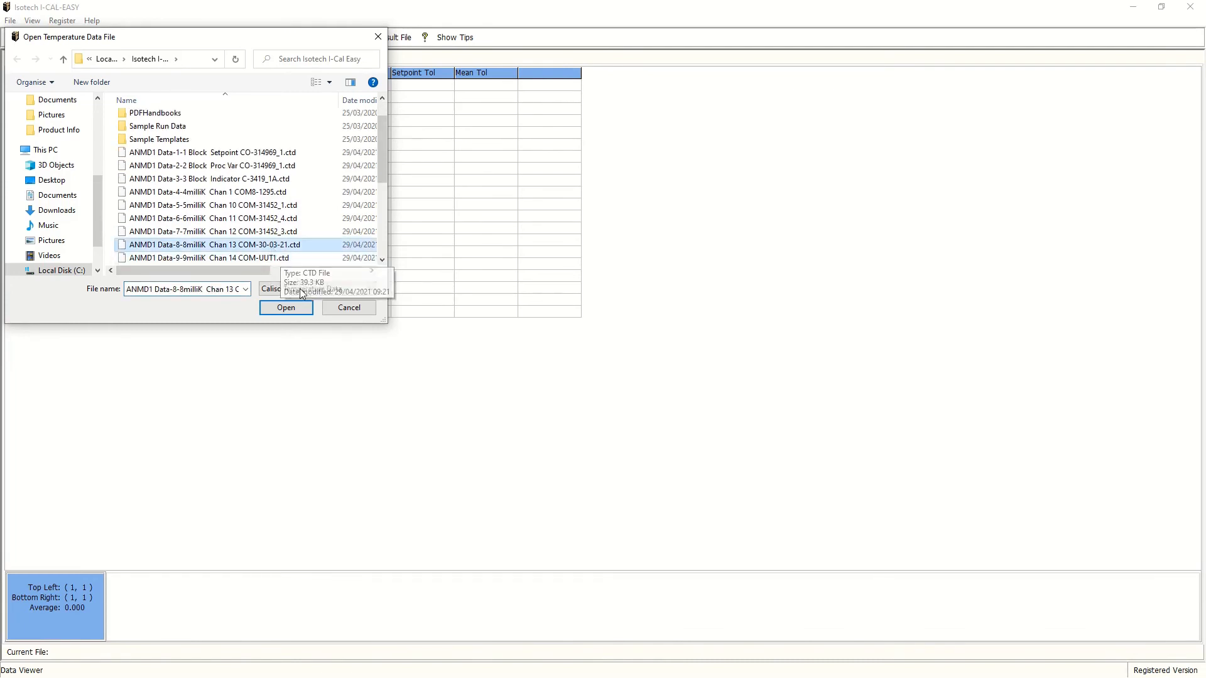
left_click(285, 308)
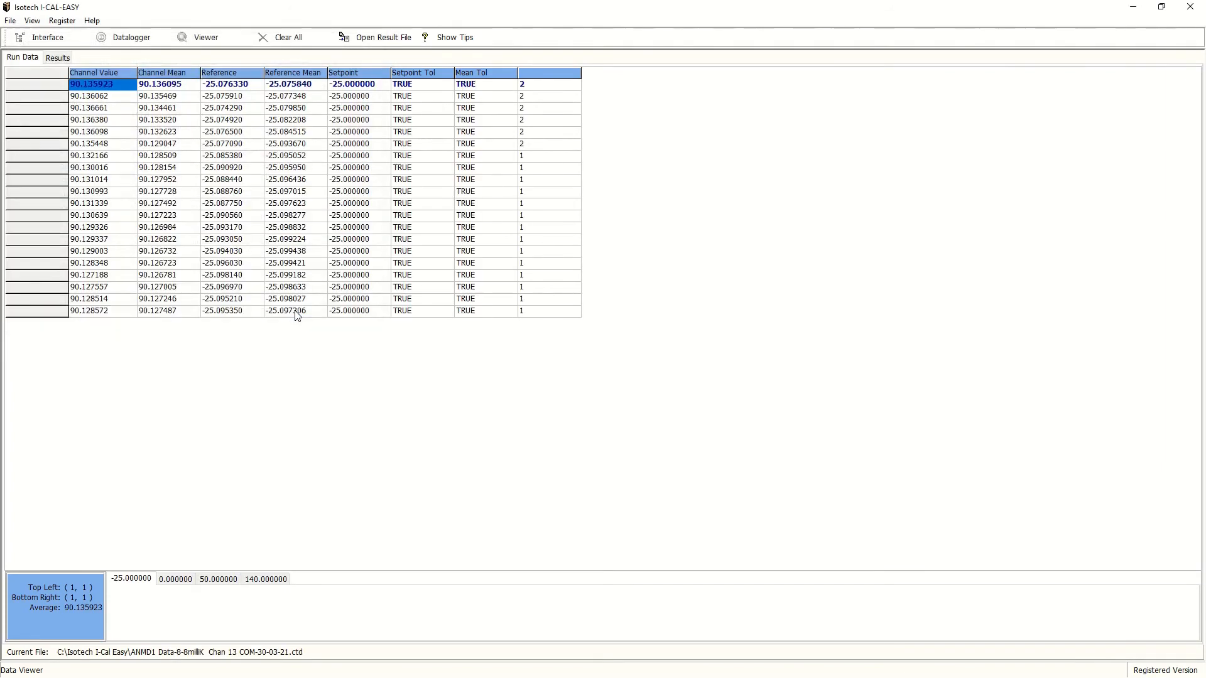
mouse_move(178, 397)
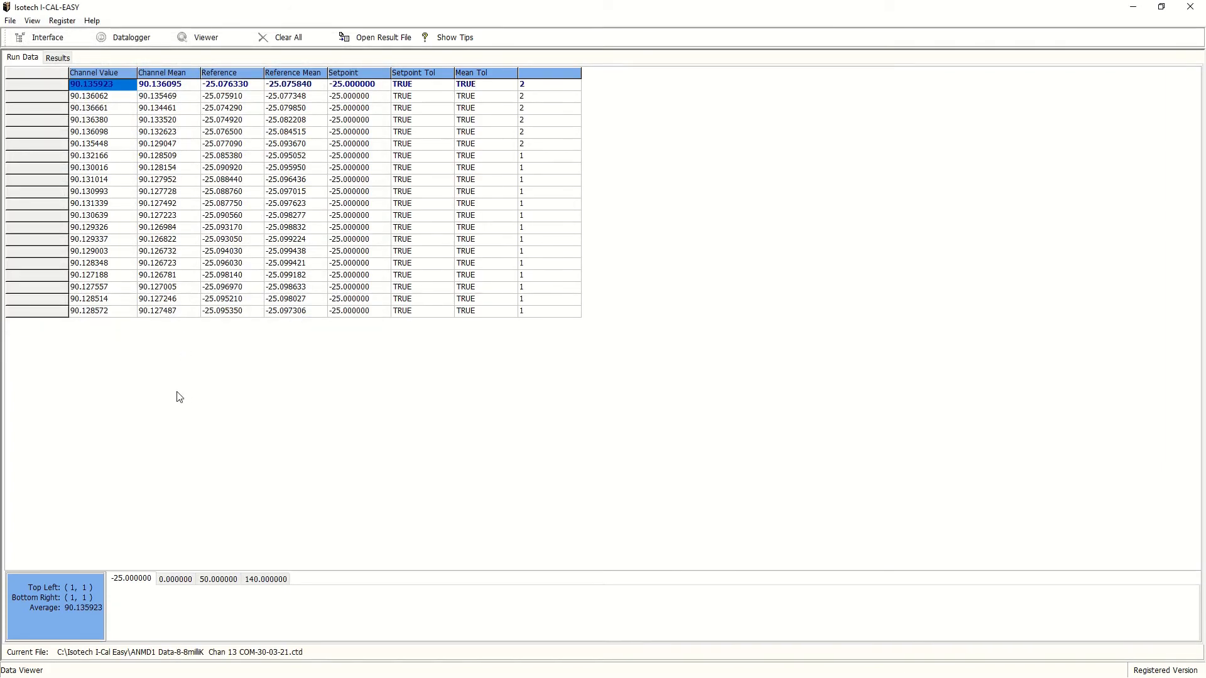
mouse_move(193, 389)
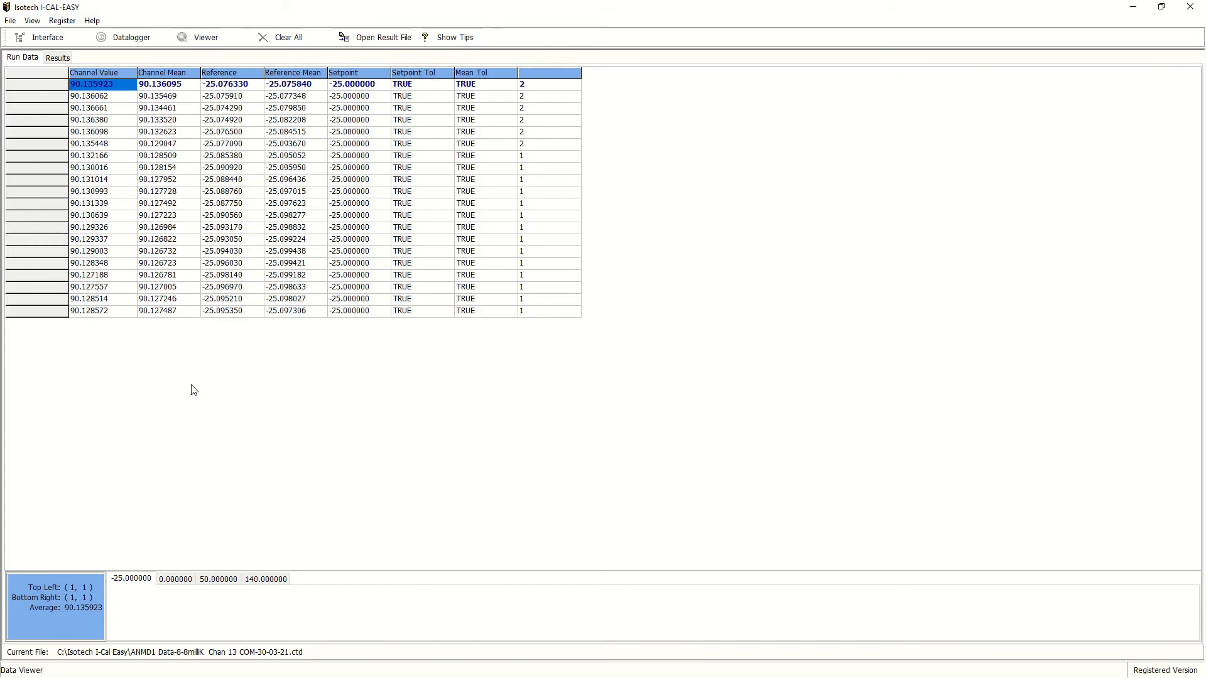
mouse_move(454, 76)
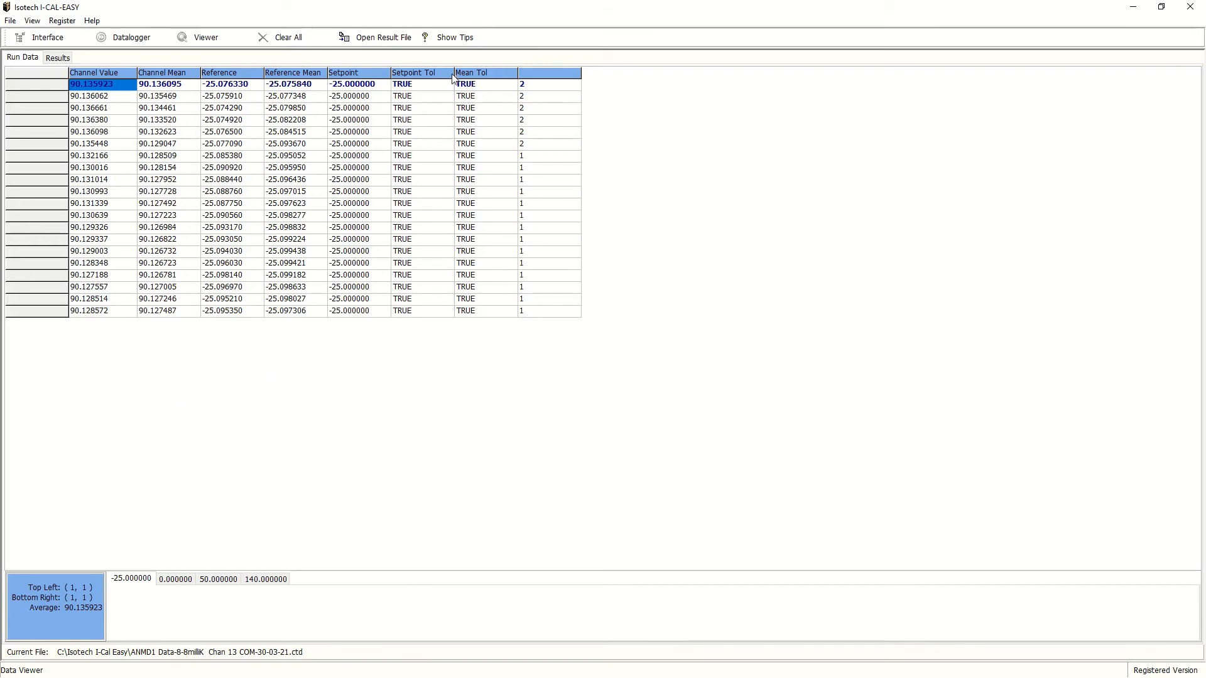
mouse_move(443, 150)
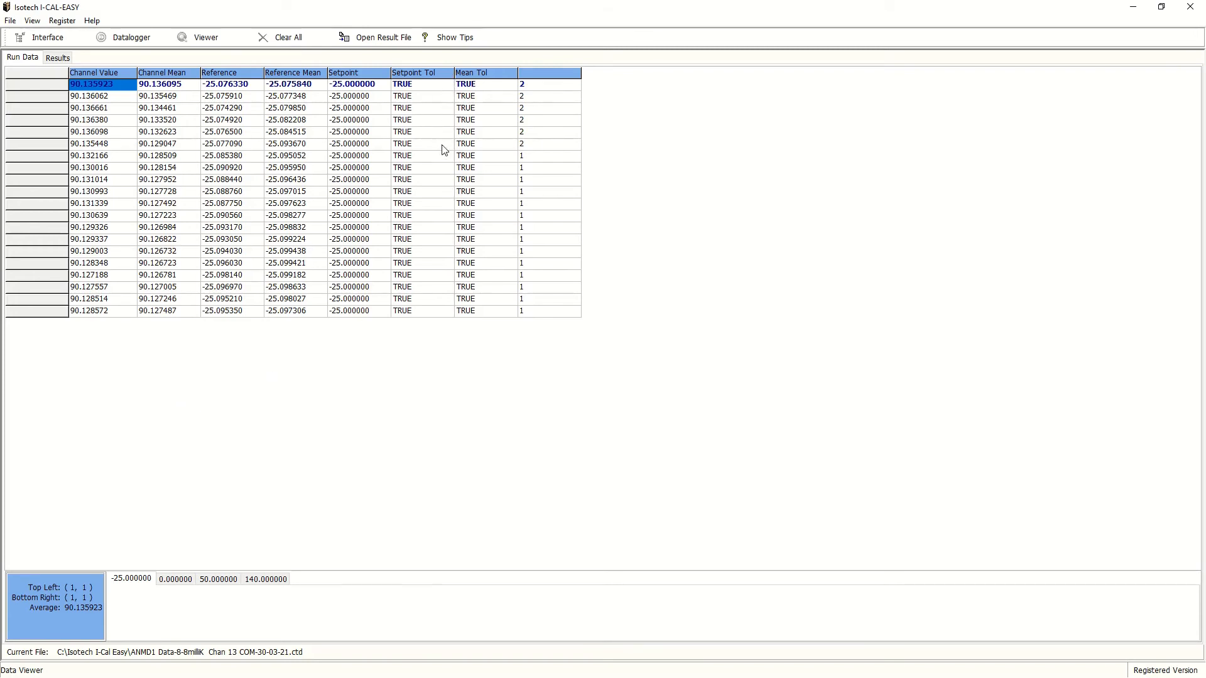
mouse_move(198, 545)
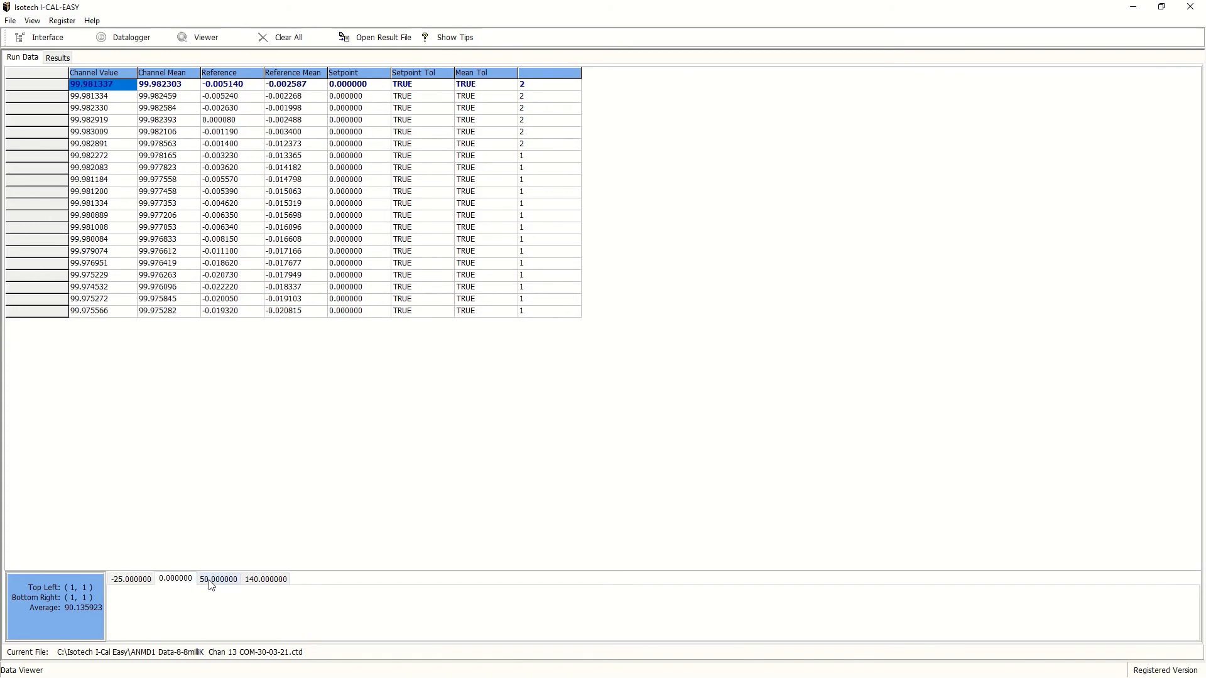
- Show the loaded channel readings for the 50 setpoint run
left_click(265, 578)
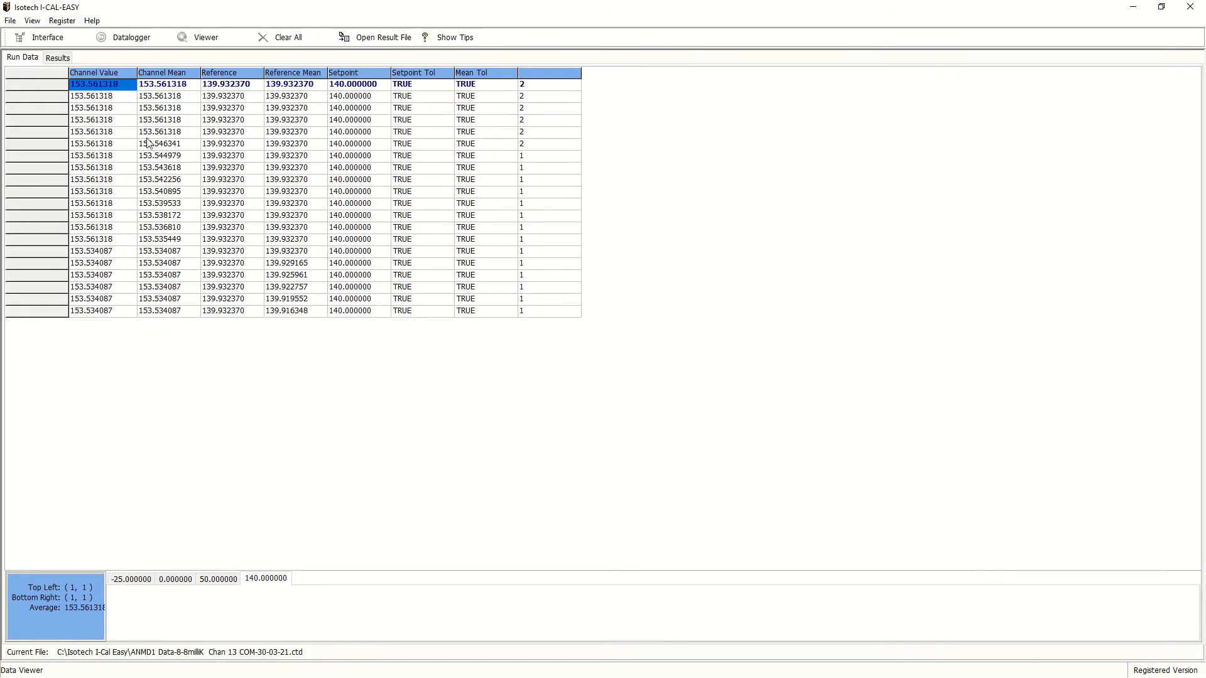
- Show the Results summary grid of channel, reference and setpoint means for all setpoints
left_click(56, 56)
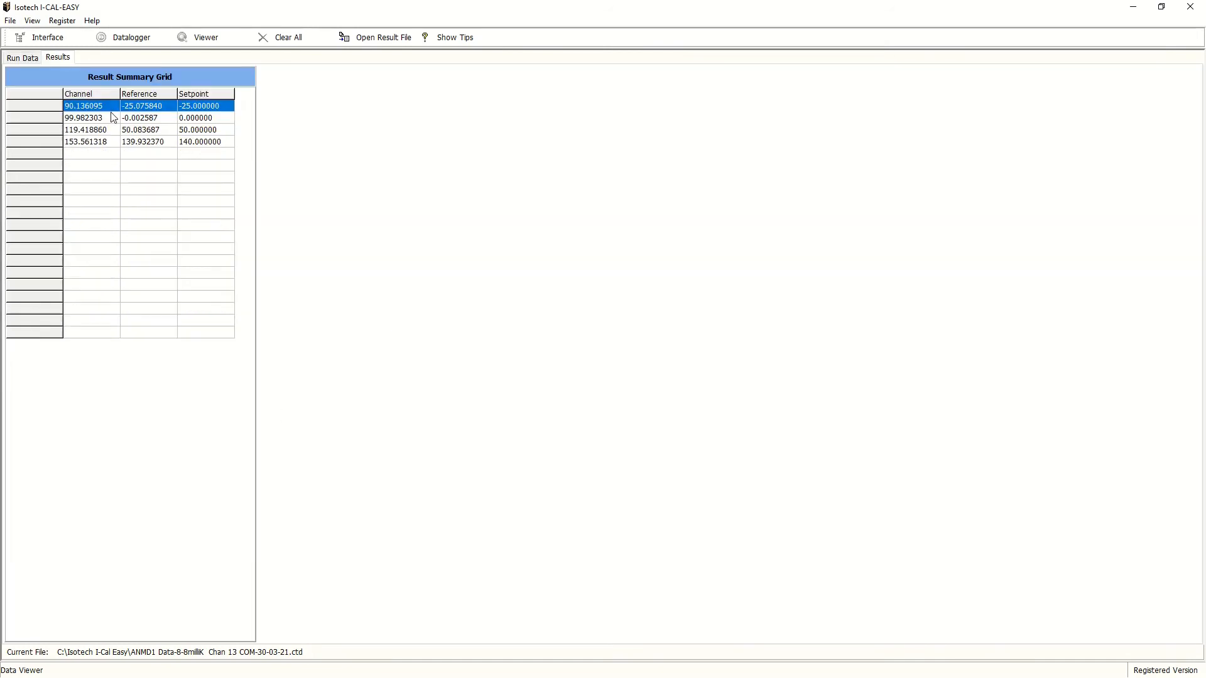
mouse_move(191, 147)
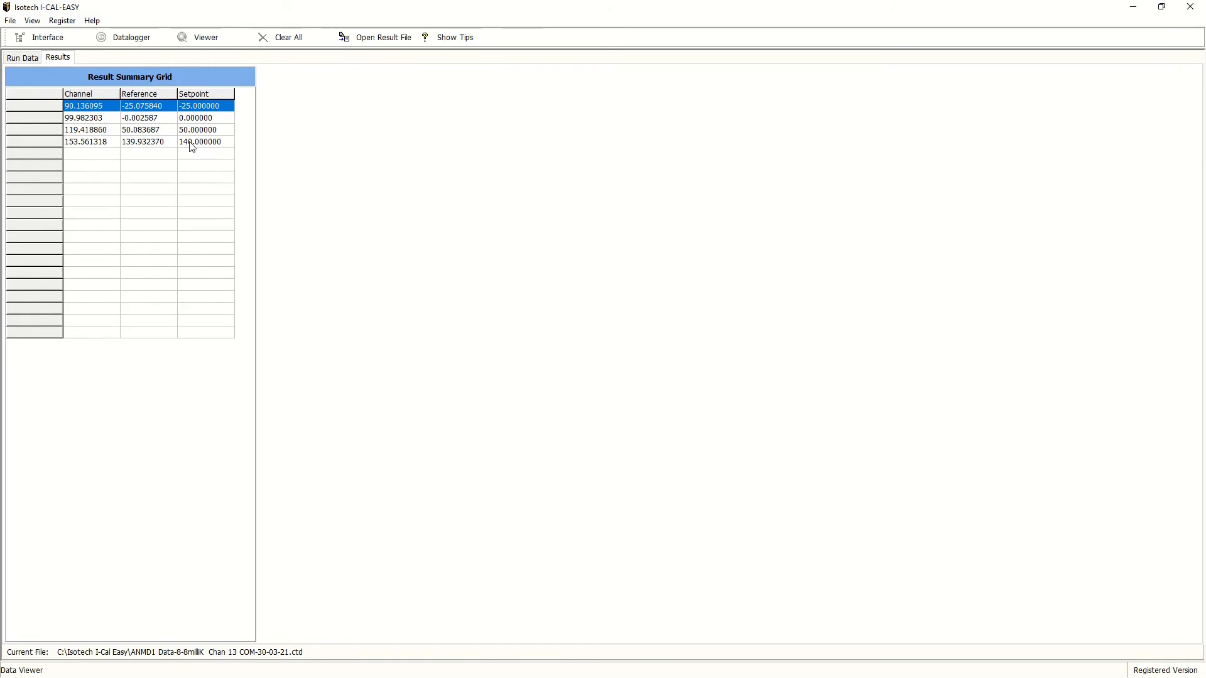
mouse_move(376, 237)
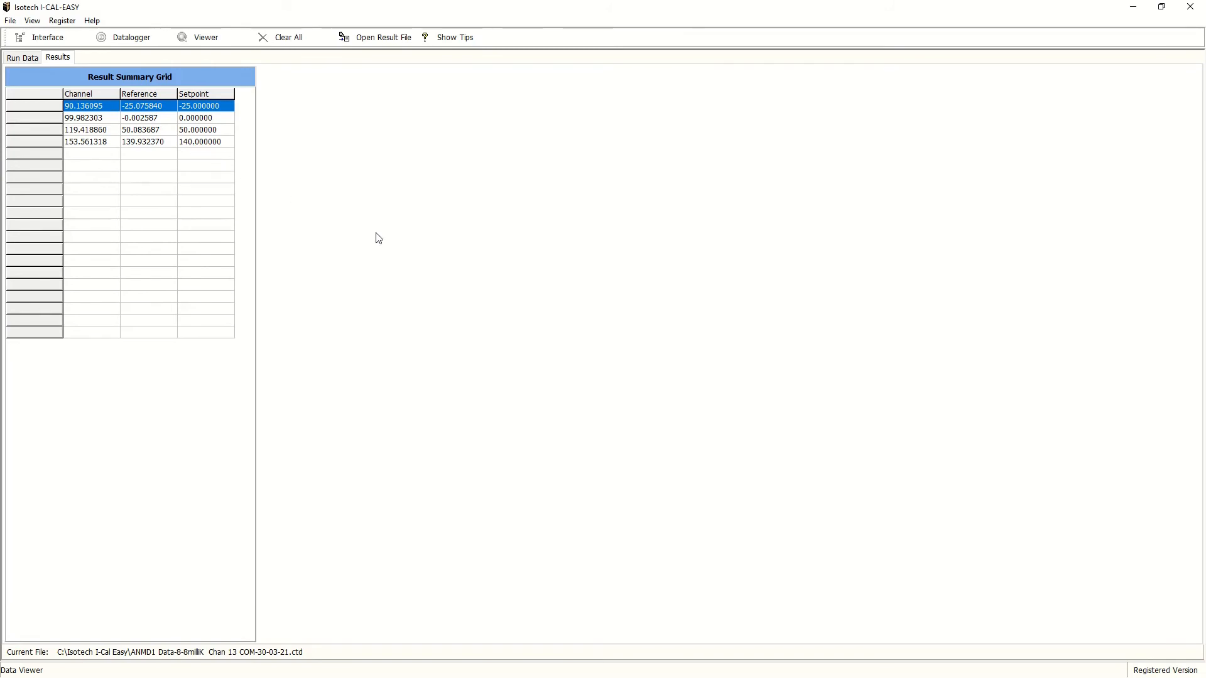
mouse_move(409, 249)
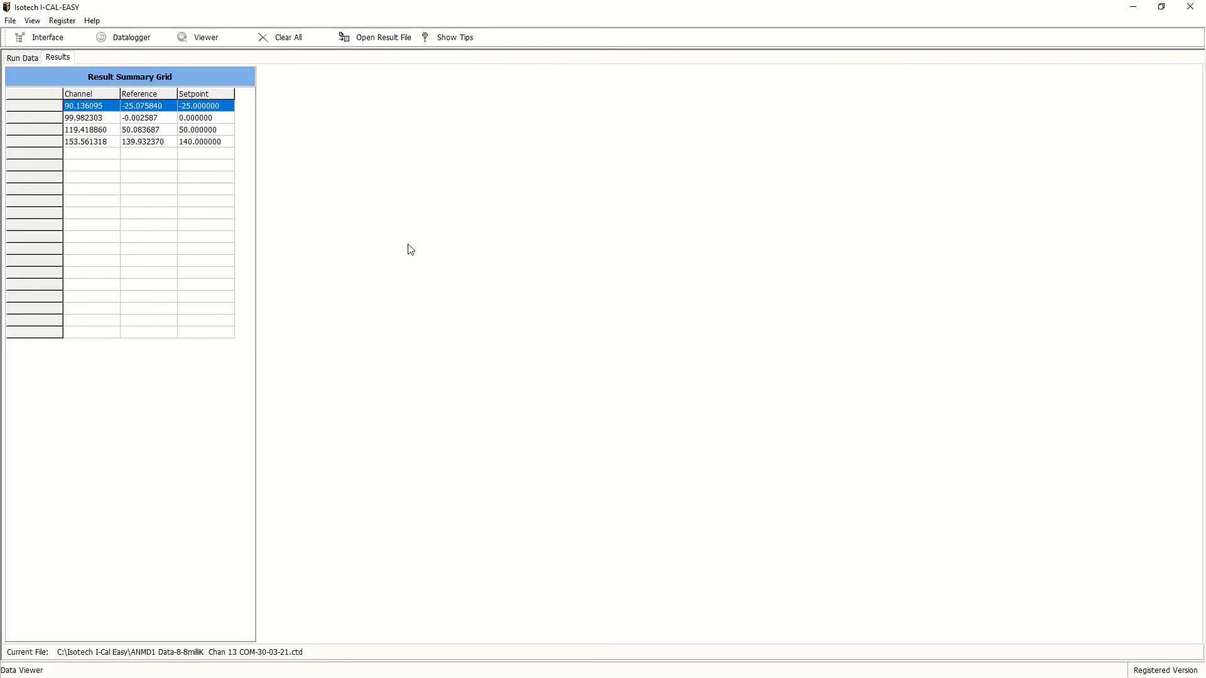
mouse_move(529, 185)
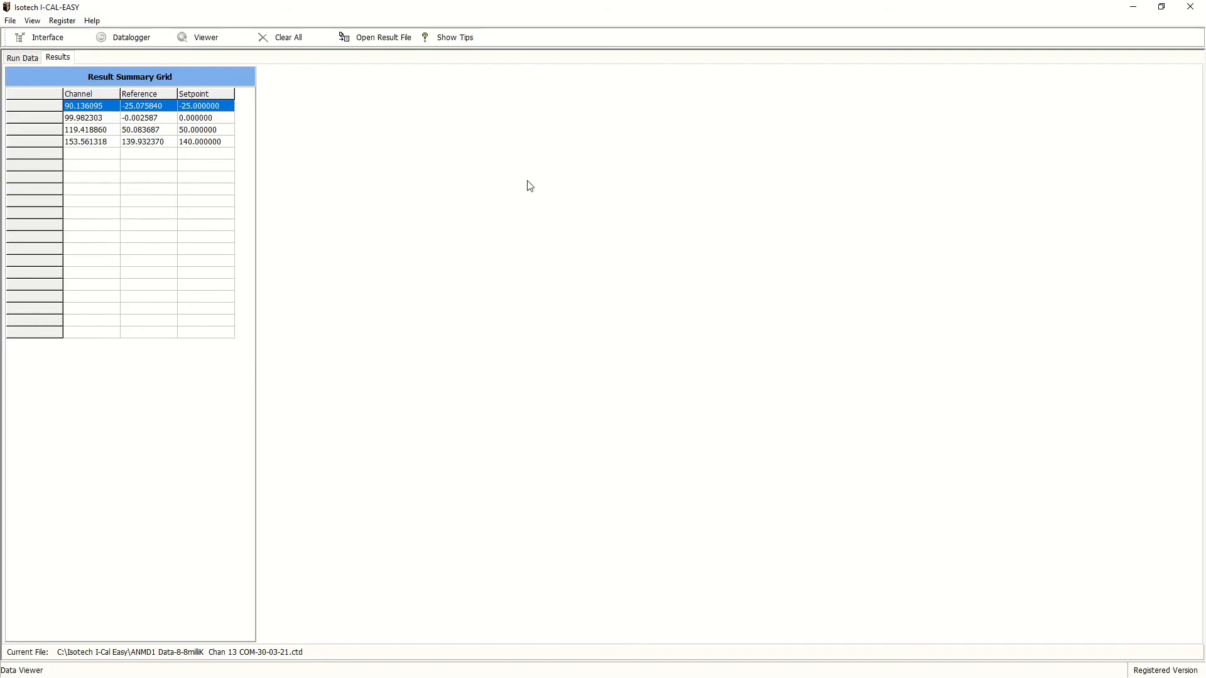
mouse_move(1044, 34)
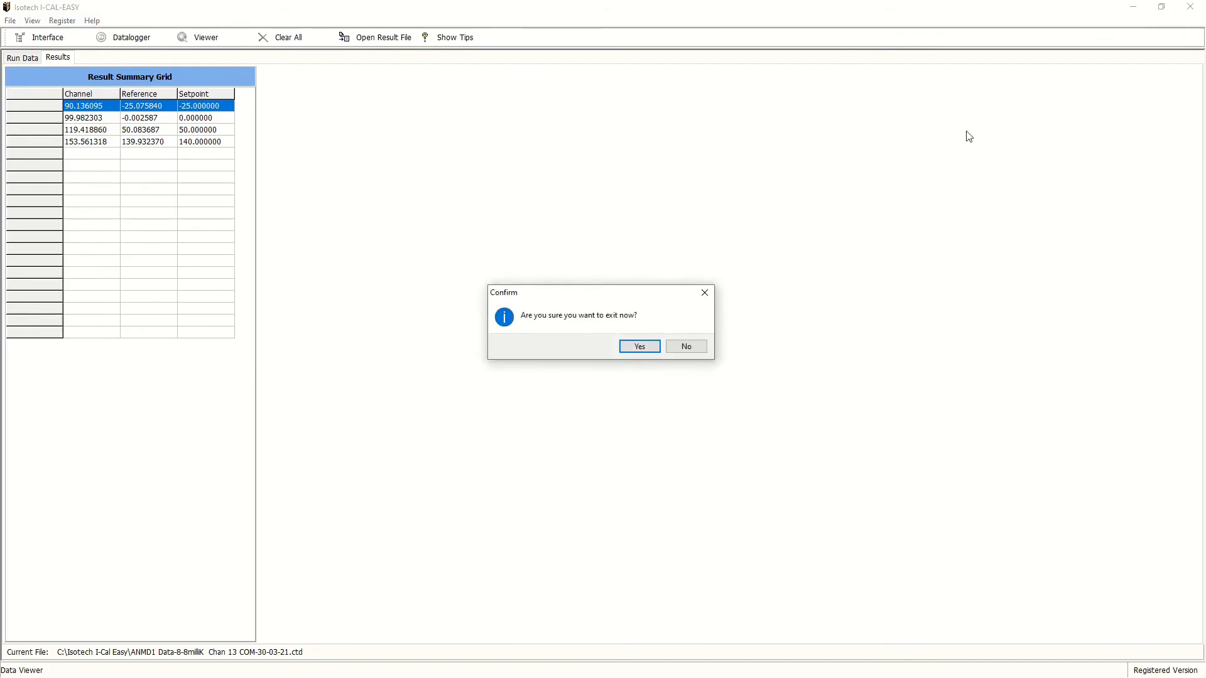
- Confirm exiting I-CAL-EASY and launch I-CAL Easy Builder past its splash screen
left_click(638, 346)
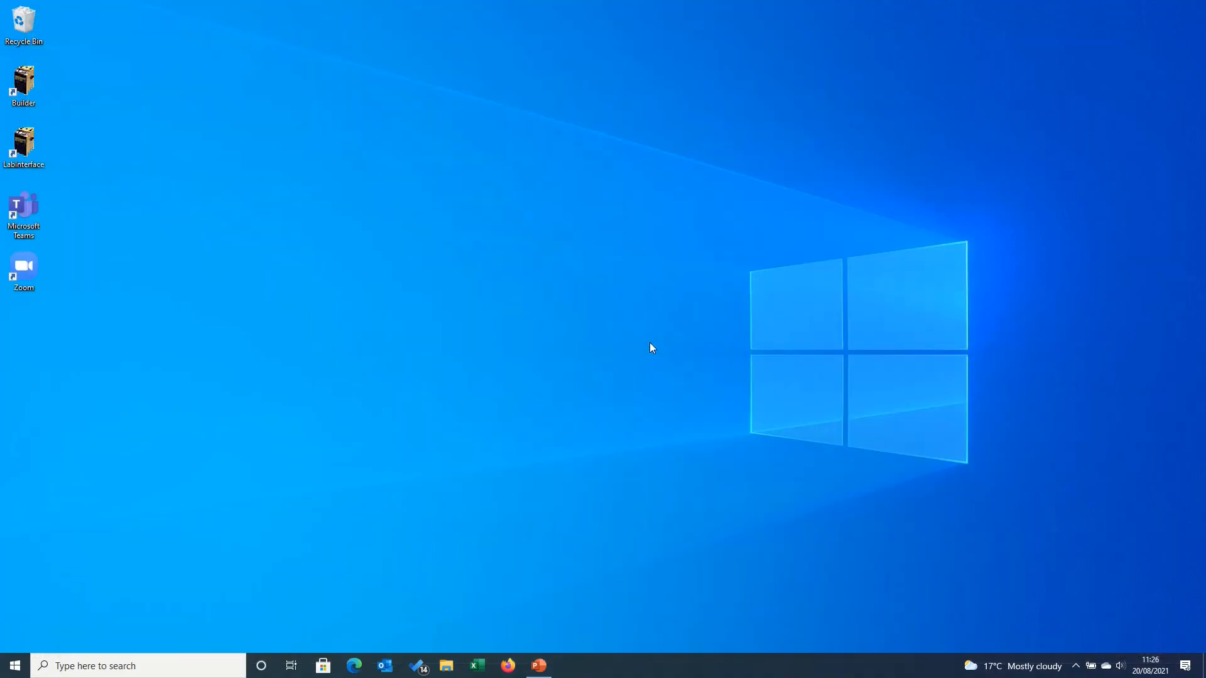
left_click(24, 84)
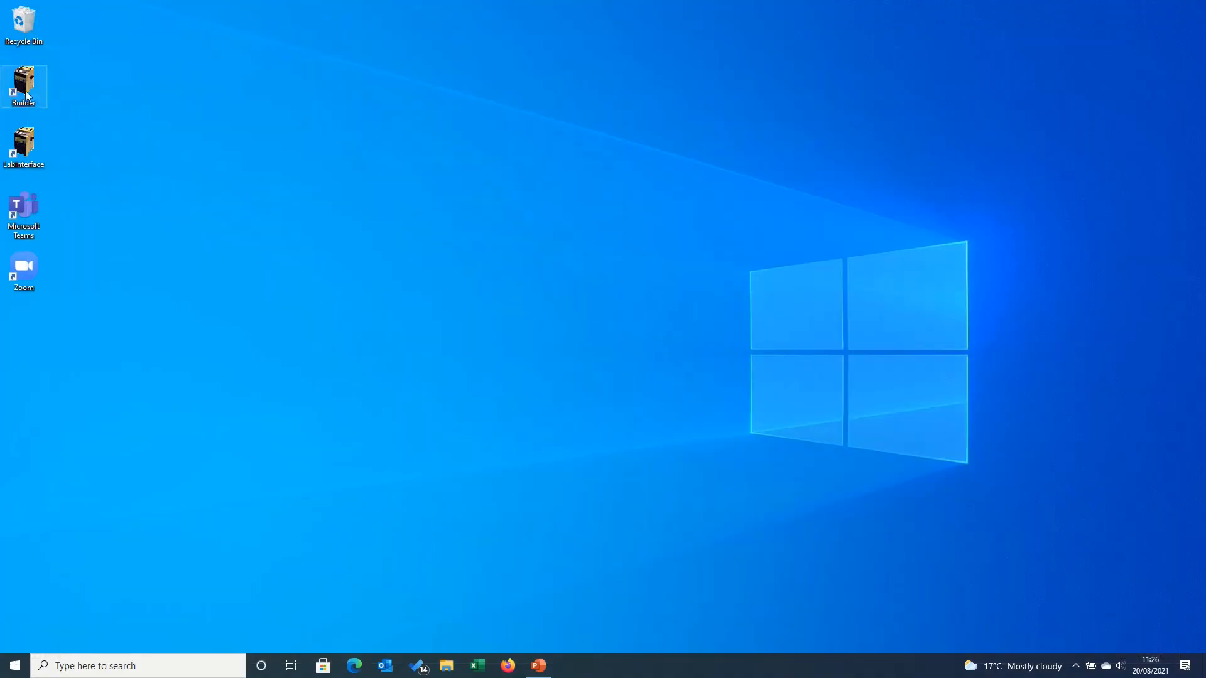
double_click(23, 84)
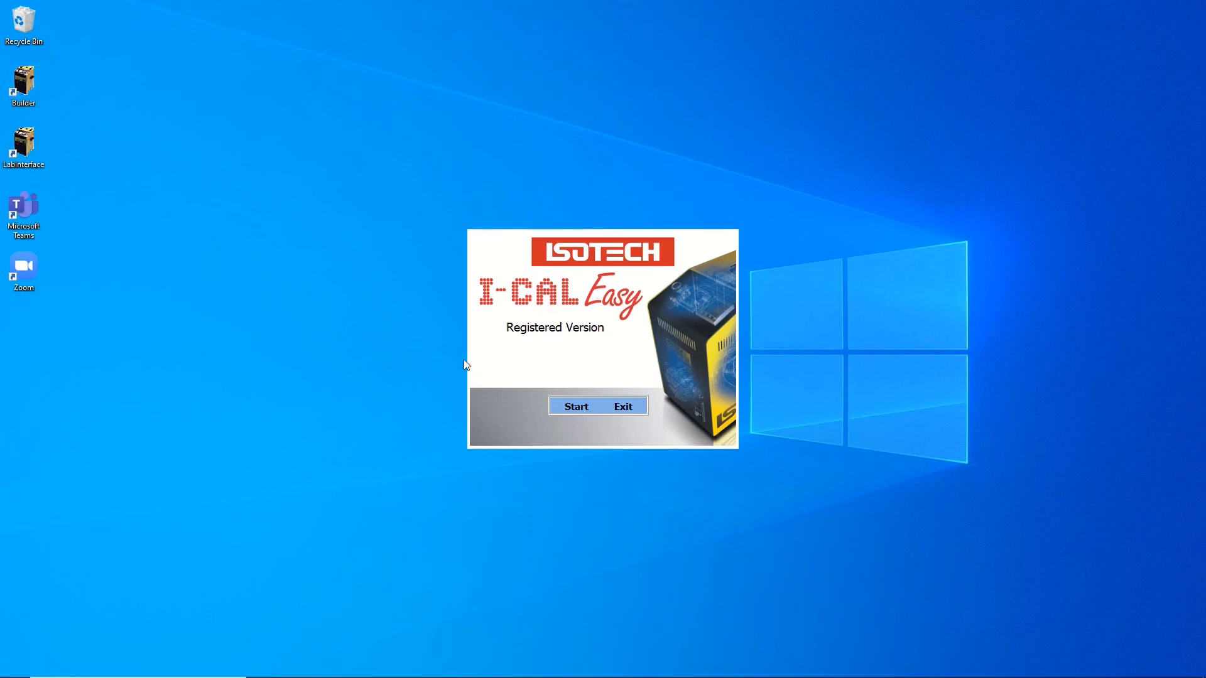
left_click(575, 405)
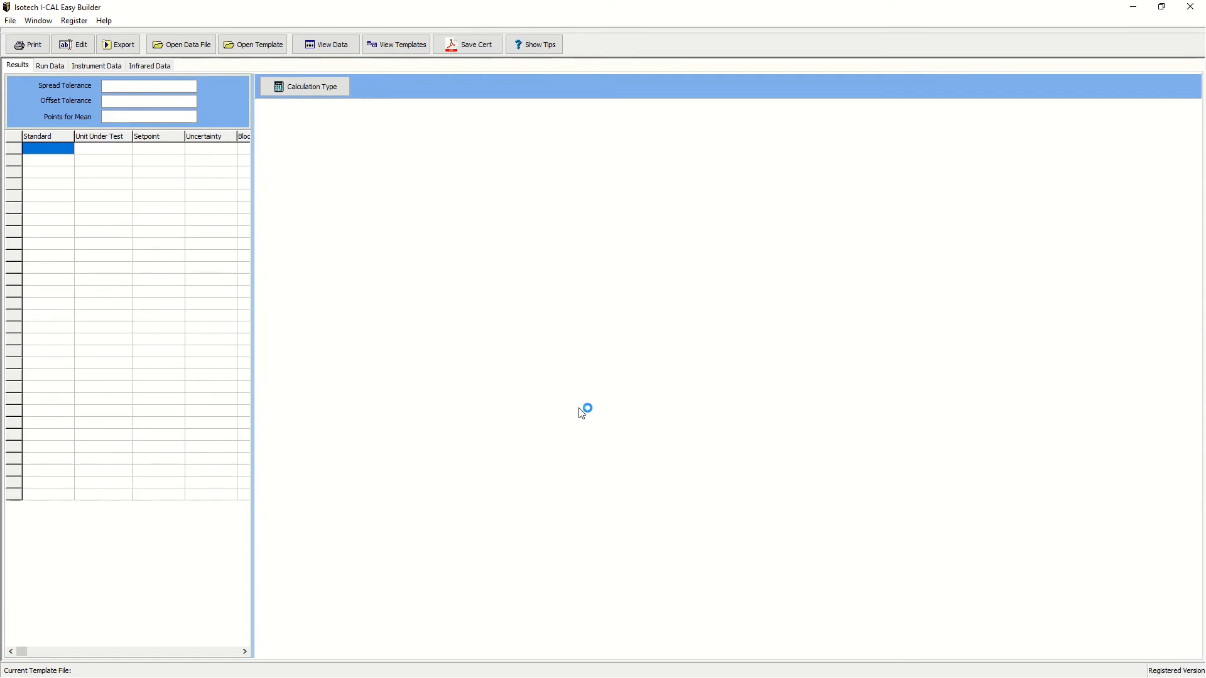
mouse_move(580, 413)
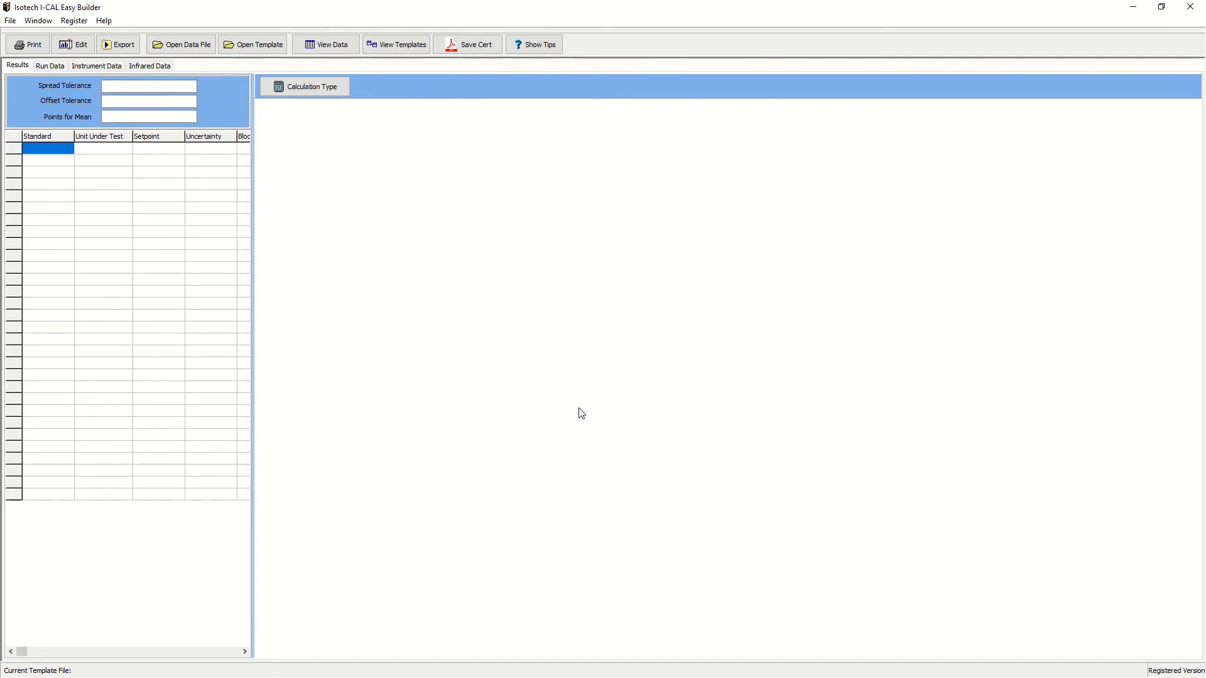
mouse_move(549, 331)
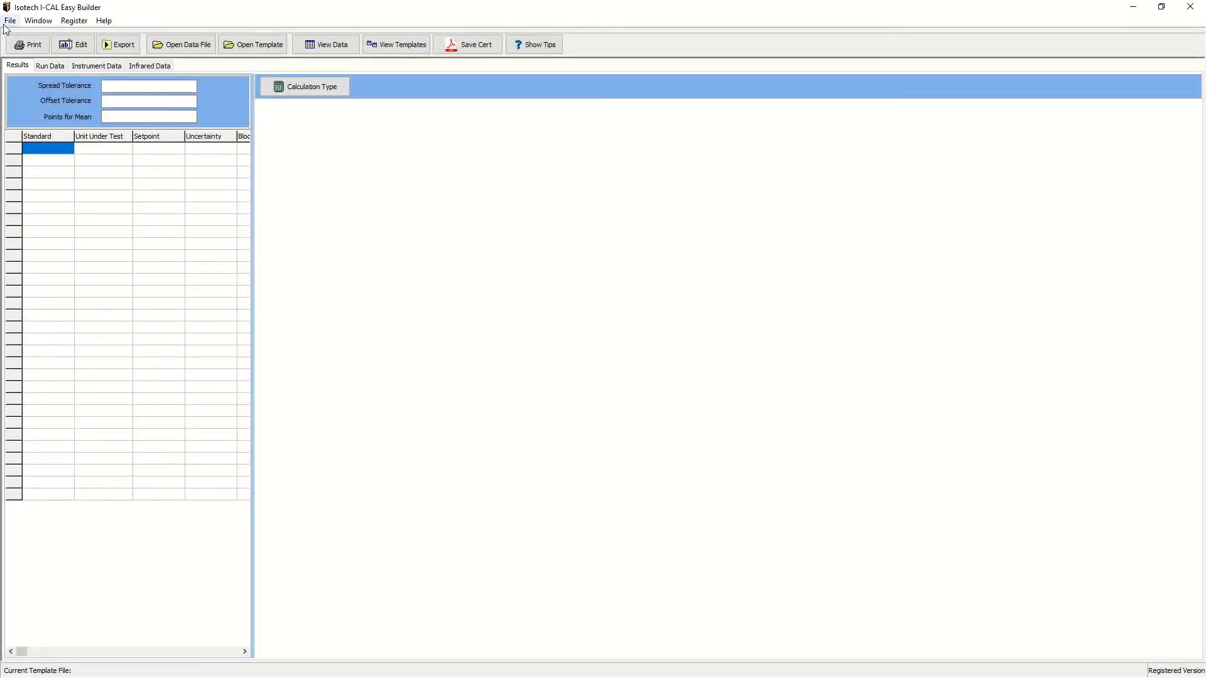
- Load the ANMD1 Data-8 Chan 13 .ctd data file into Builder's results table
left_click(10, 20)
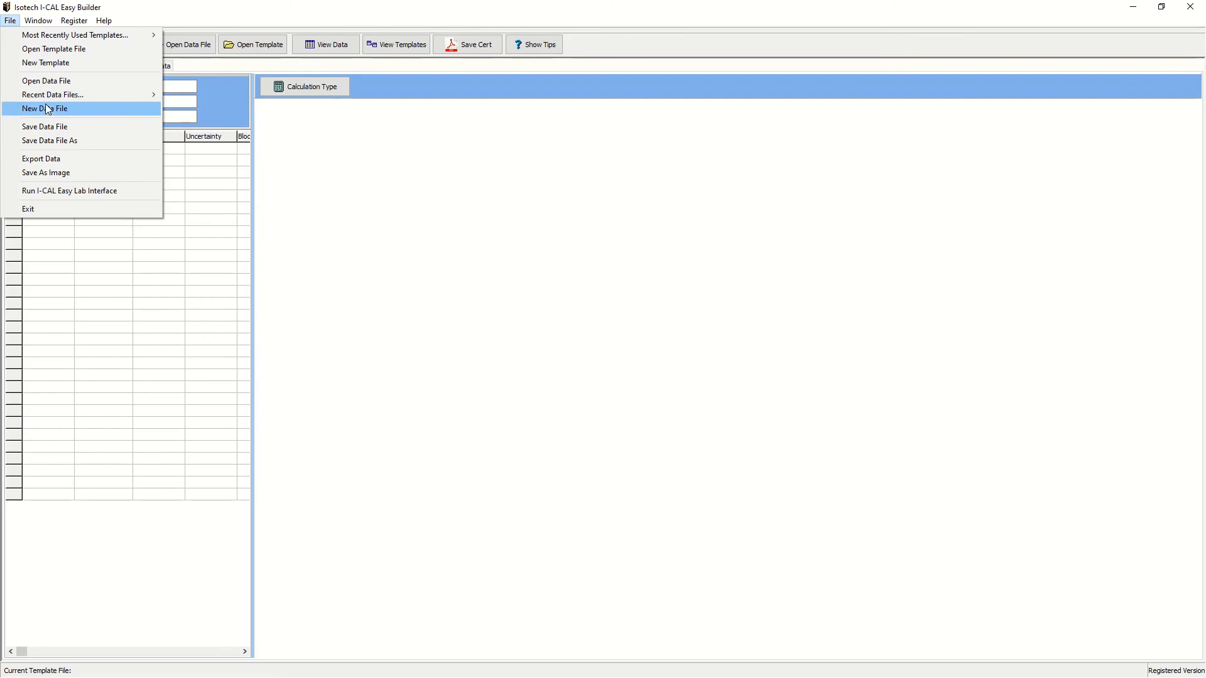
mouse_move(45, 80)
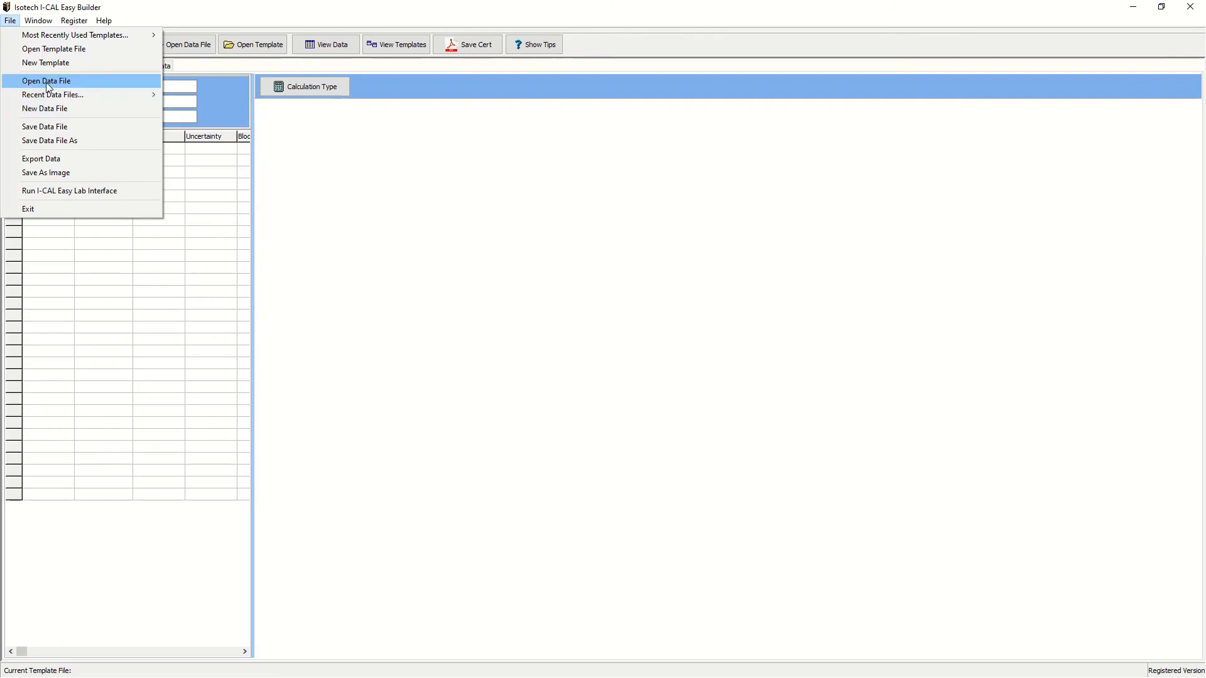
left_click(45, 80)
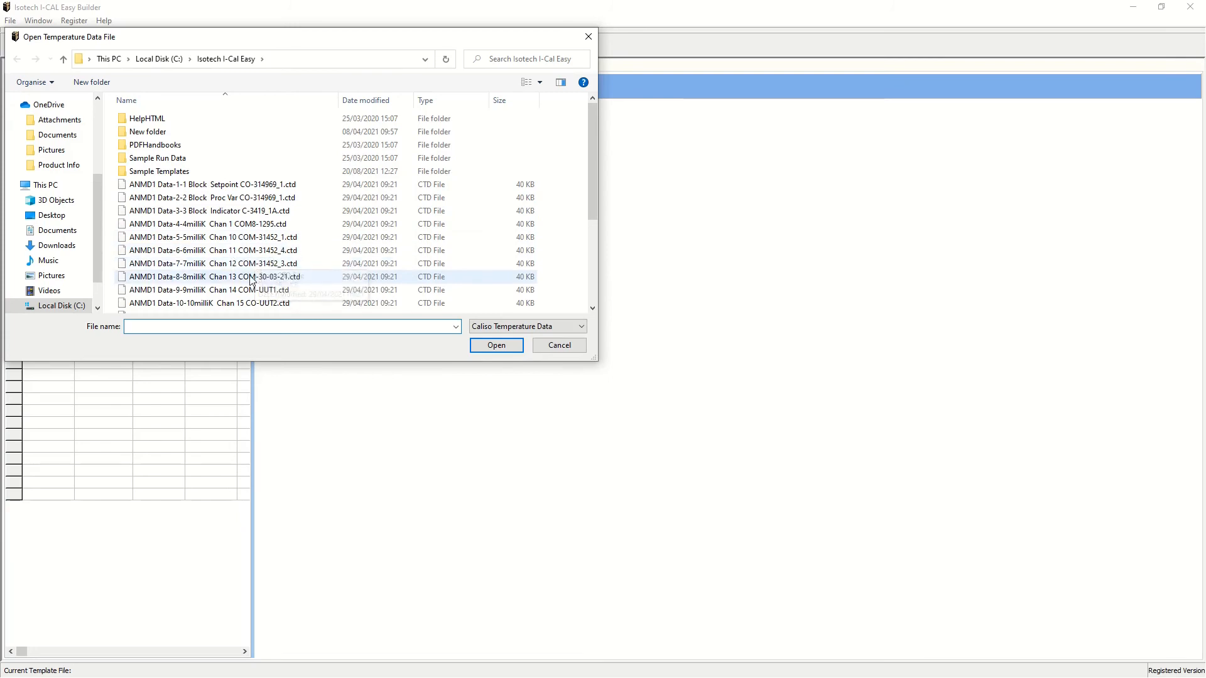
left_click(211, 277)
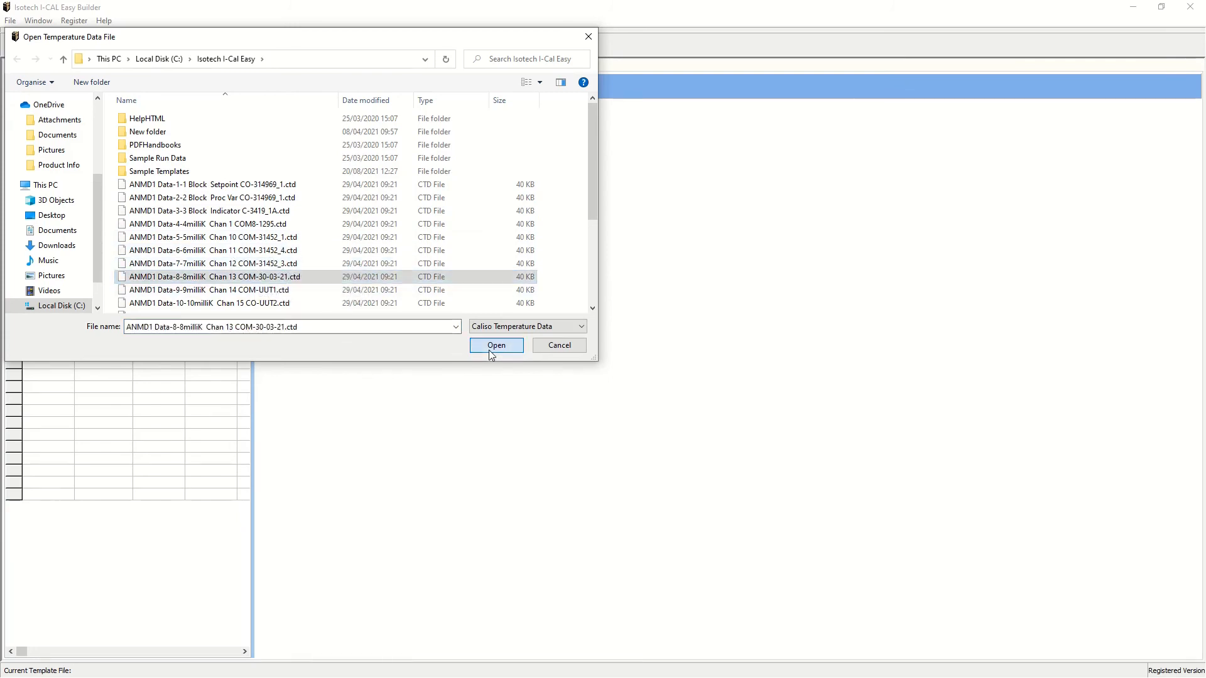
left_click(495, 344)
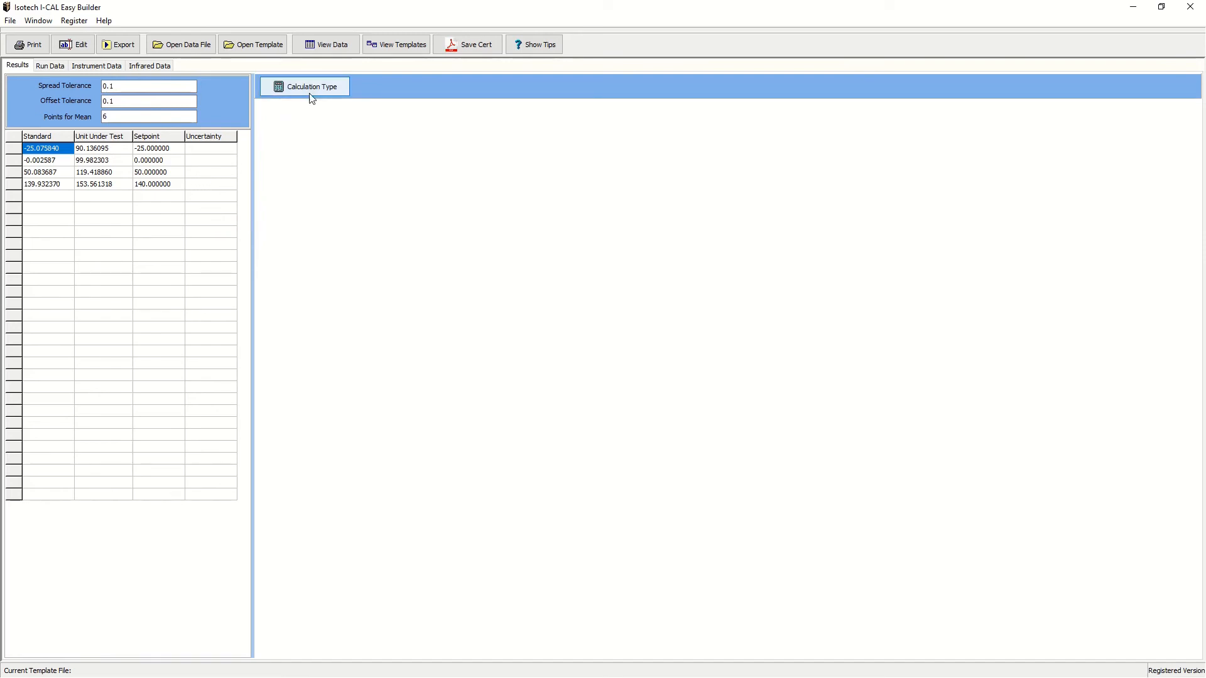
- Choose Callendar Van Dusen as the calculation type and confirm it
left_click(302, 85)
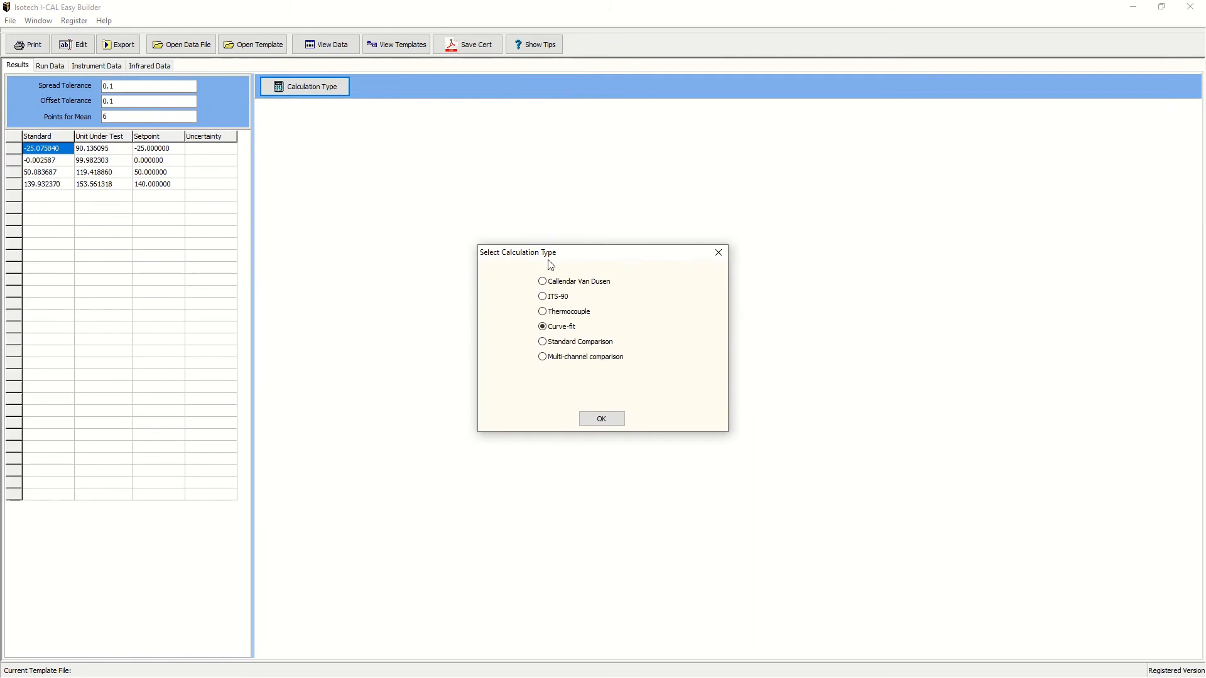
mouse_move(567, 283)
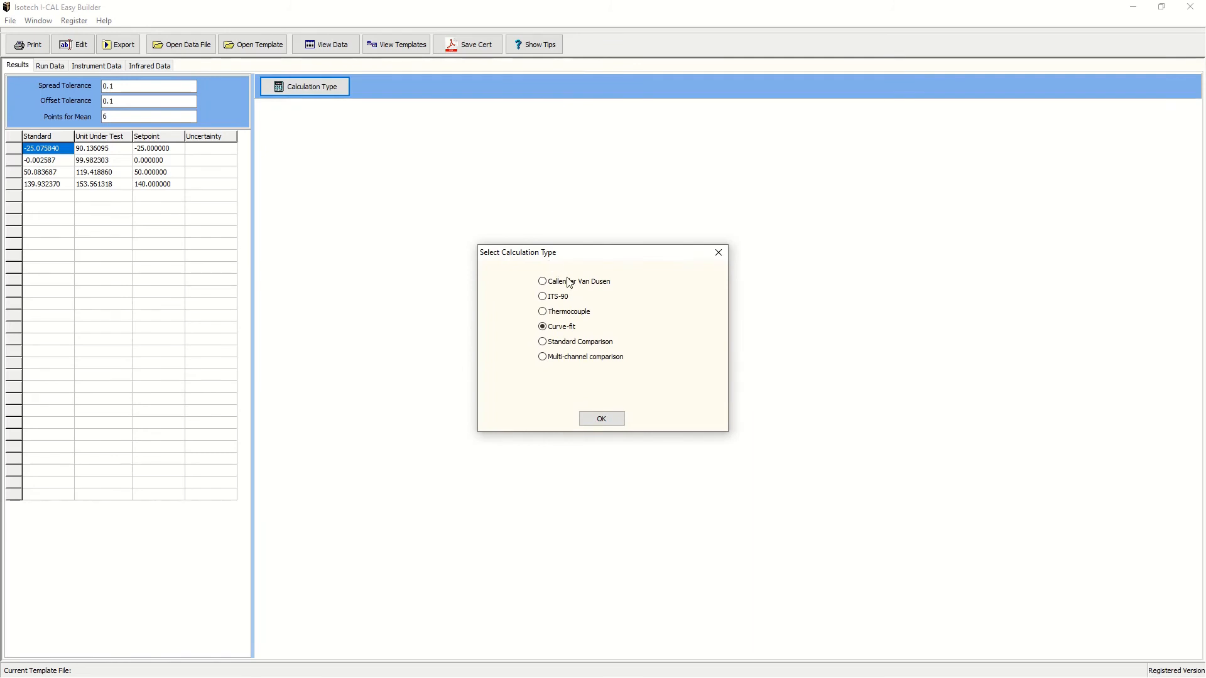
left_click(543, 281)
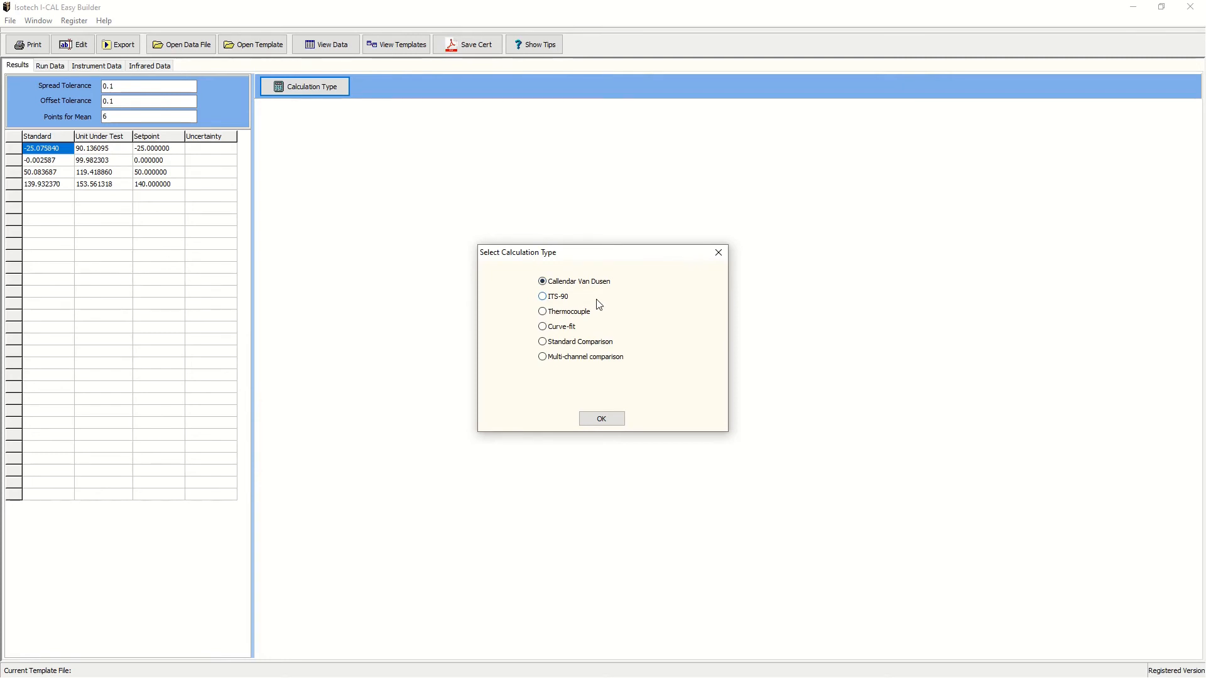
left_click(602, 419)
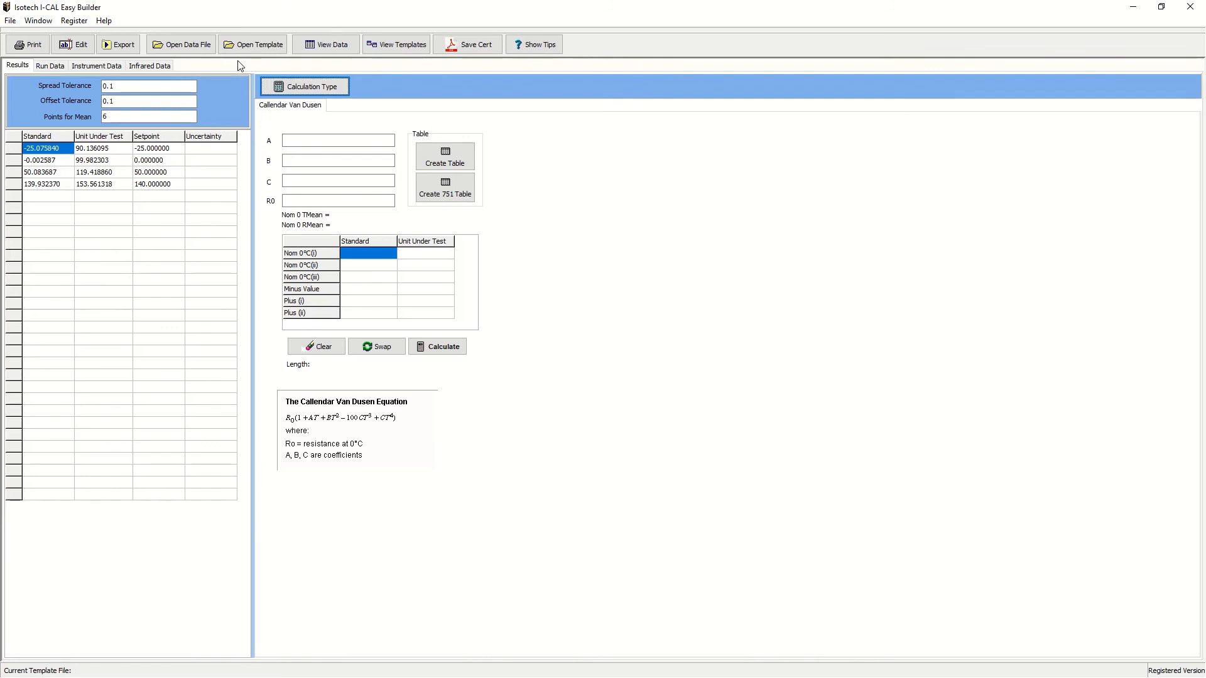
- Calculate Callendar Van Dusen coefficients A, B, C and R0 from the points and create the table
left_click(149, 117)
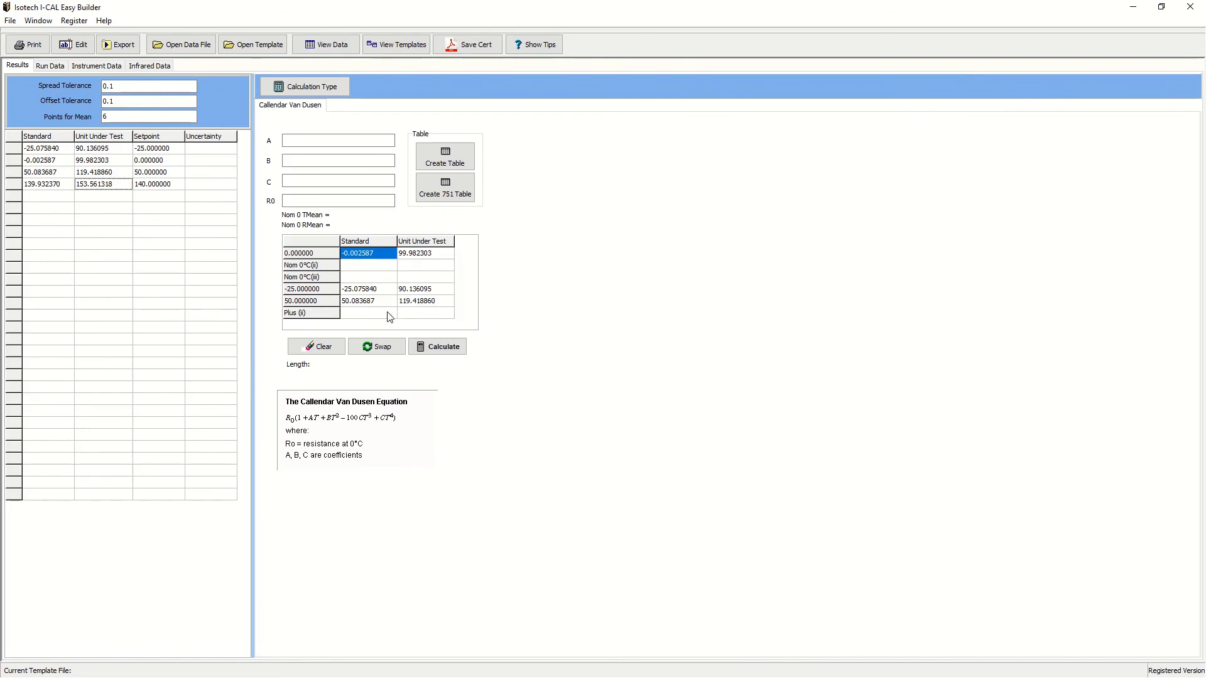
left_click(437, 347)
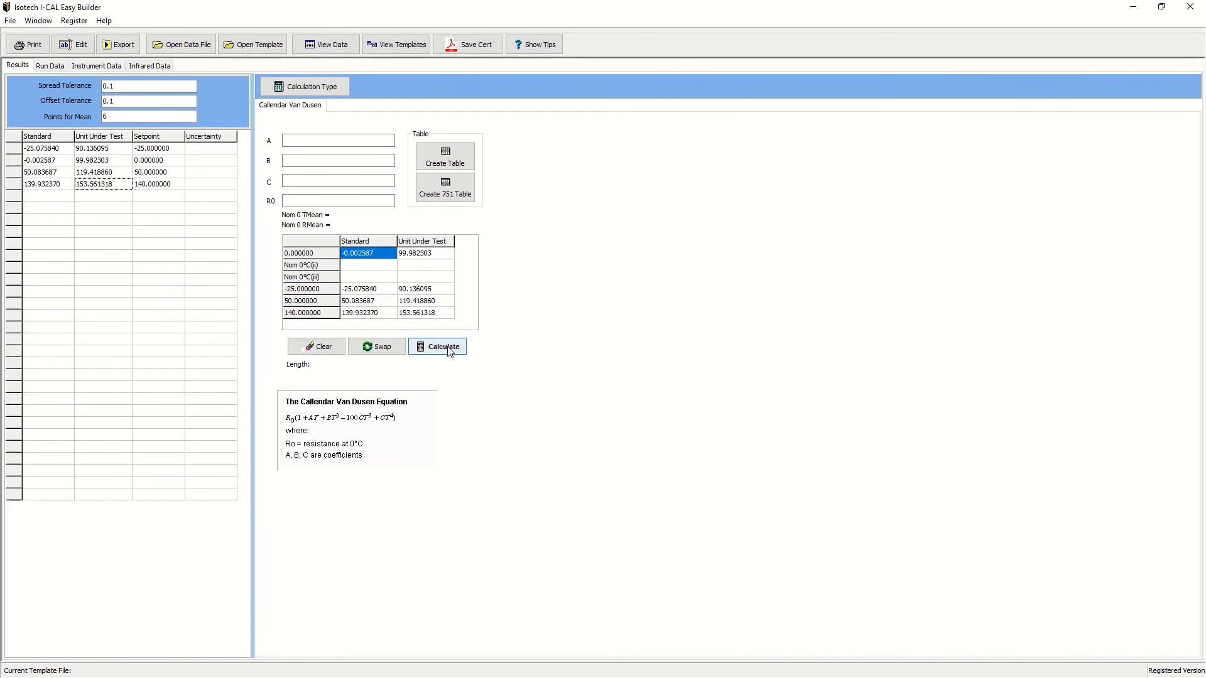
left_click(443, 346)
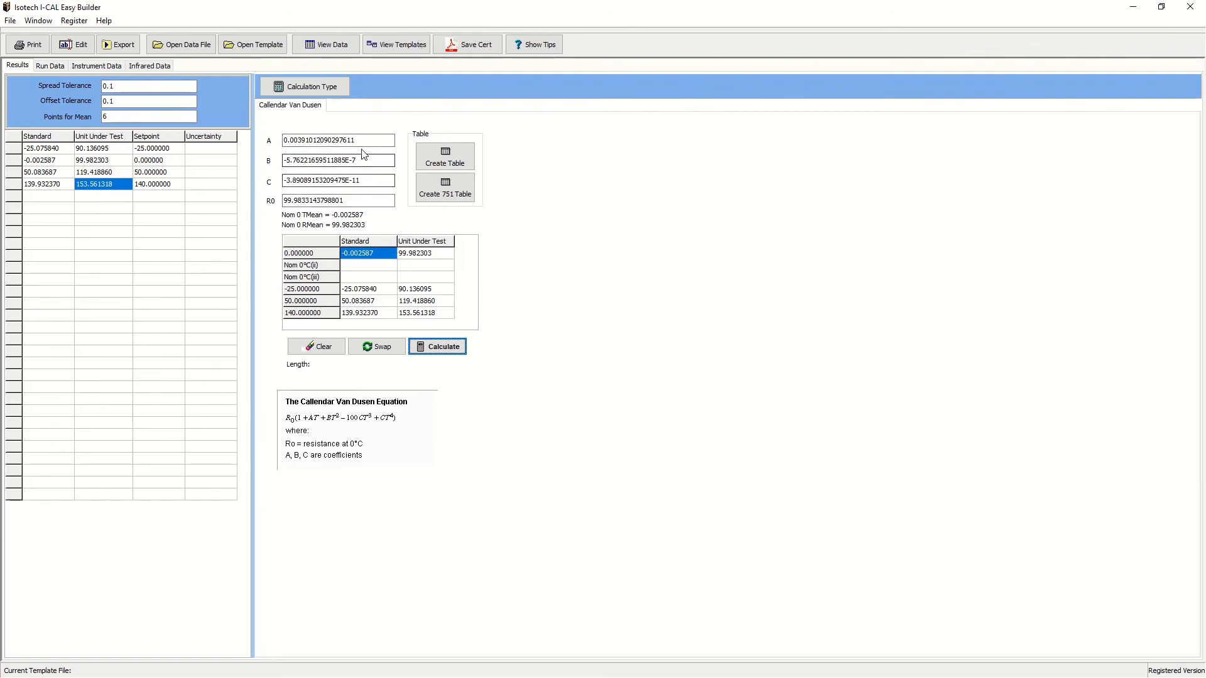
mouse_move(380, 180)
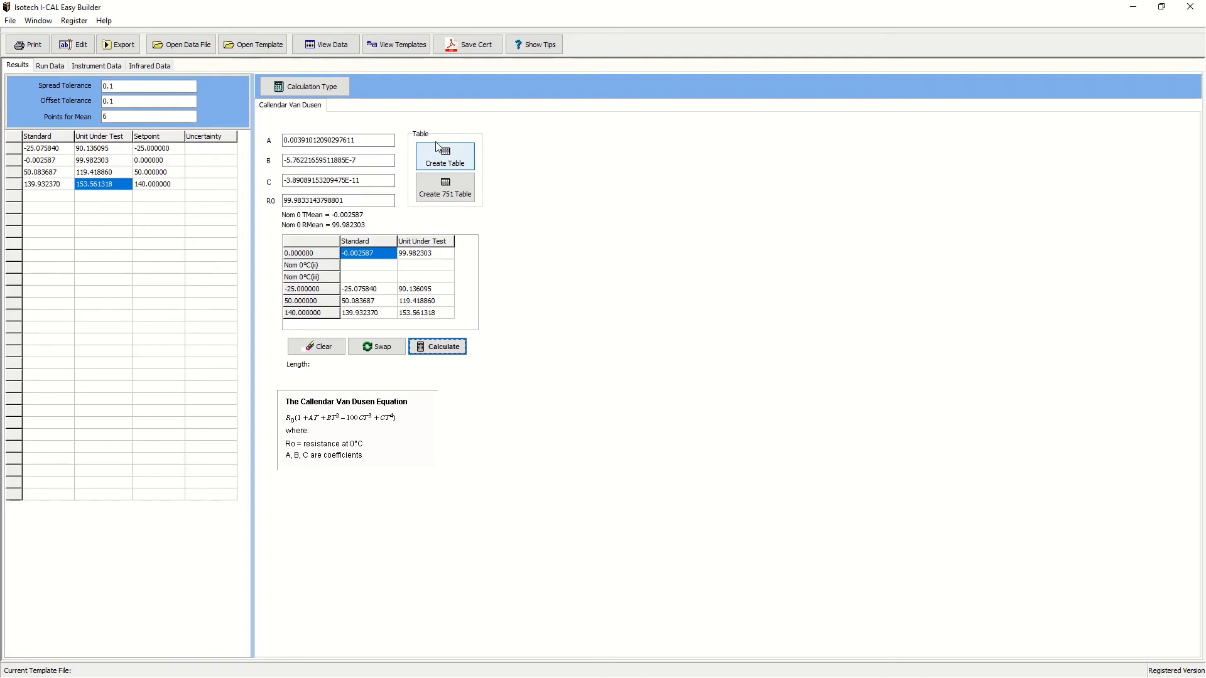
left_click(316, 347)
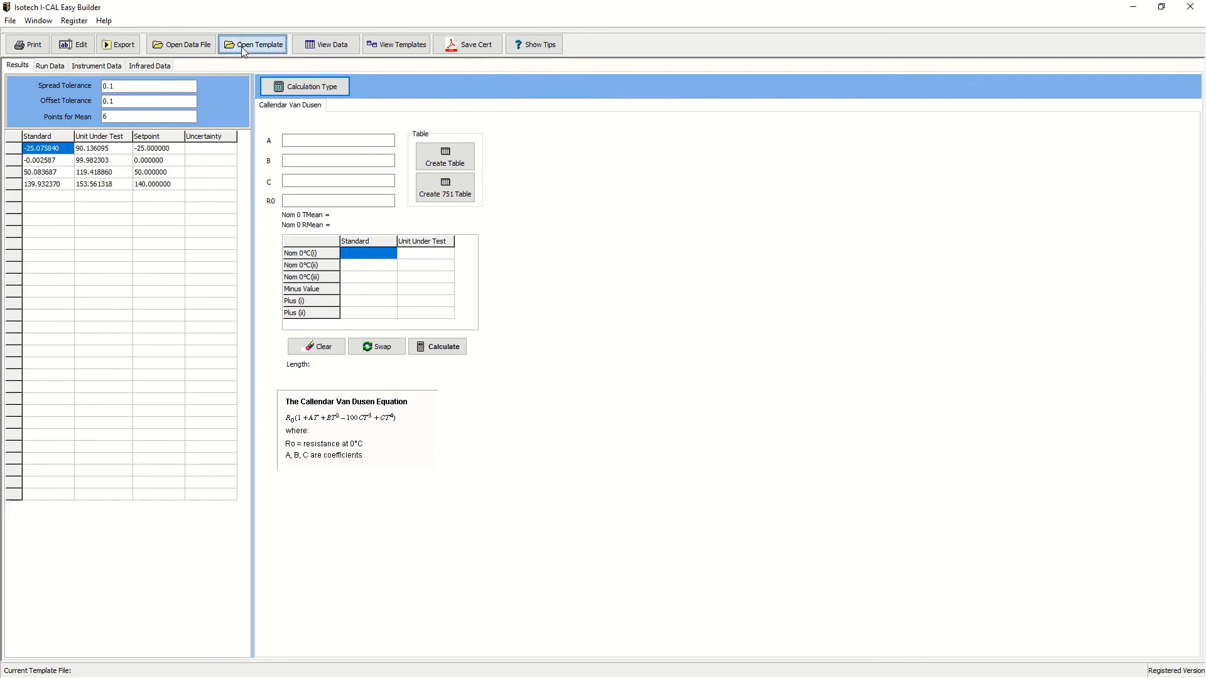
- Load the Simple Example.ctf certificate template and review the filled print preview
left_click(252, 44)
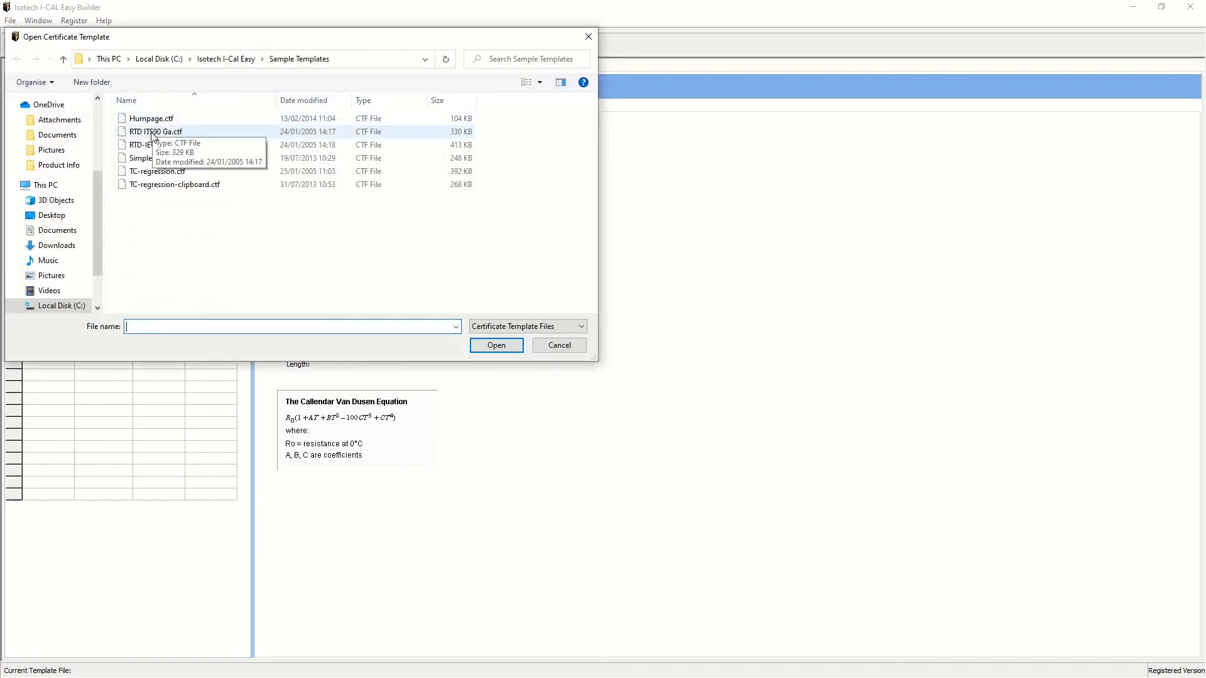
left_click(161, 159)
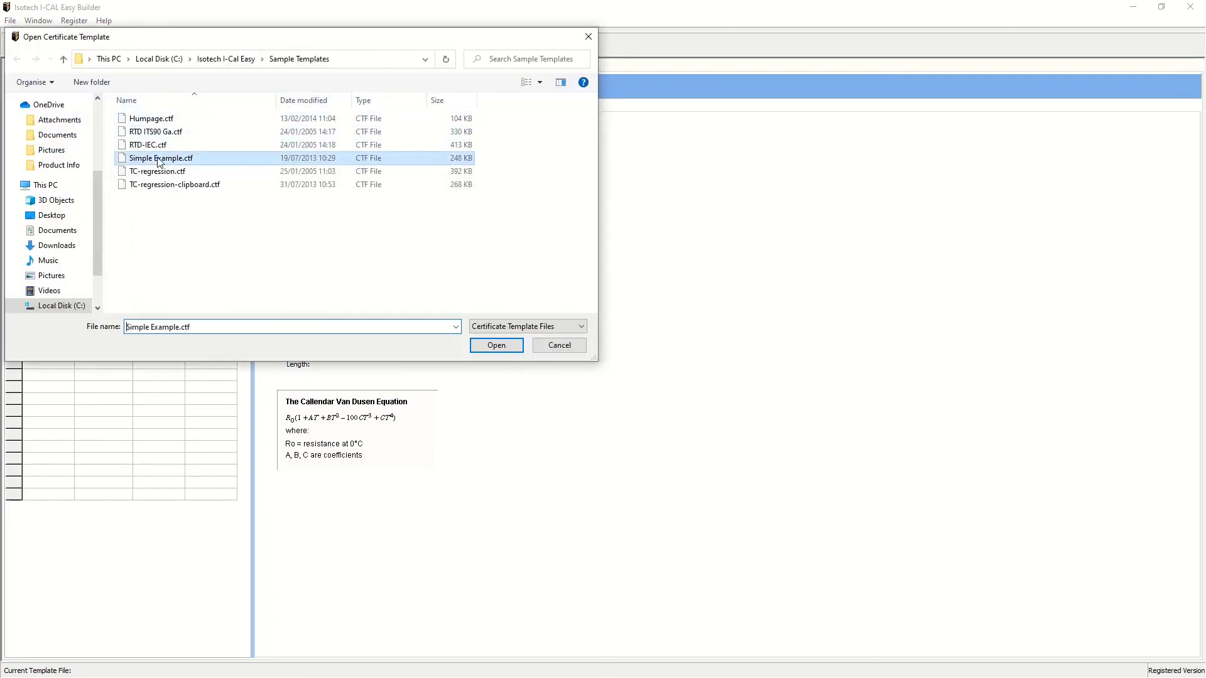
left_click(496, 346)
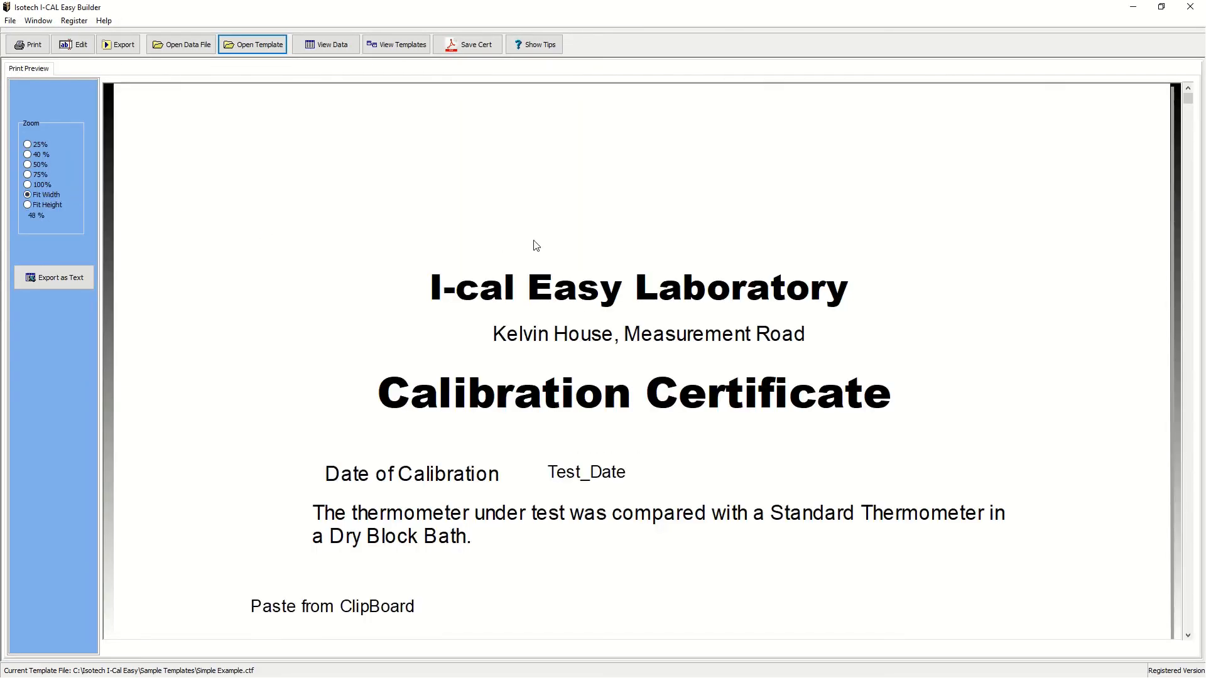
mouse_move(644, 245)
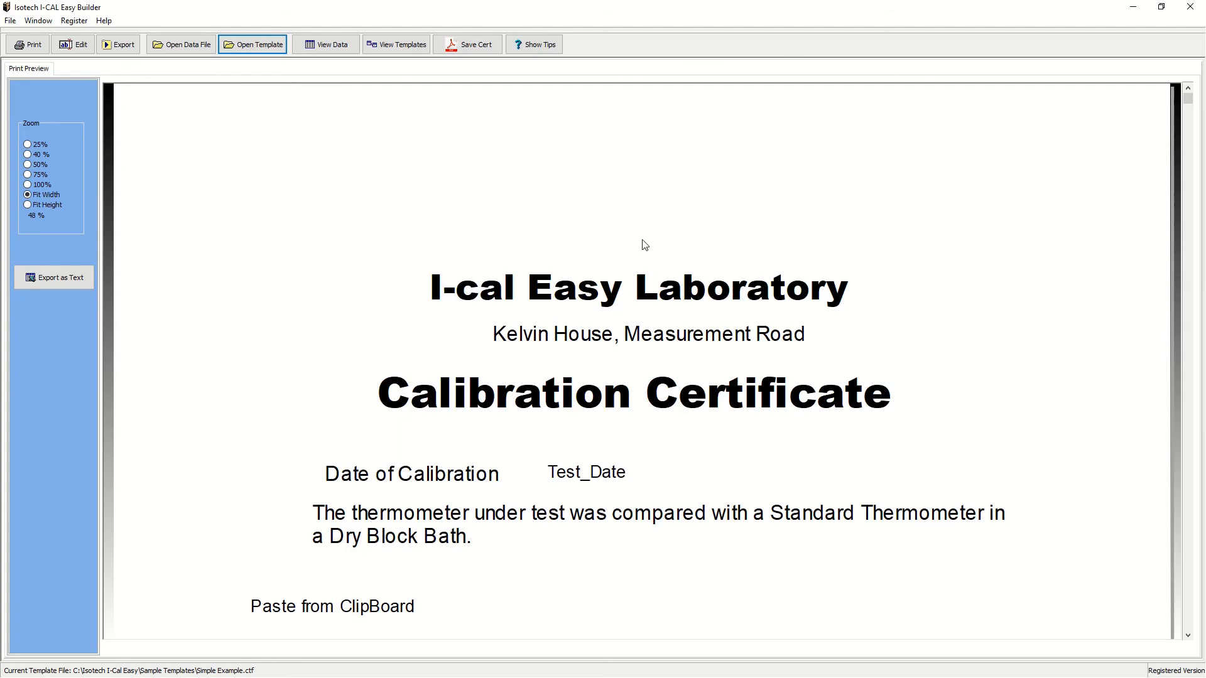
mouse_move(686, 238)
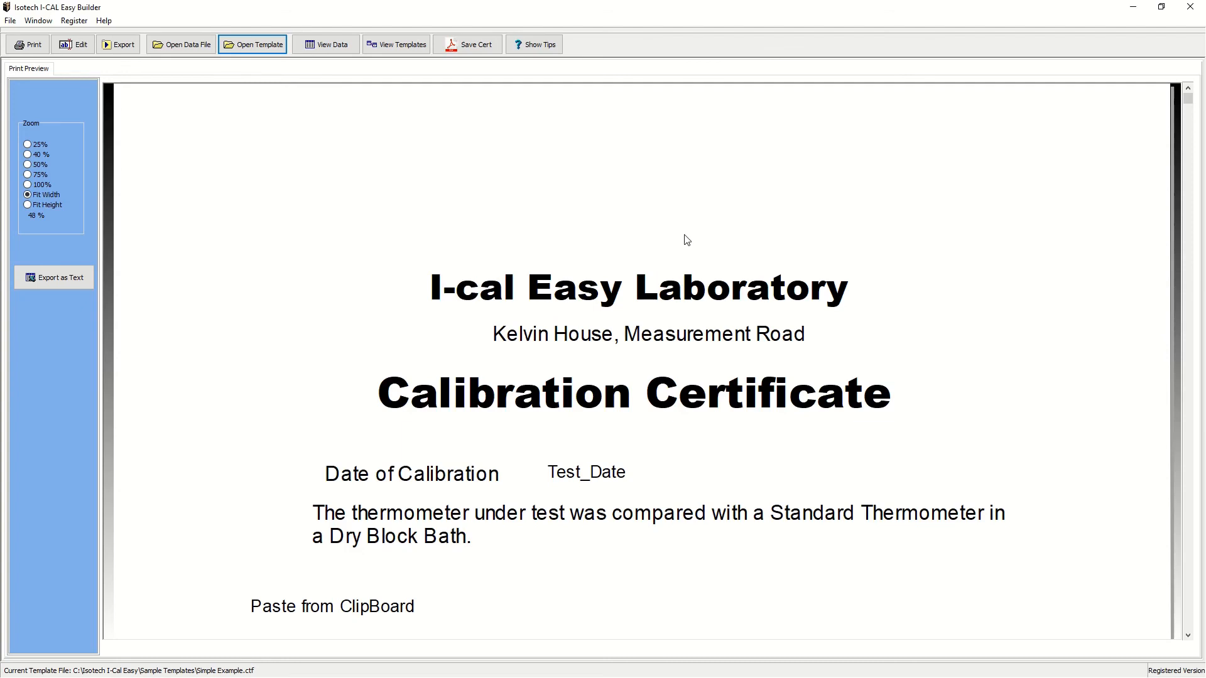
mouse_move(622, 221)
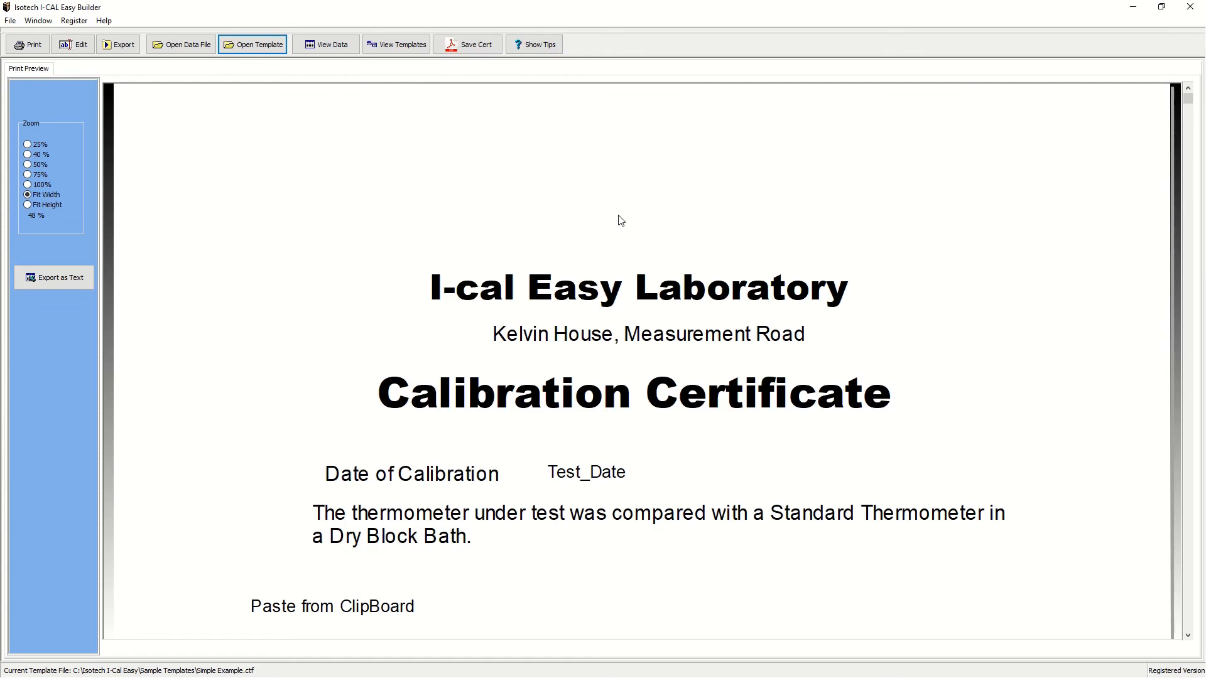
mouse_move(520, 114)
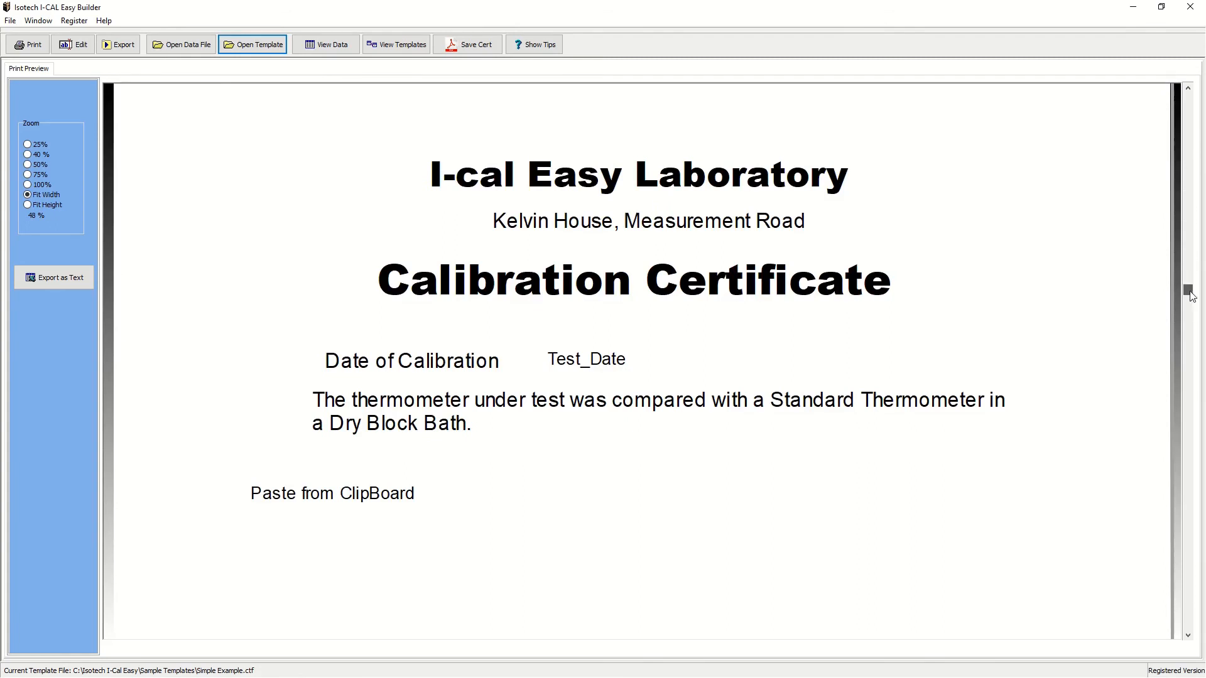
scroll("down", 3)
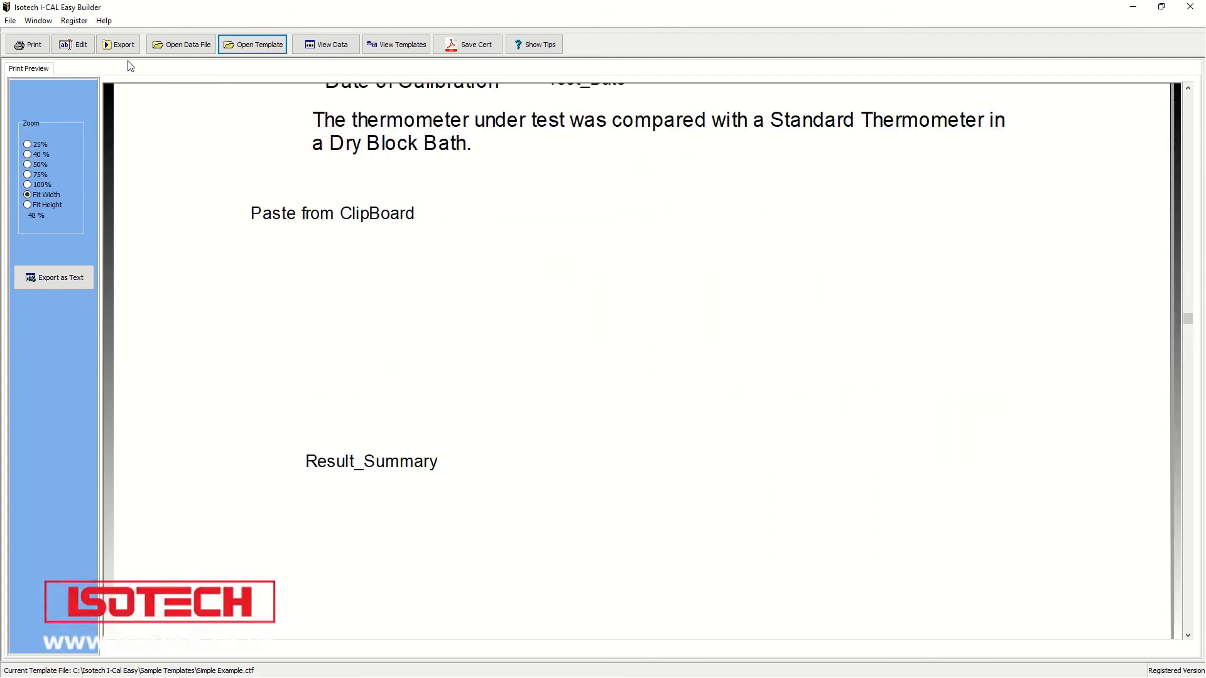
left_click(118, 44)
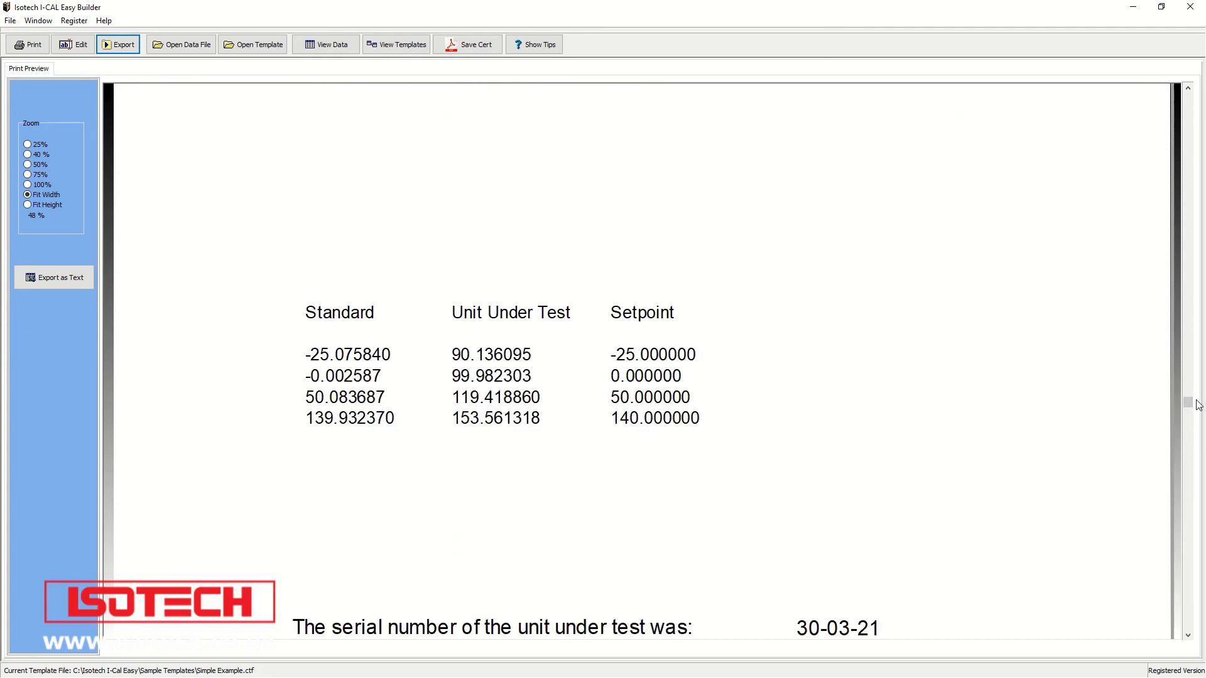
scroll("down", 3)
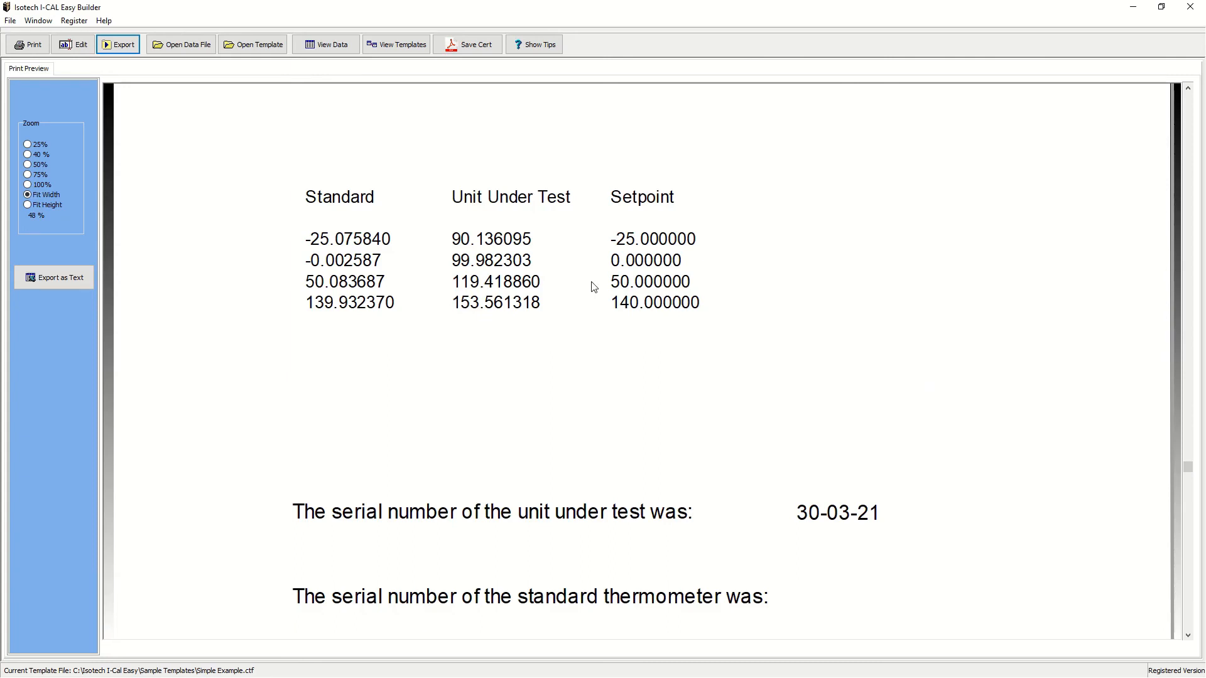
mouse_move(467, 44)
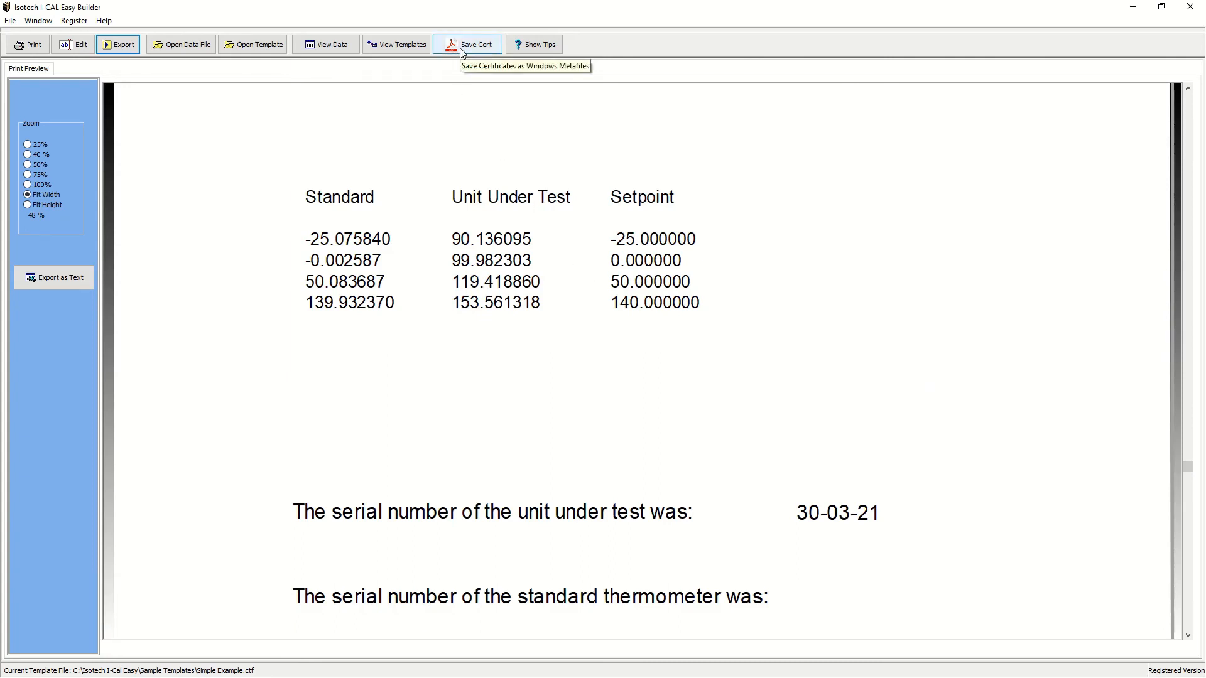
- Save the certificate as test cert.pdf, replacing the existing copy, and view it in Acrobat Reader
left_click(467, 44)
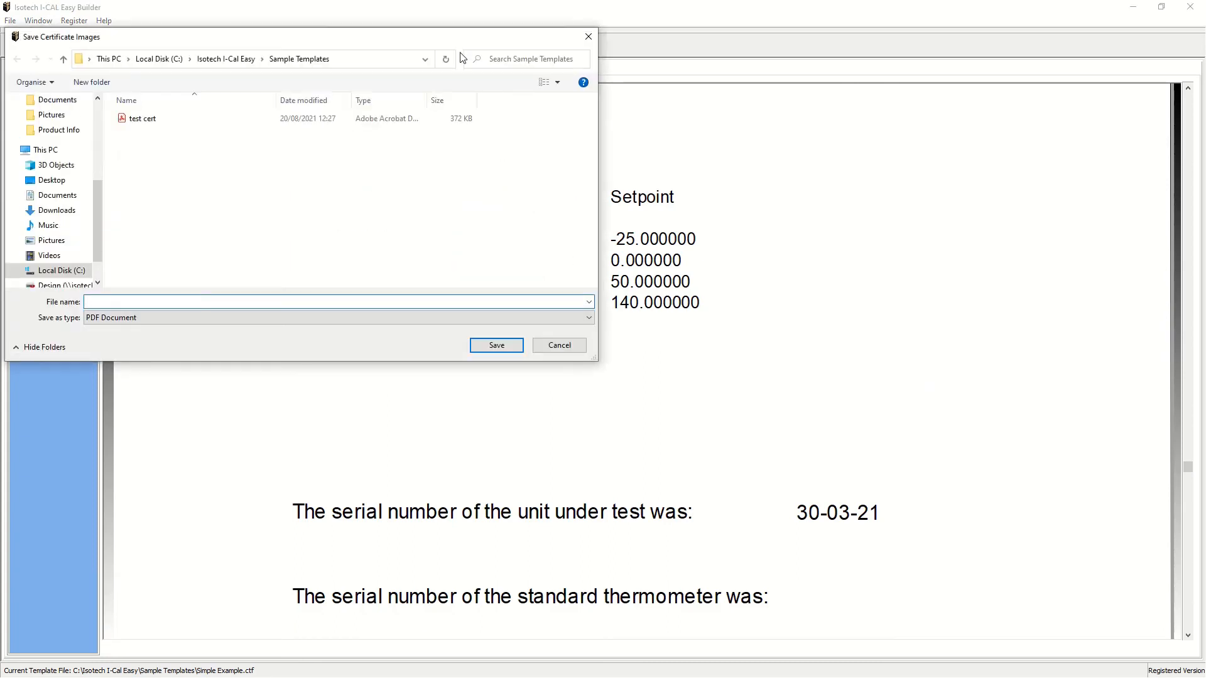
left_click(335, 300)
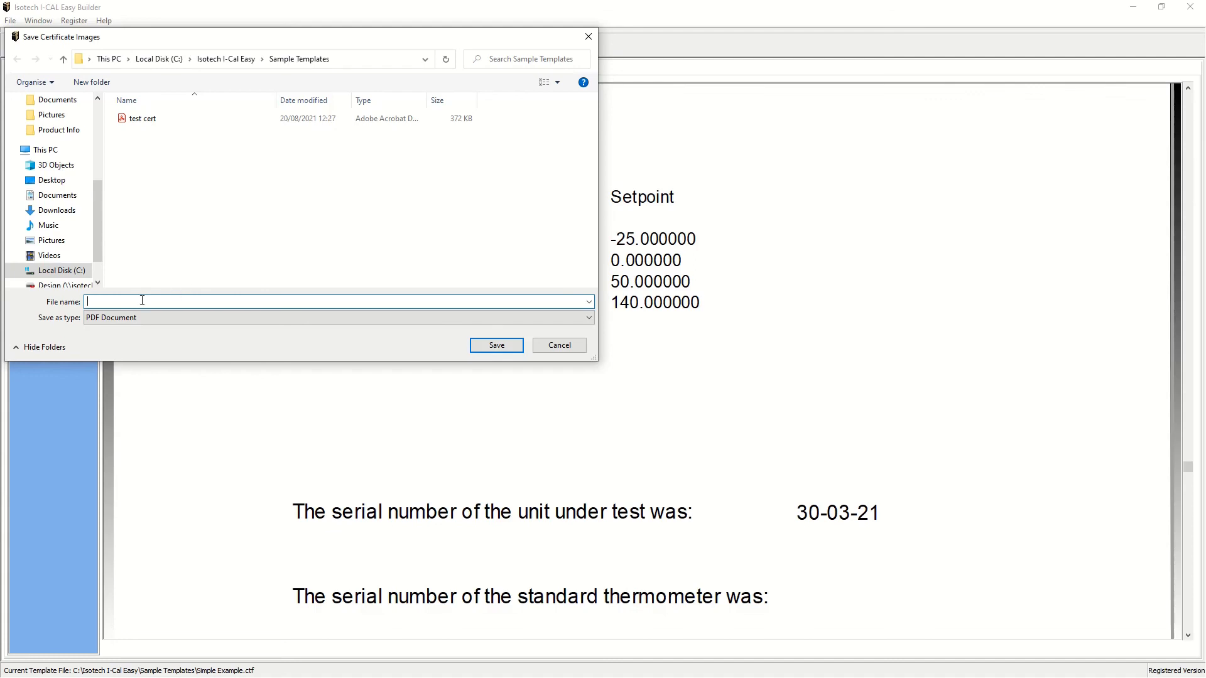
type("test cert.pdf")
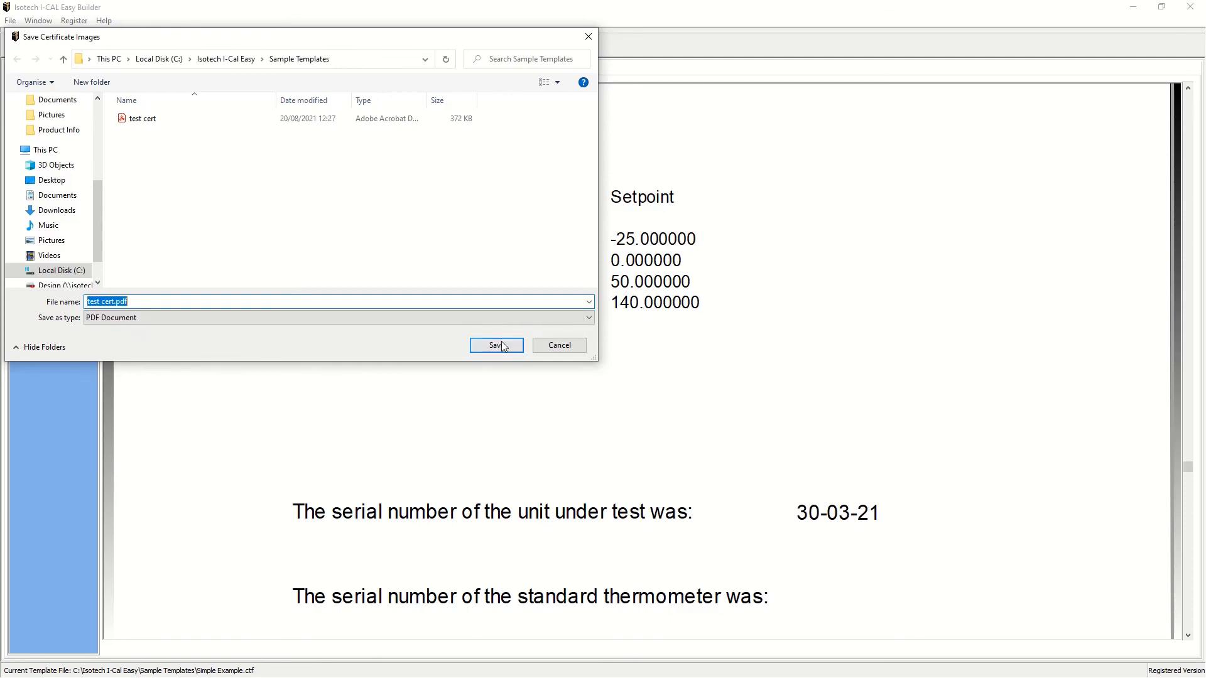
left_click(495, 344)
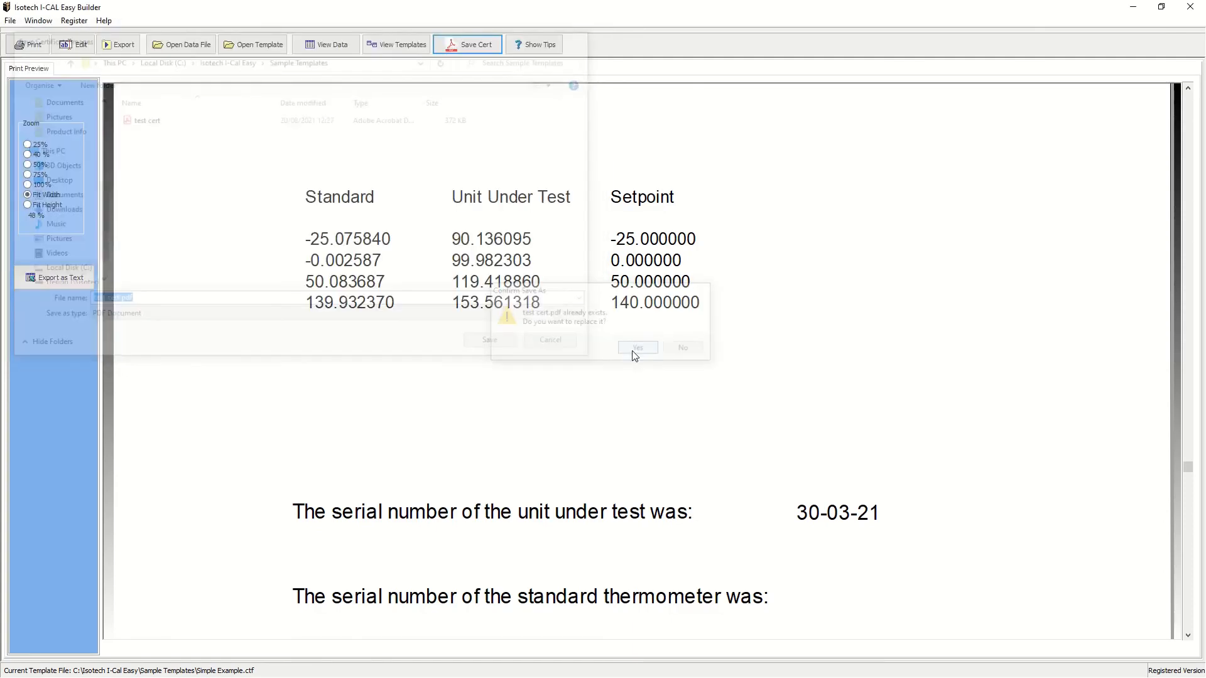
left_click(636, 348)
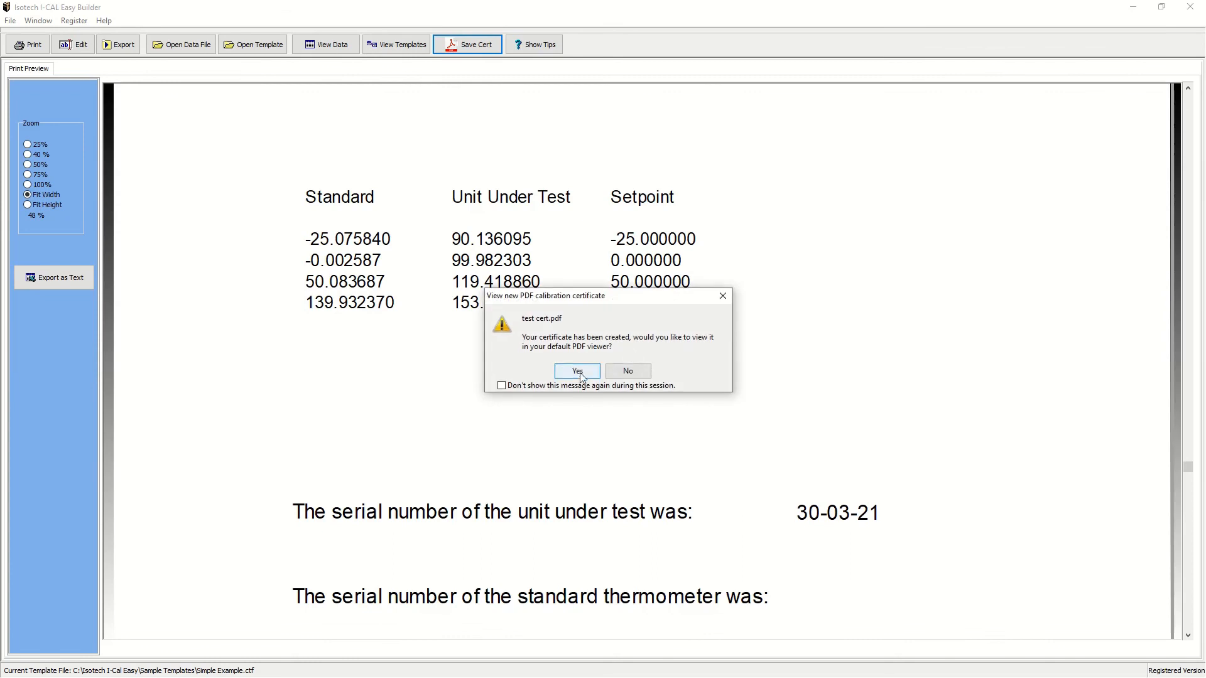
left_click(576, 370)
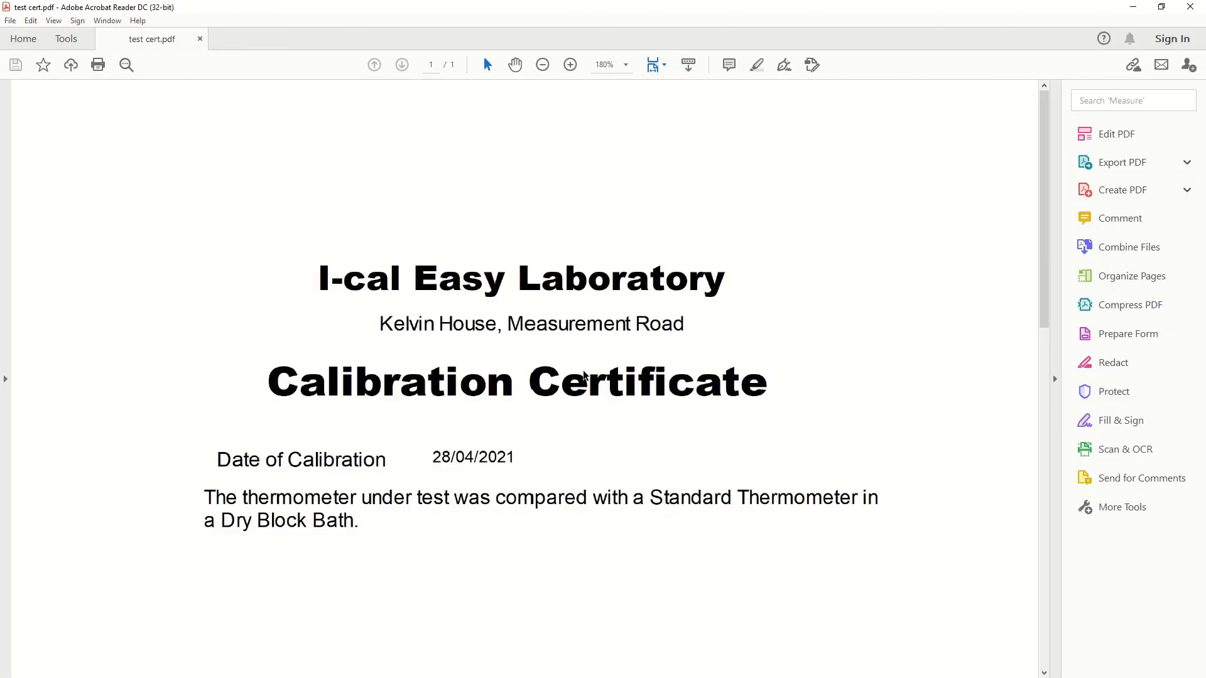
scroll("up", 3)
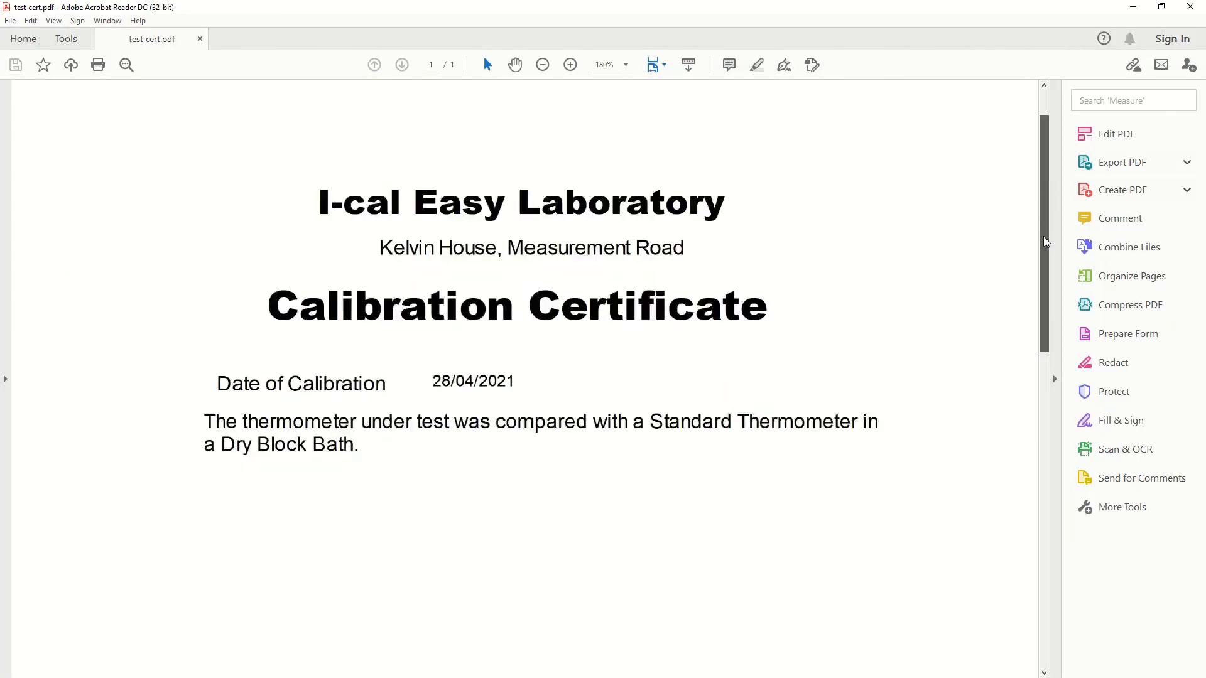